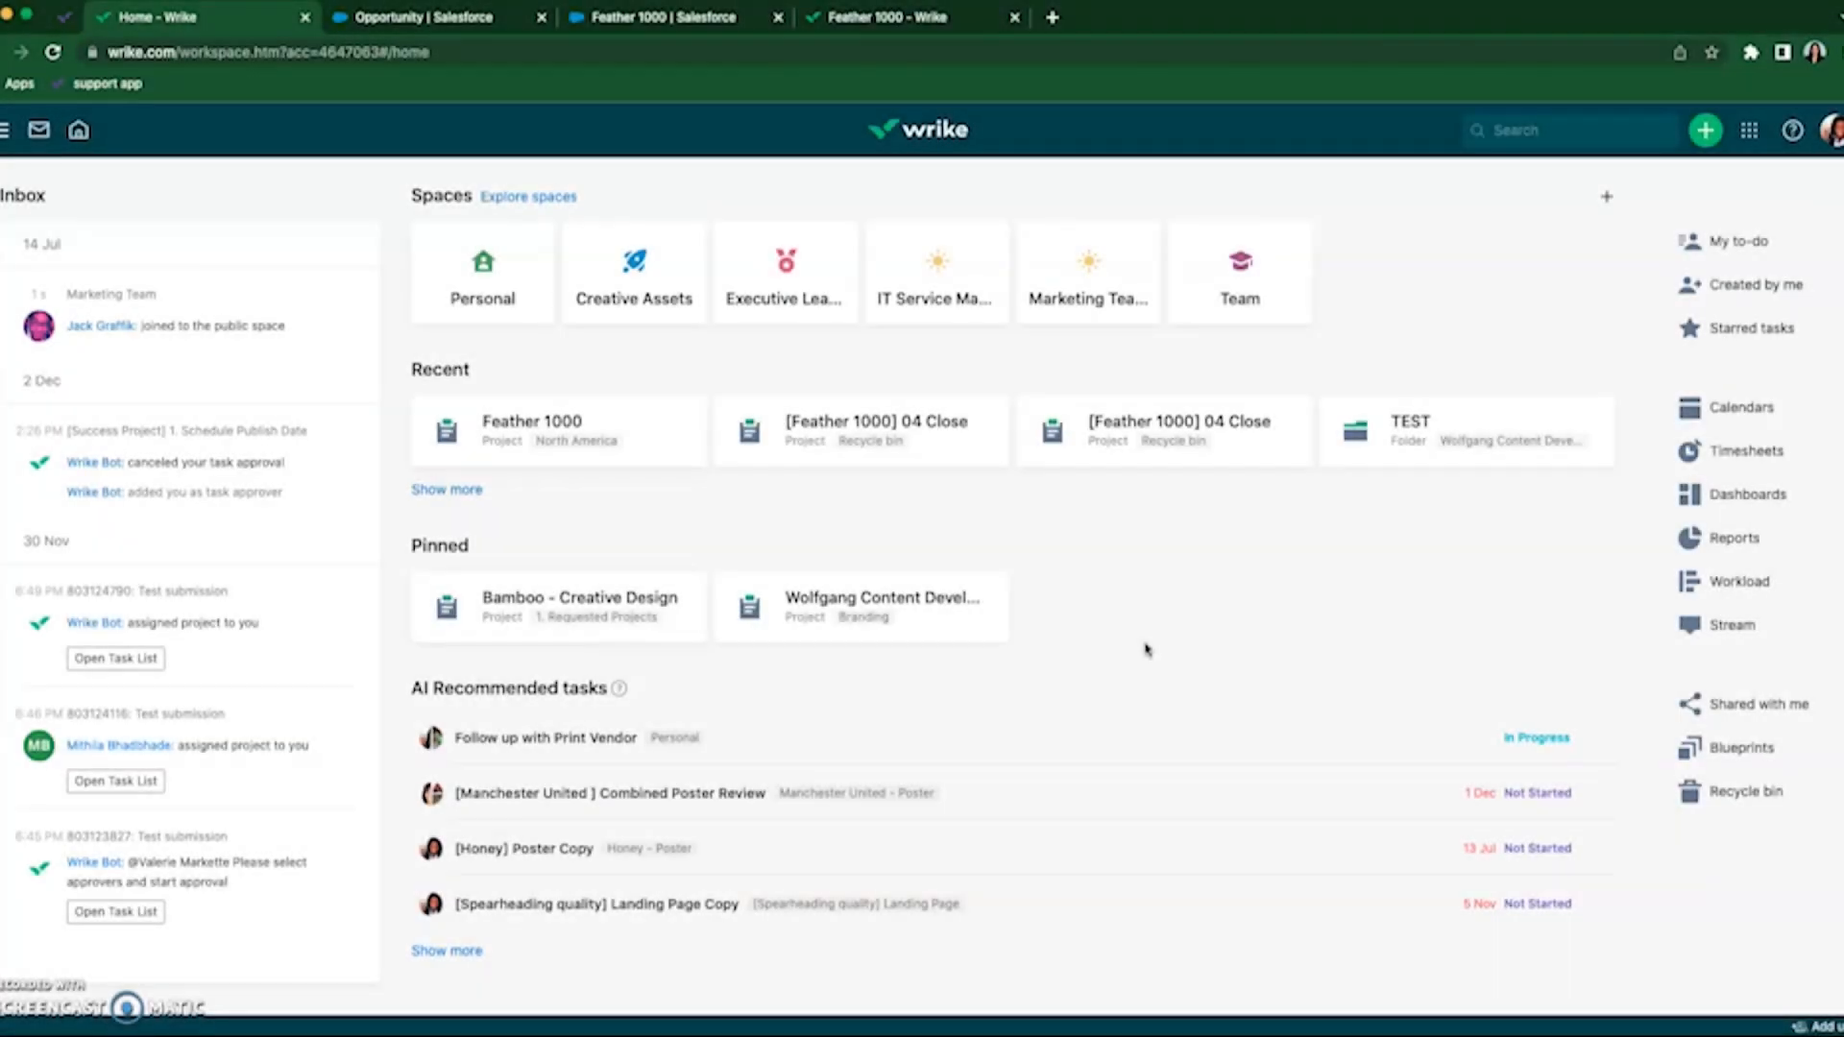
pyautogui.moveTo(1483, 303)
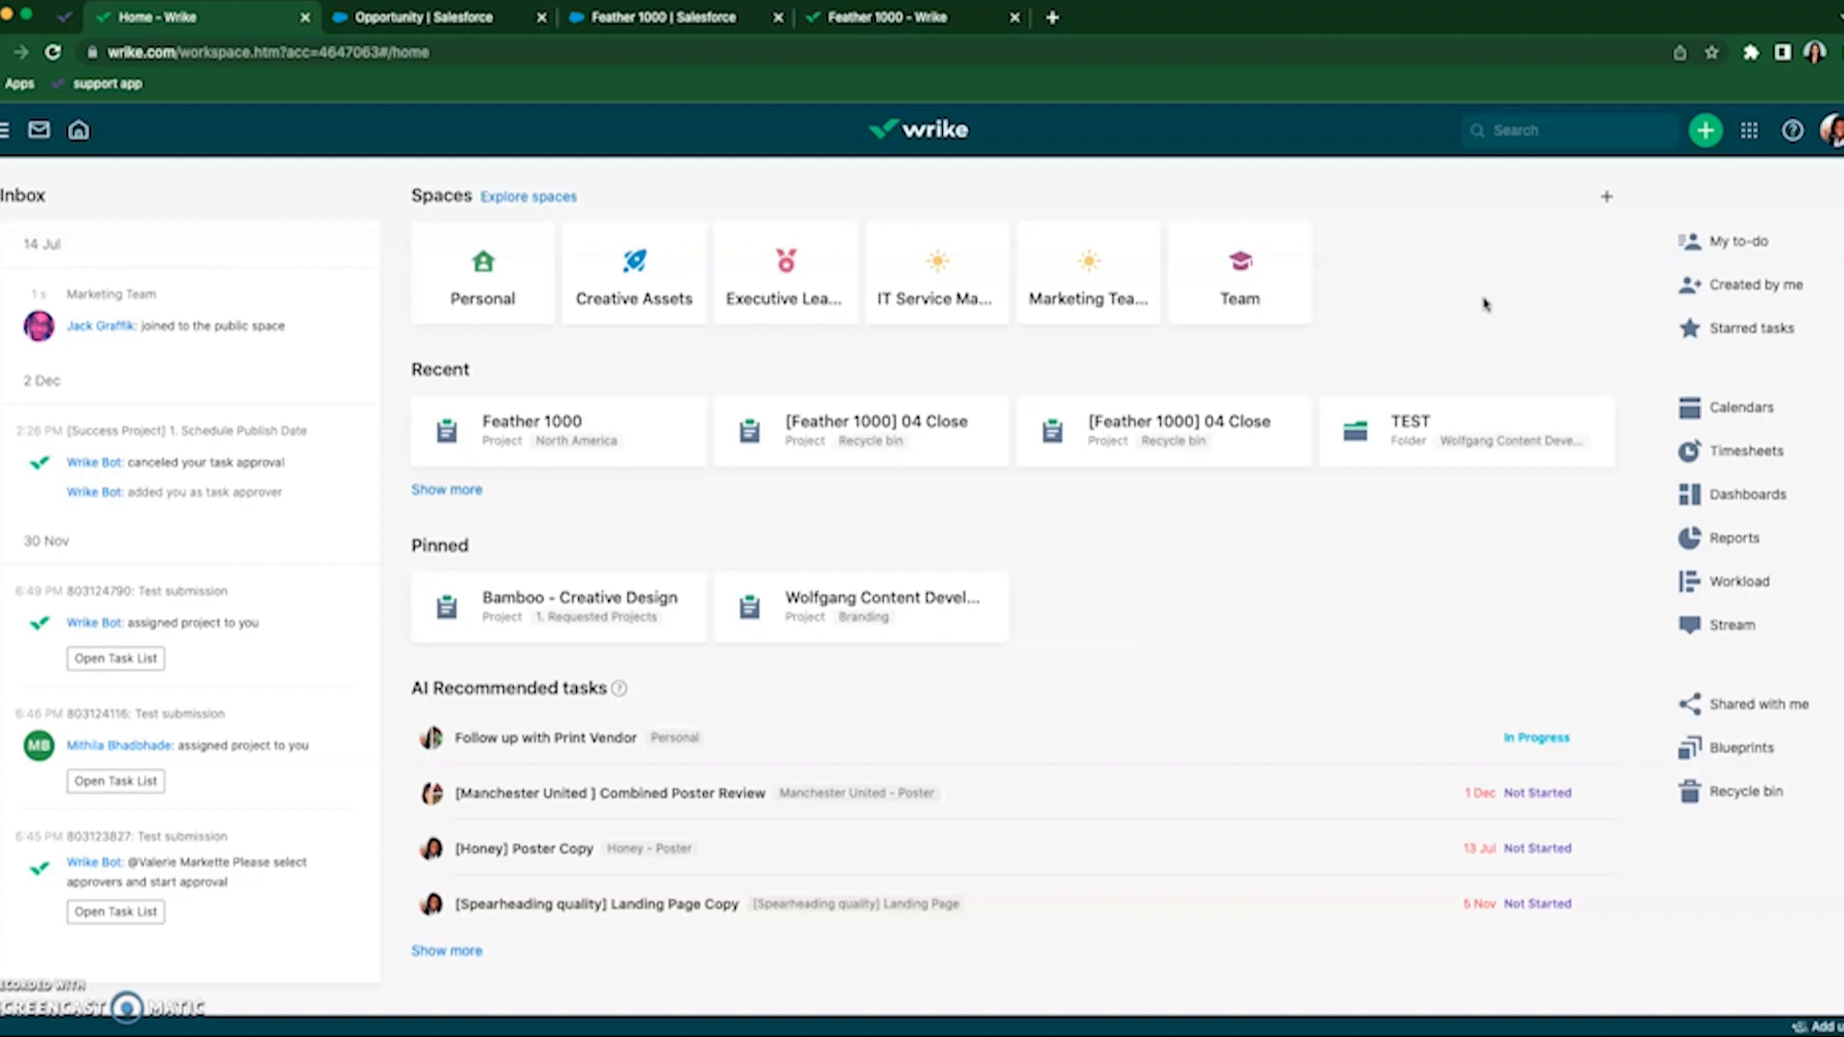
# Open the Wrike account menu from the profile avatar.
pyautogui.click(1834, 131)
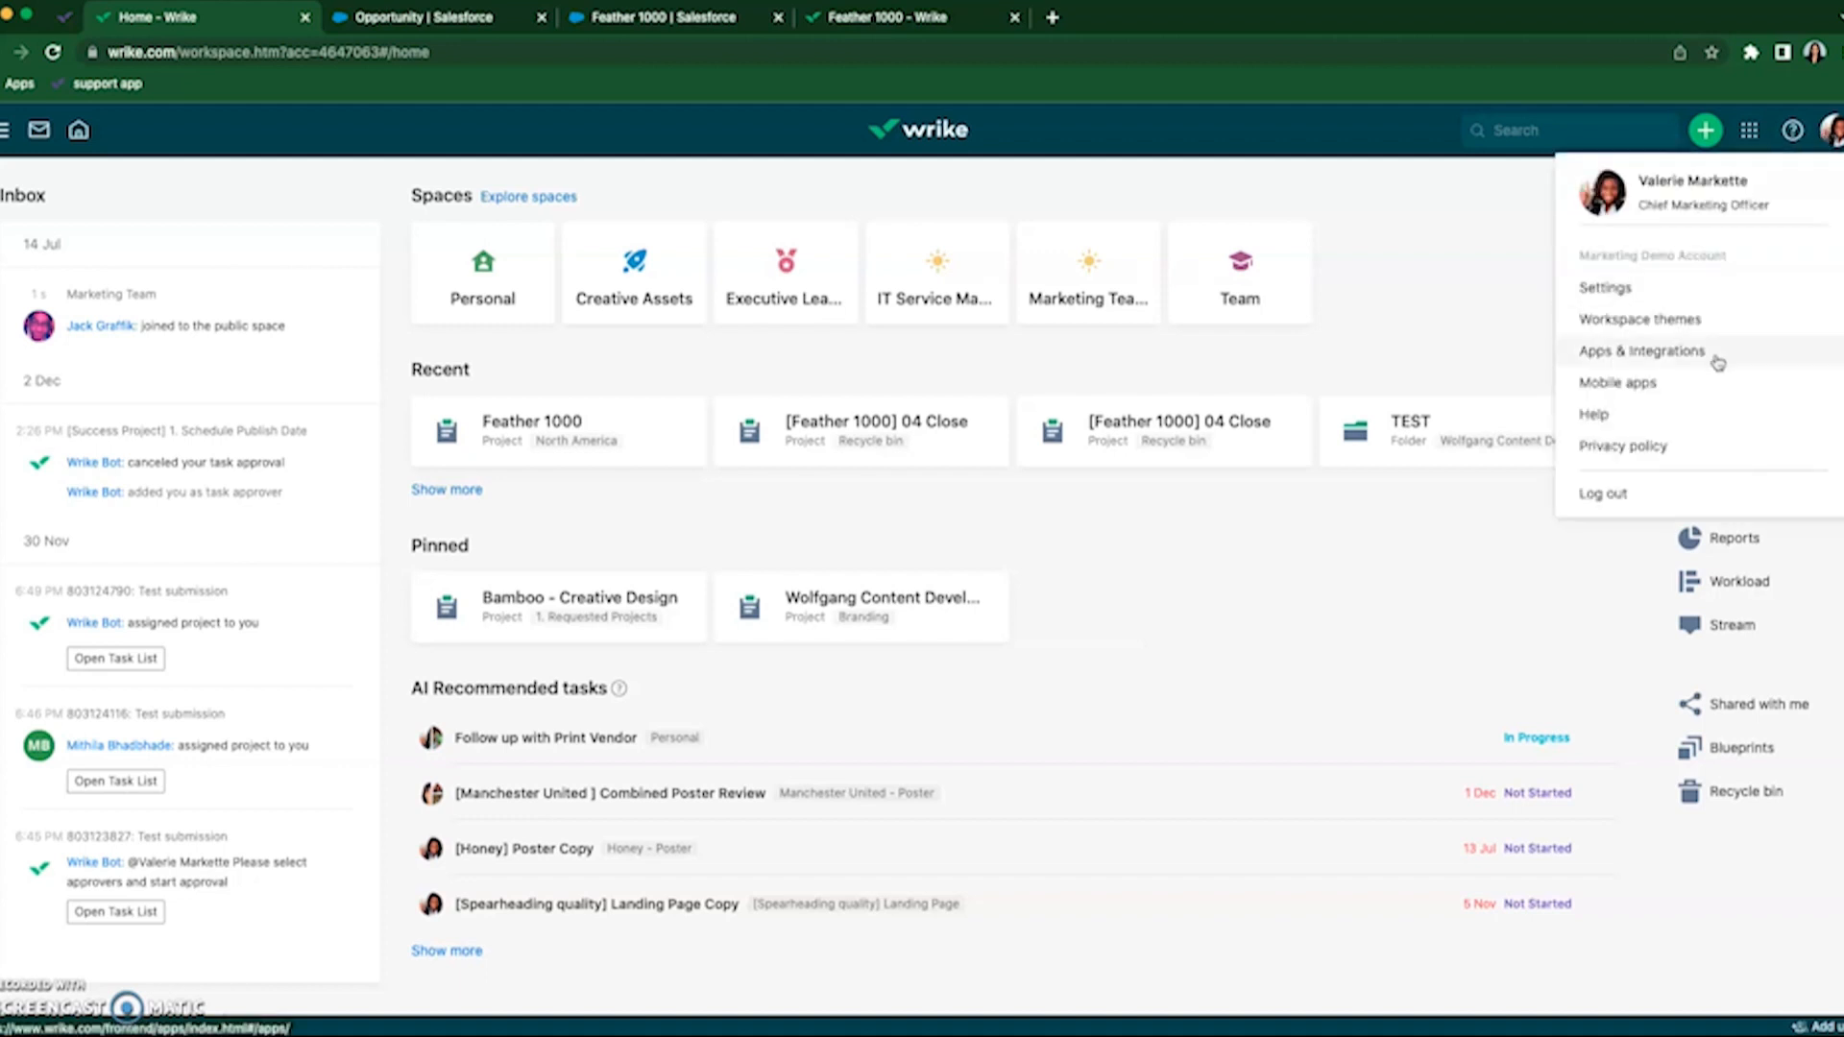
# Search the App Directory for 'salesfo' and view the Wrike for Salesforce details.
pyautogui.click(1640, 350)
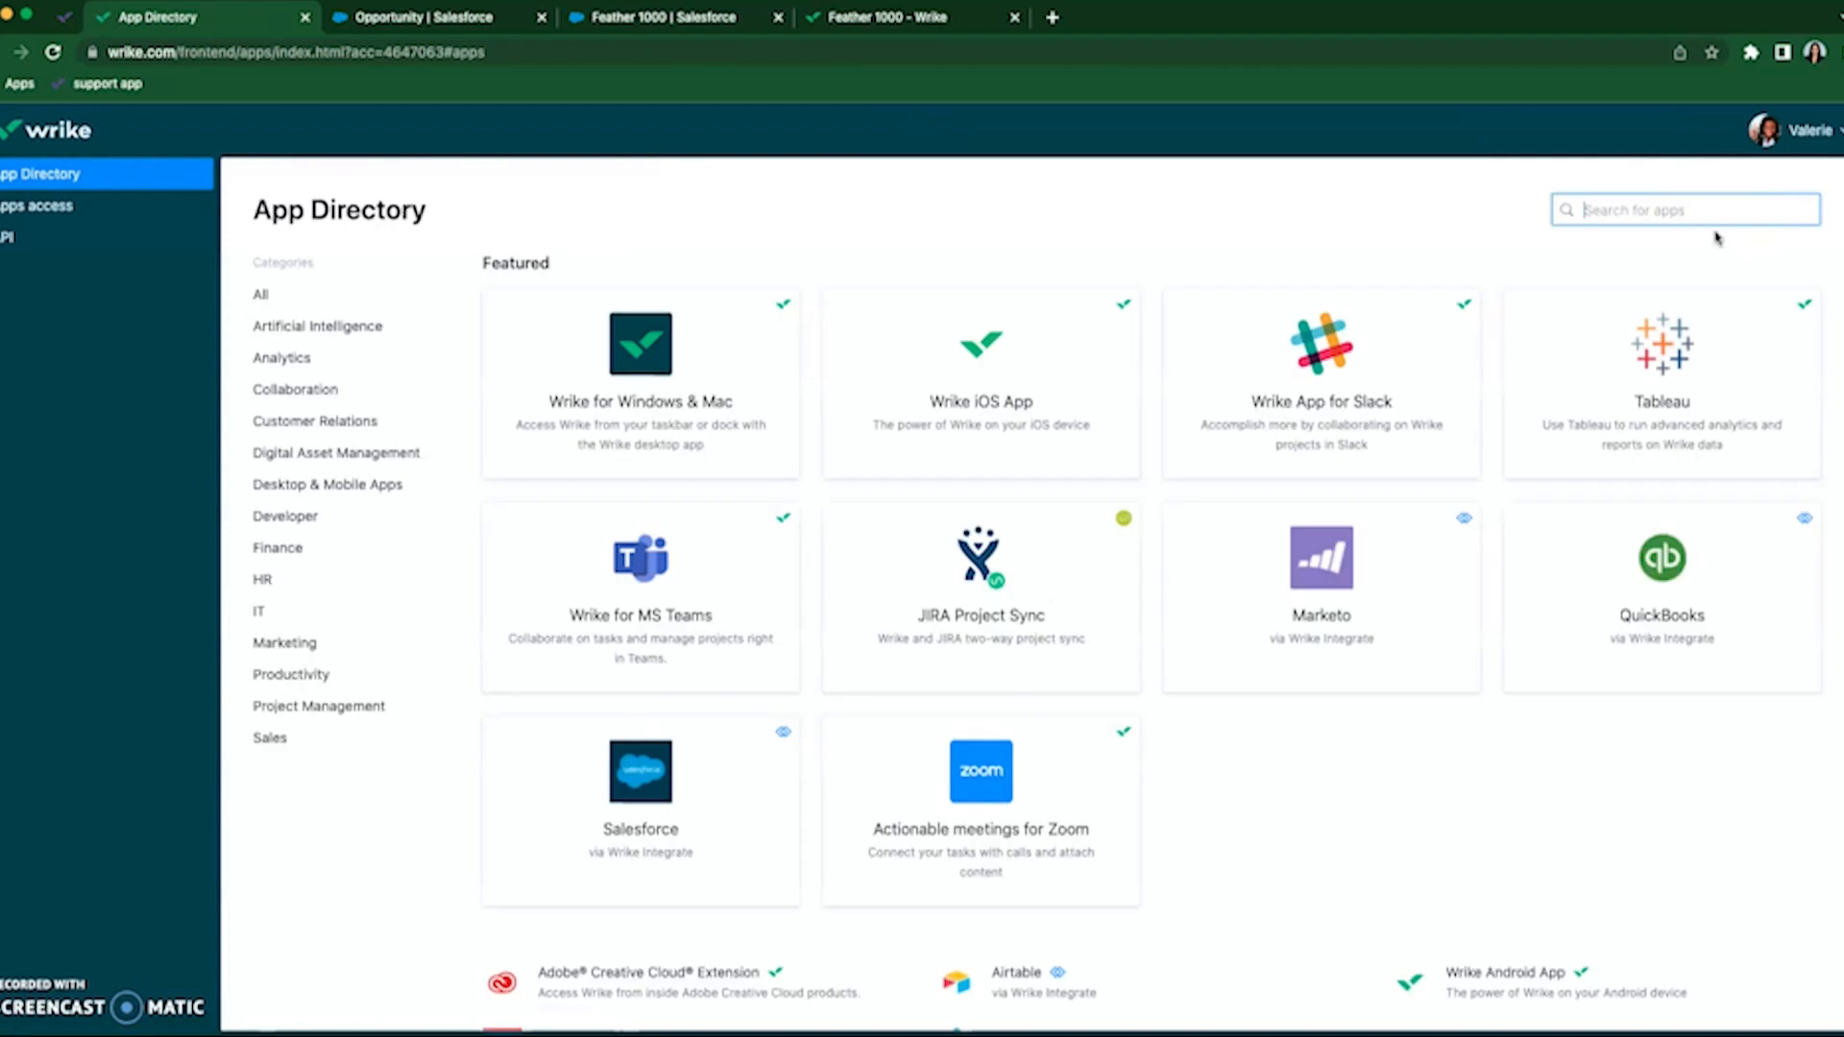
pyautogui.write('salesfor')
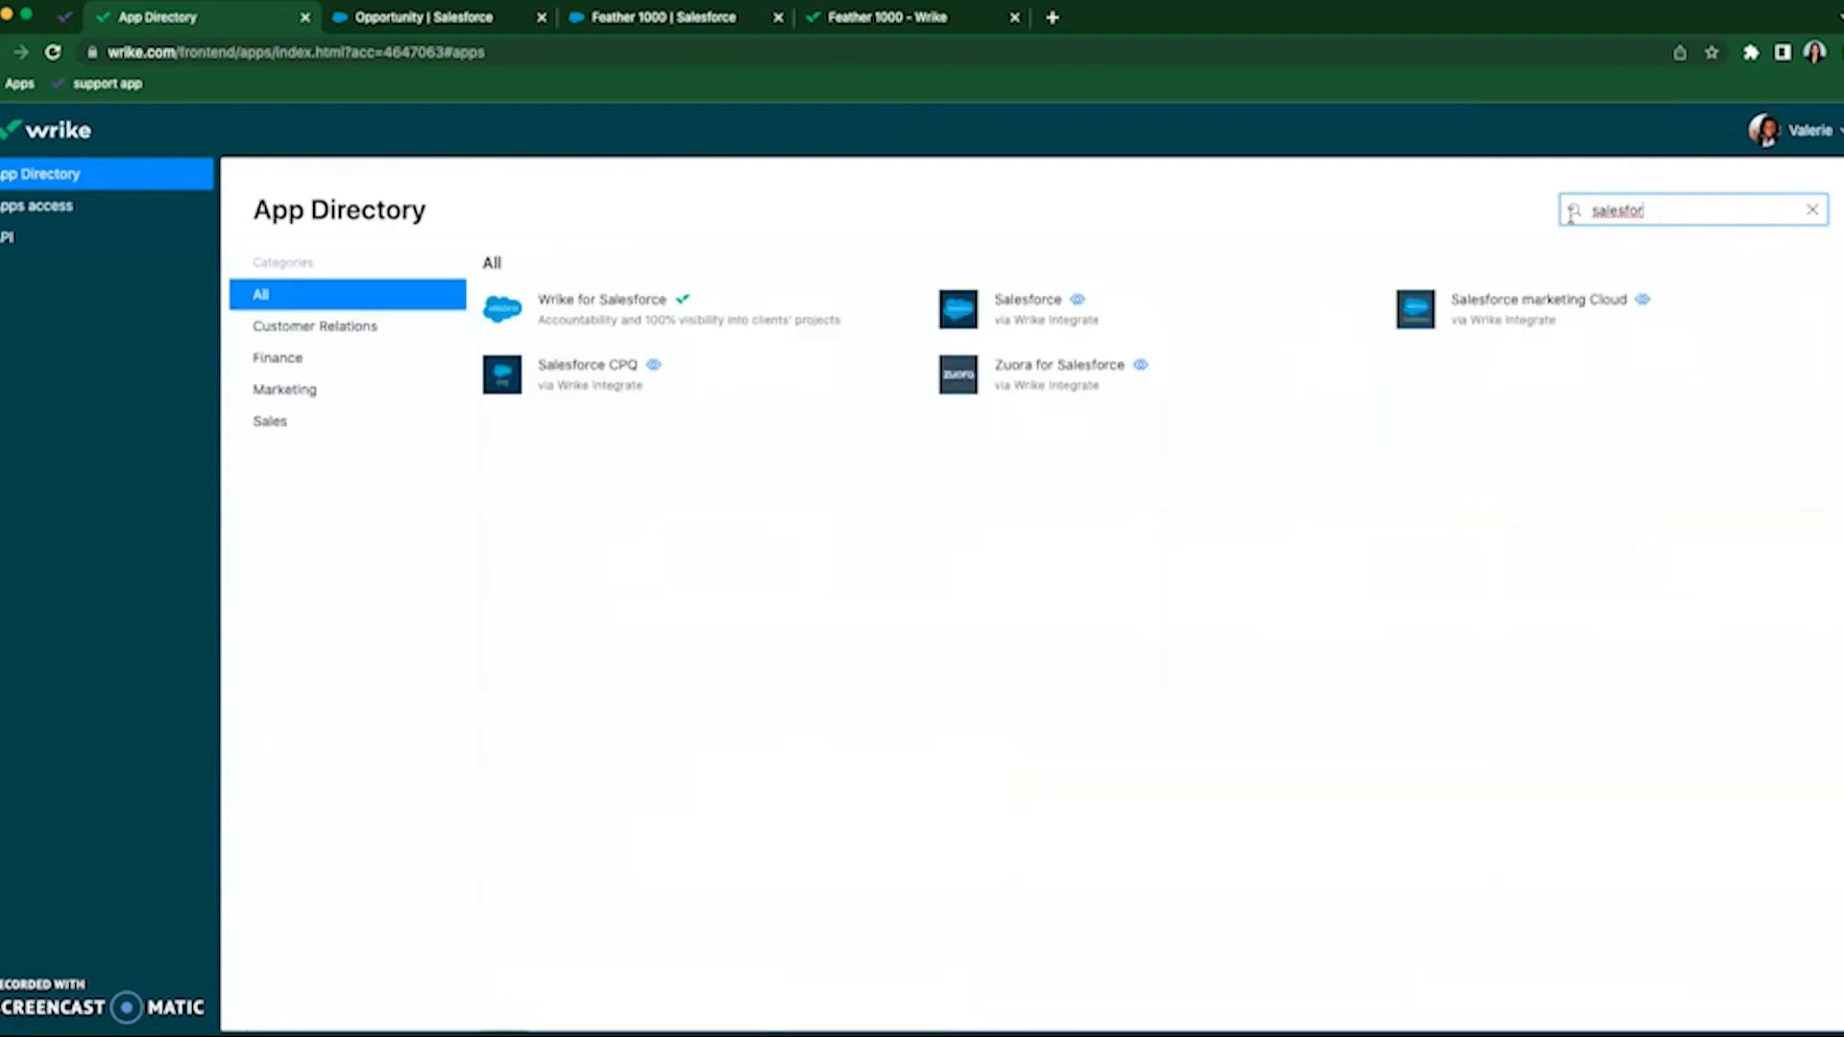
pyautogui.moveTo(538, 323)
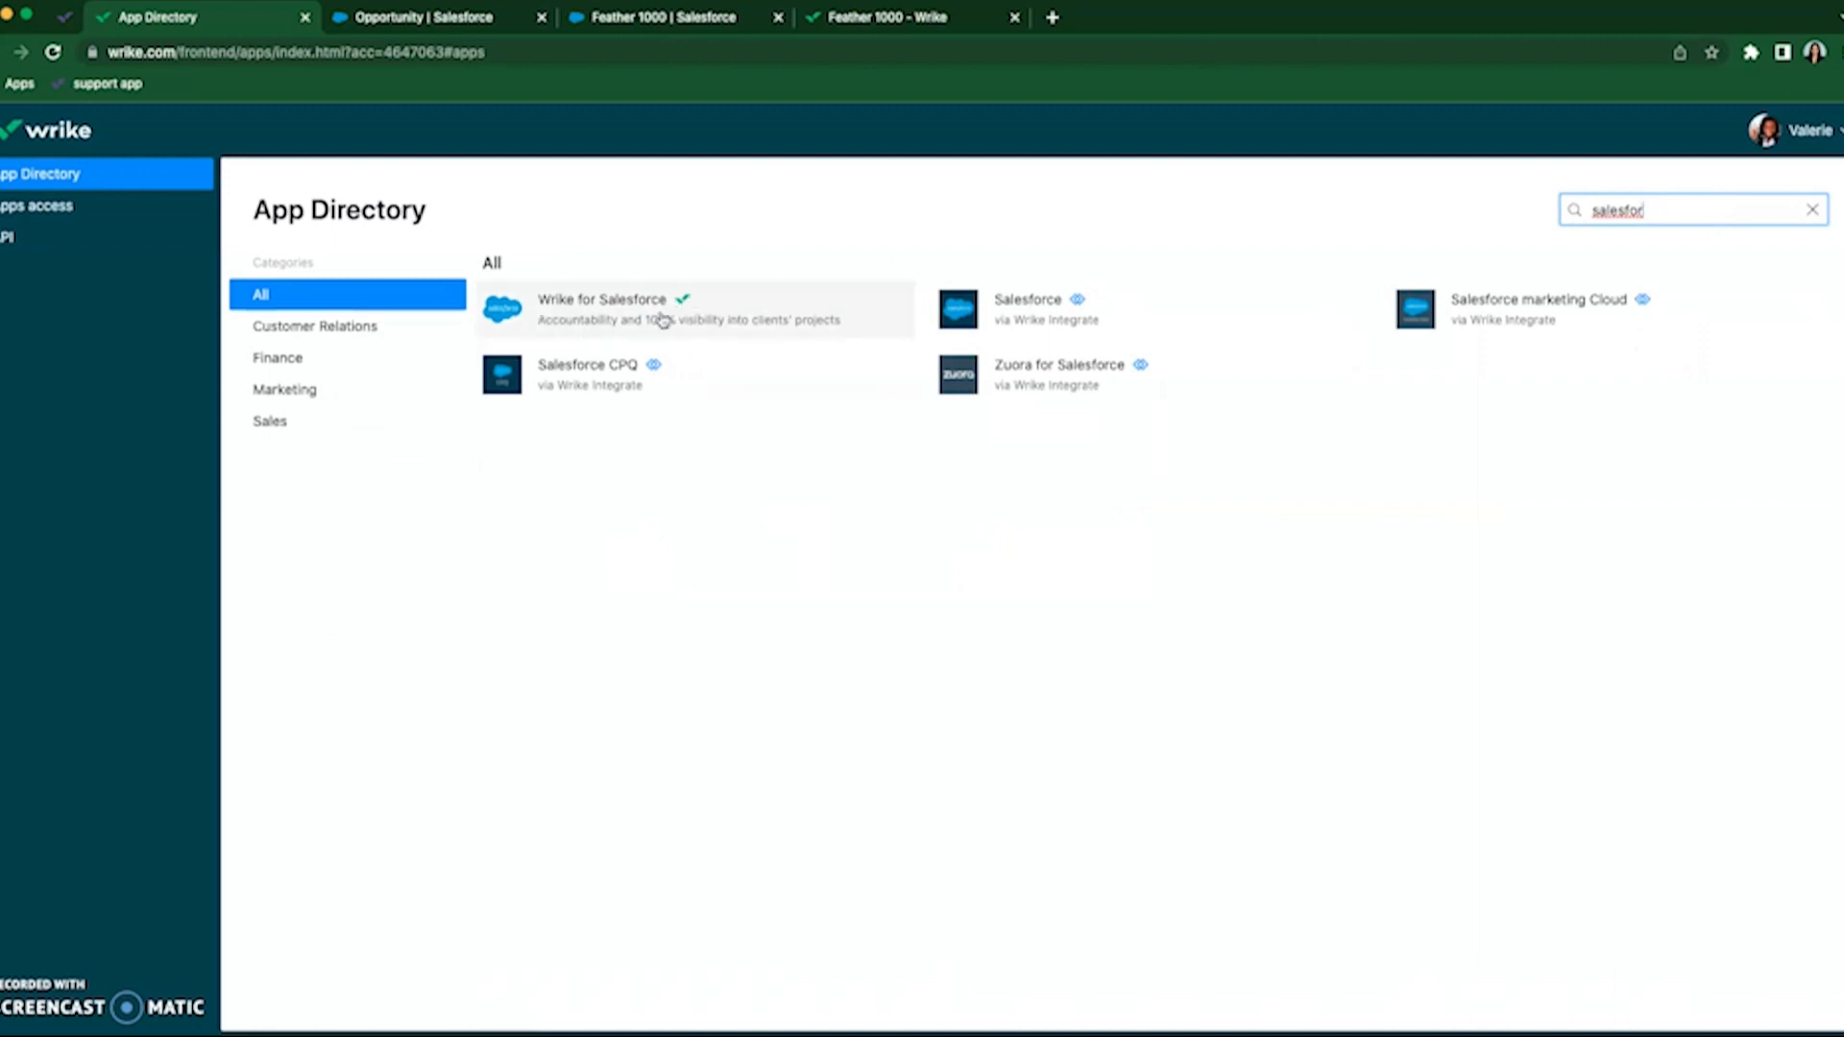
pyautogui.click(603, 309)
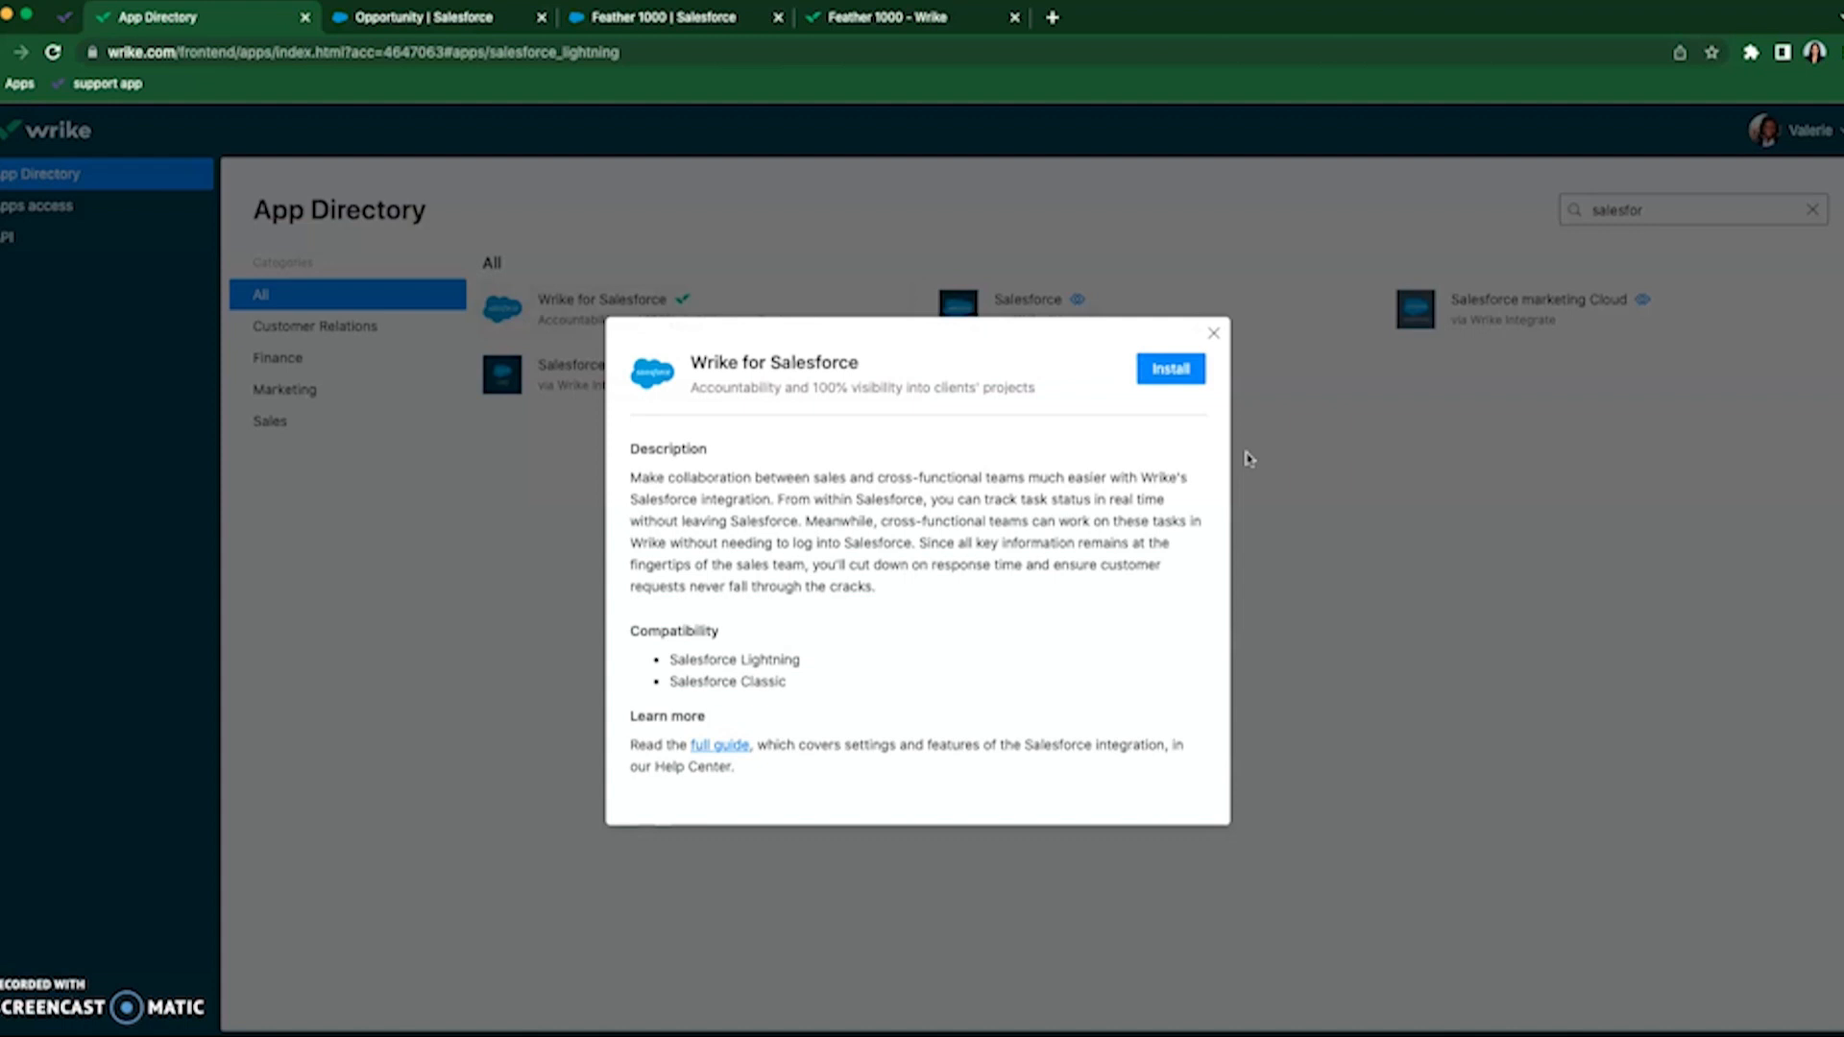
pyautogui.moveTo(1149, 384)
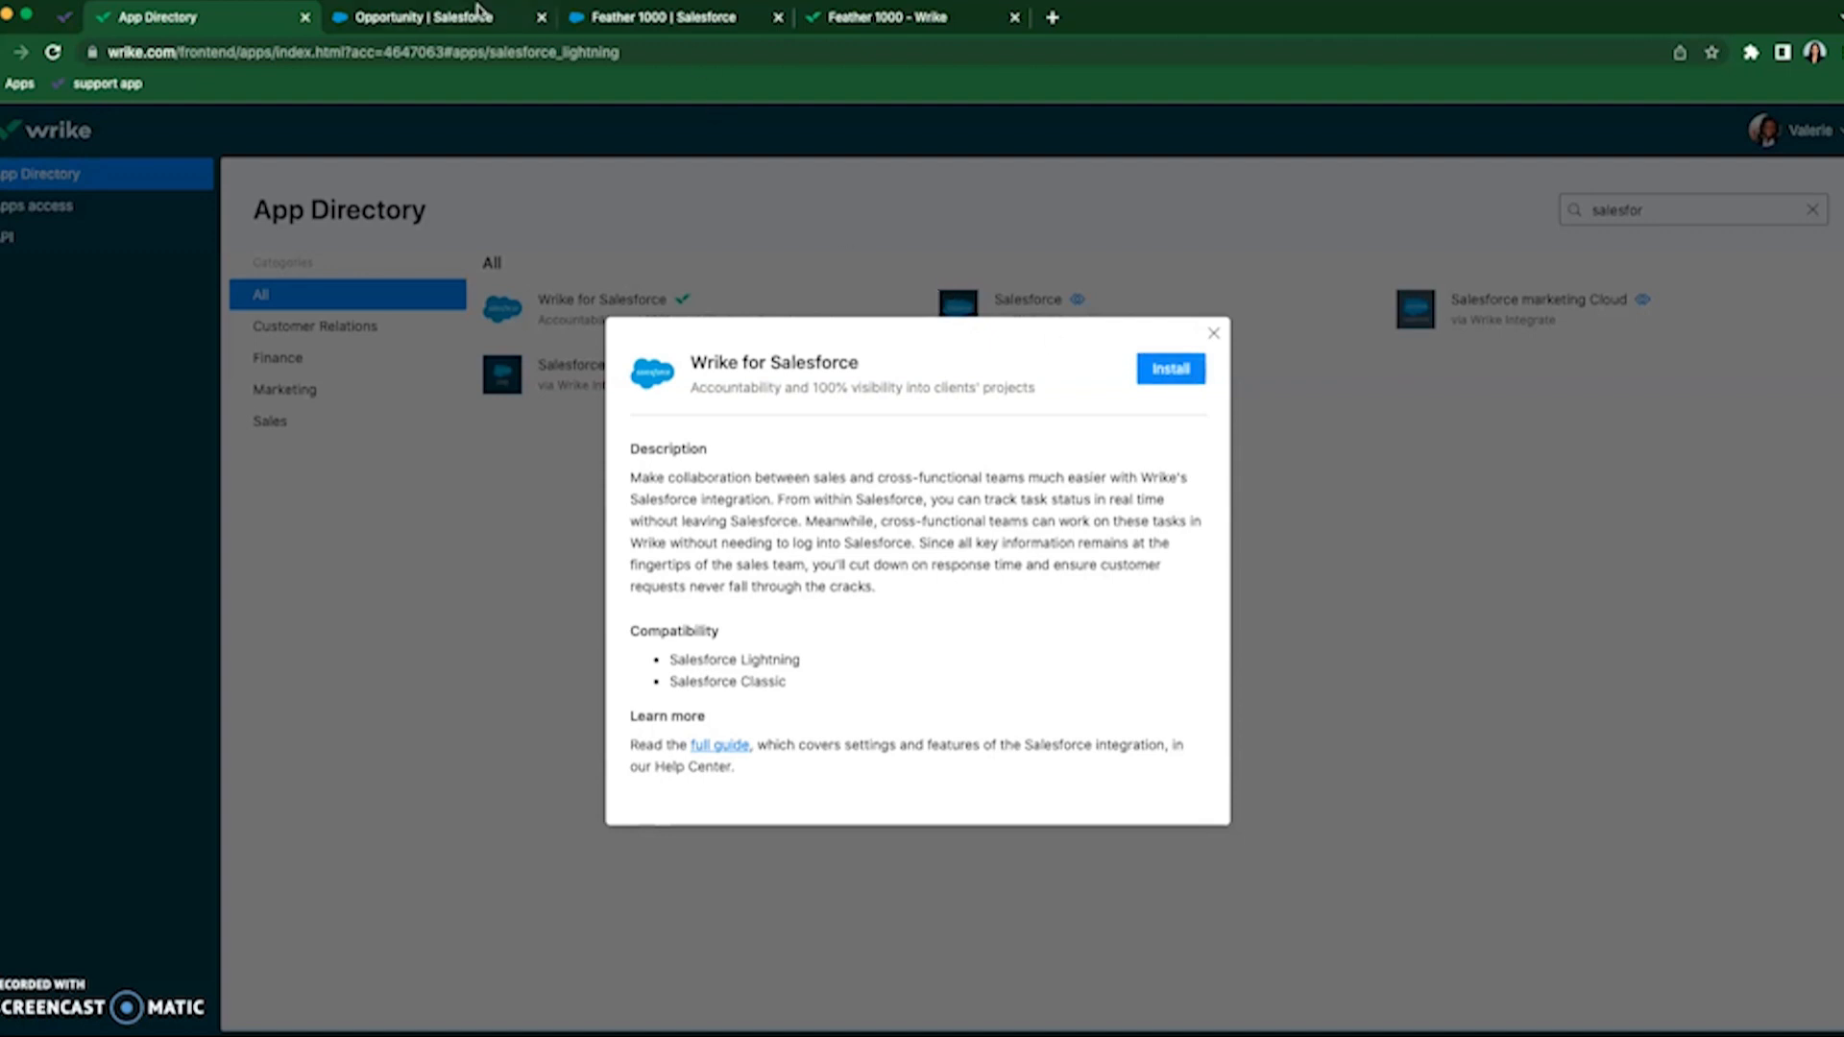
# Show the Wrike Widget section in the Opportunity page layout editor.
pyautogui.click(430, 18)
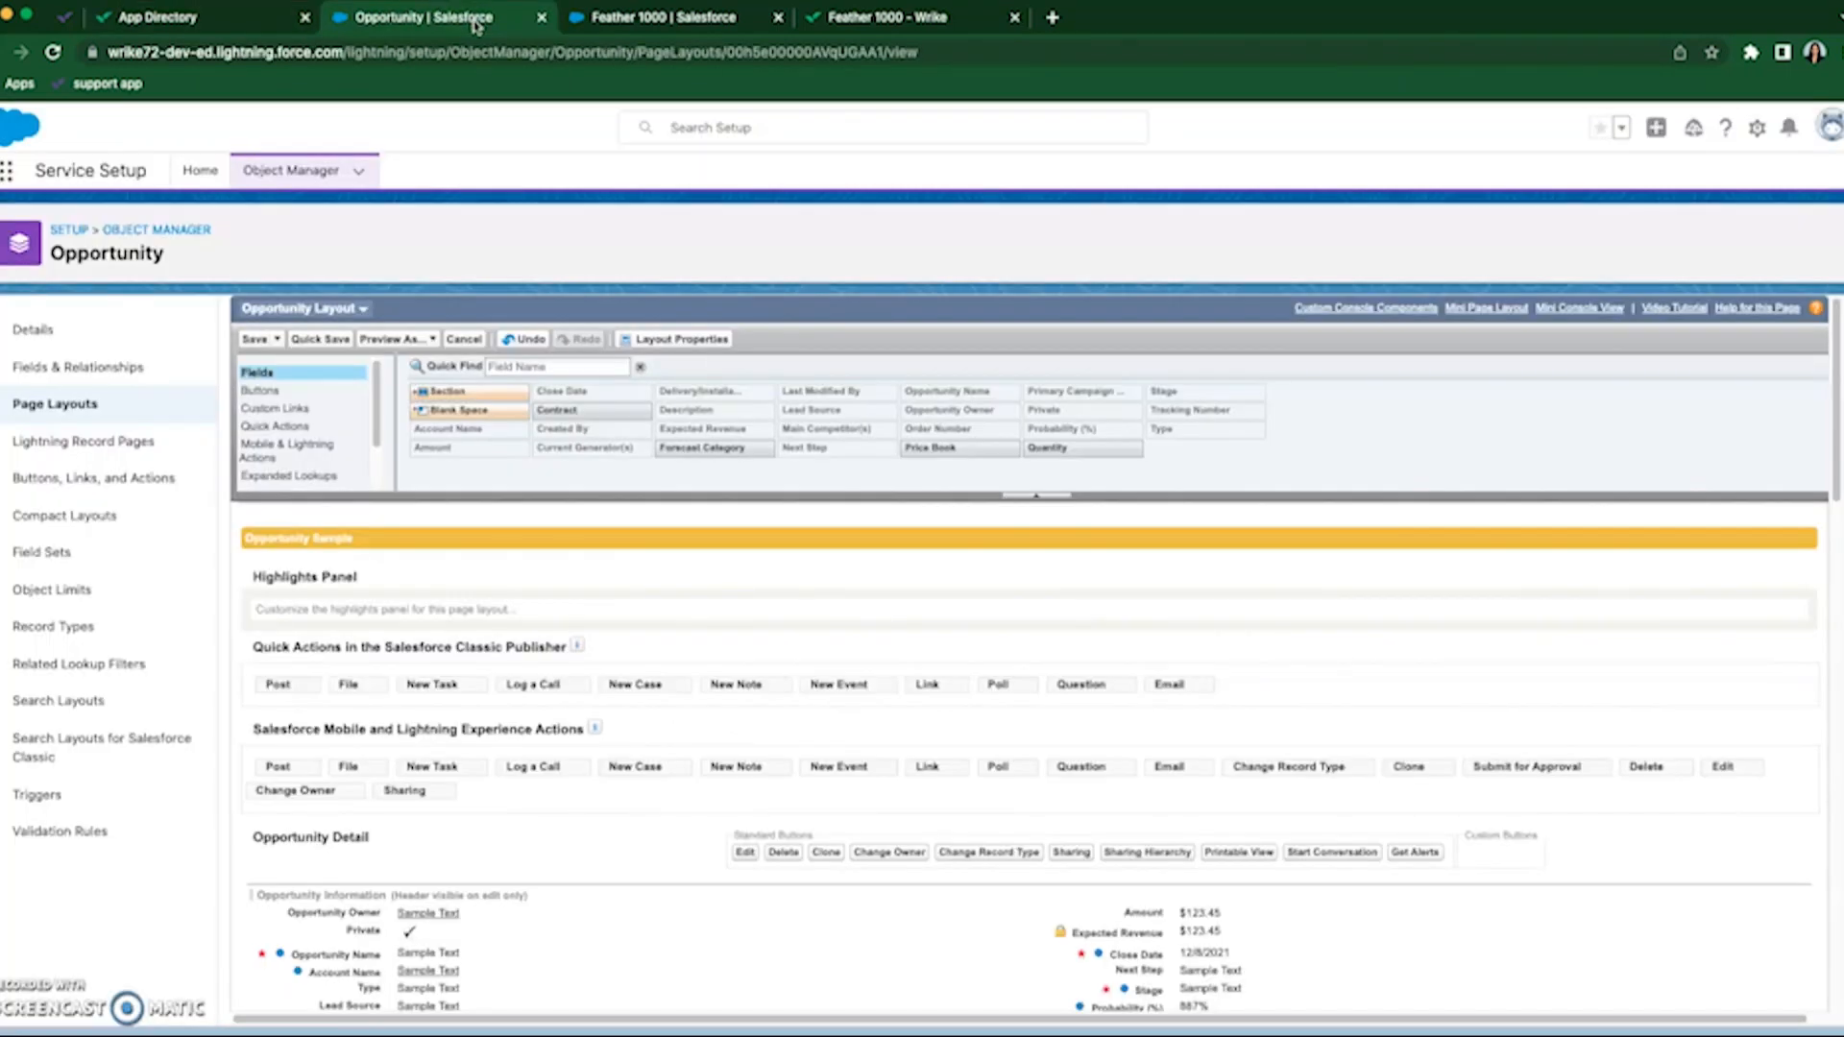
pyautogui.moveTo(423, 565)
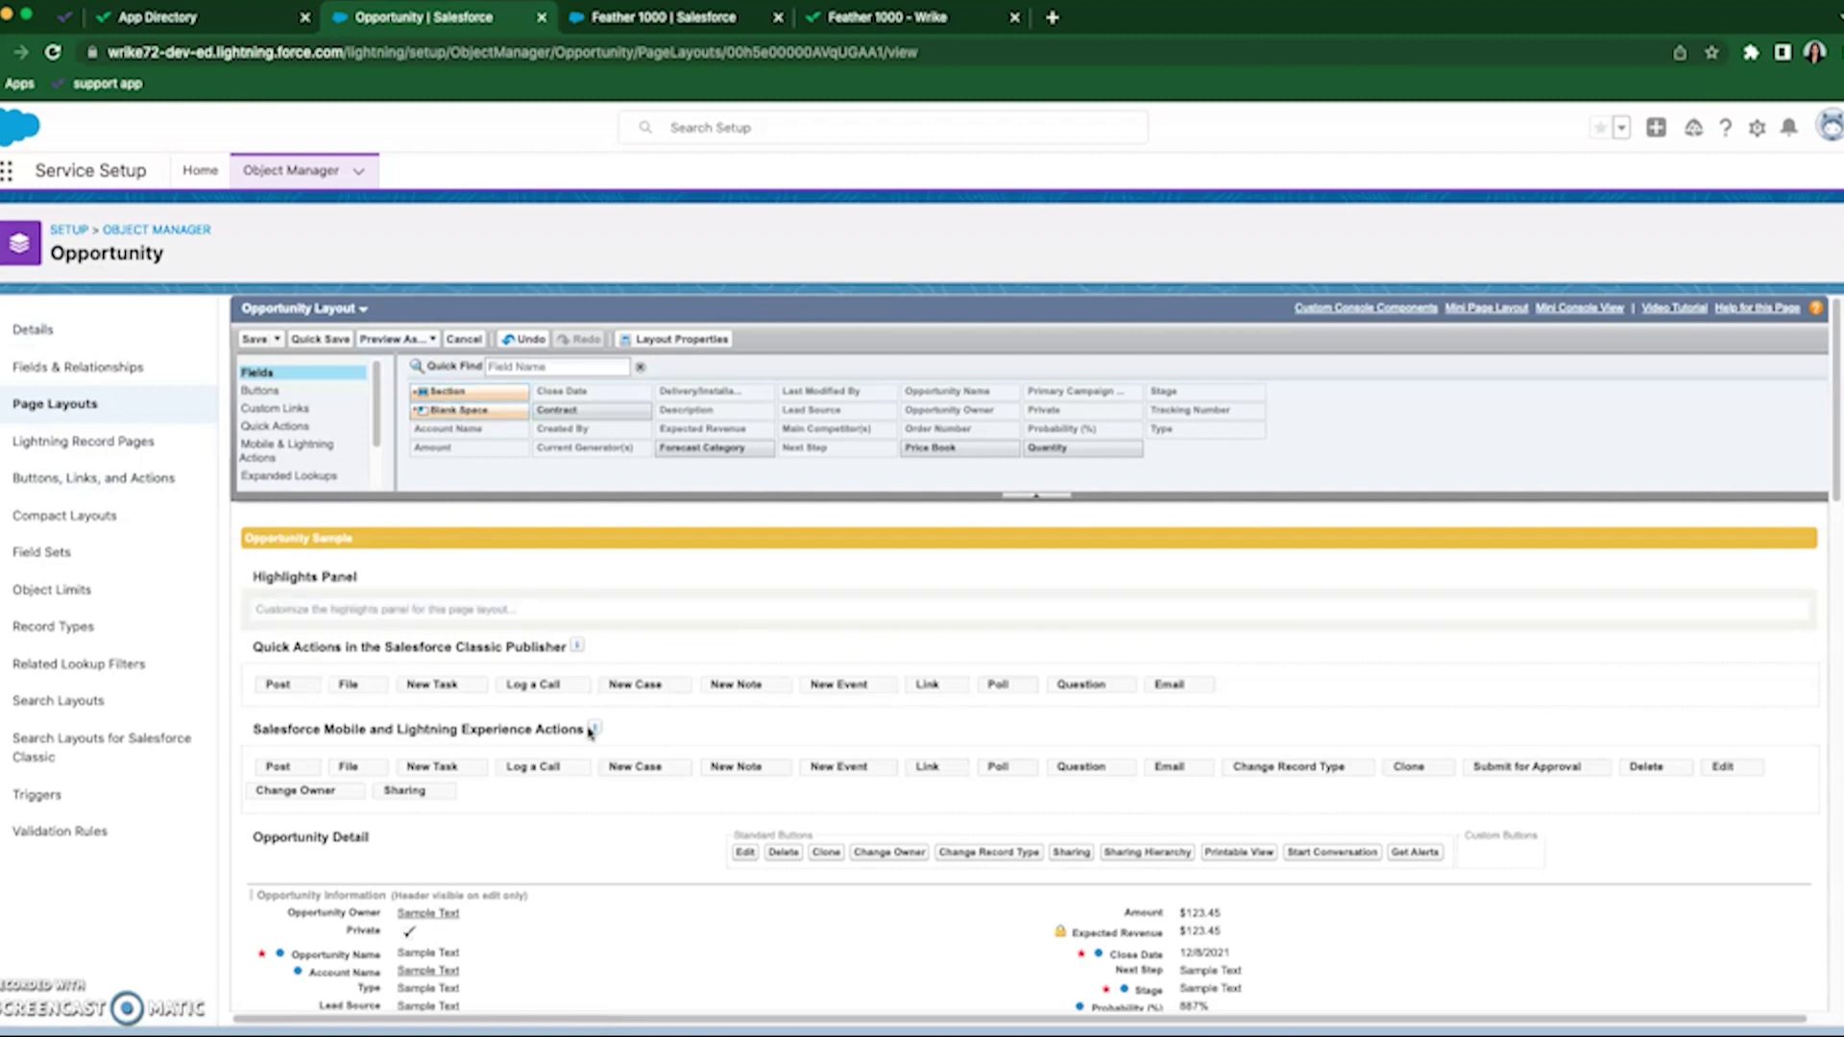
pyautogui.scroll(-3)
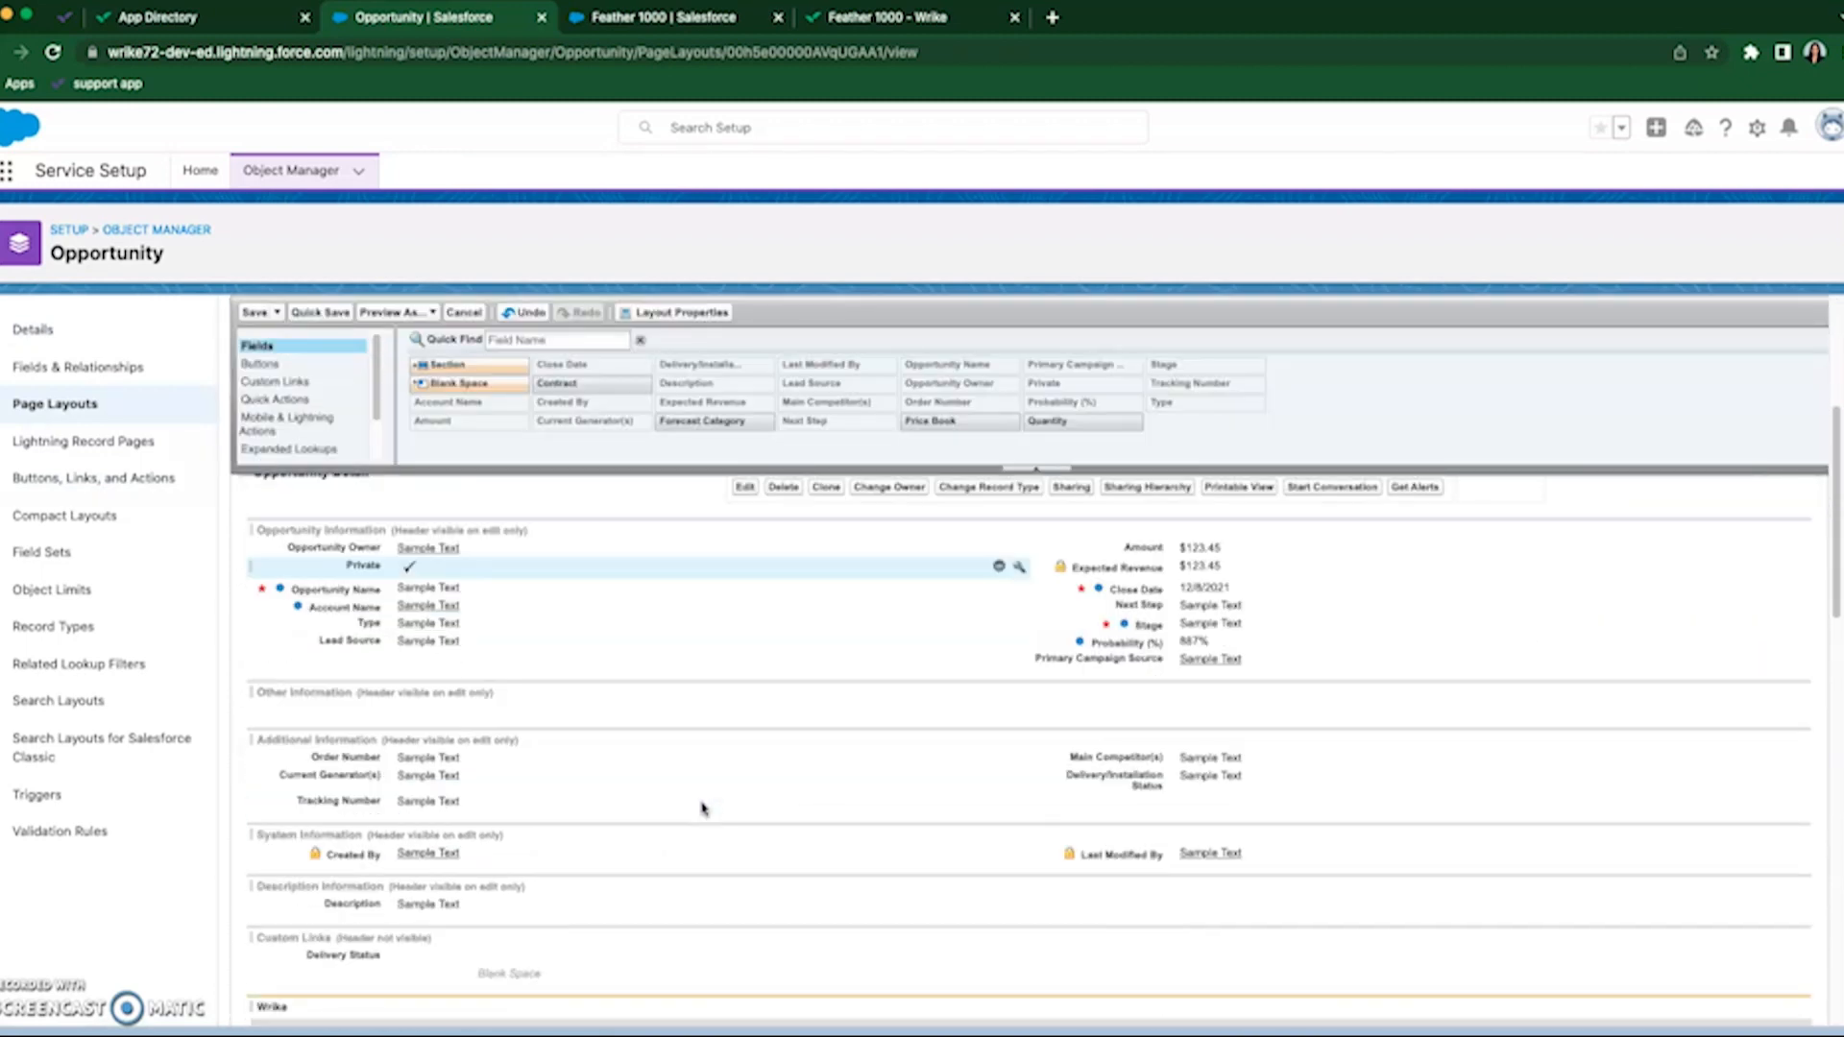
pyautogui.scroll(-3)
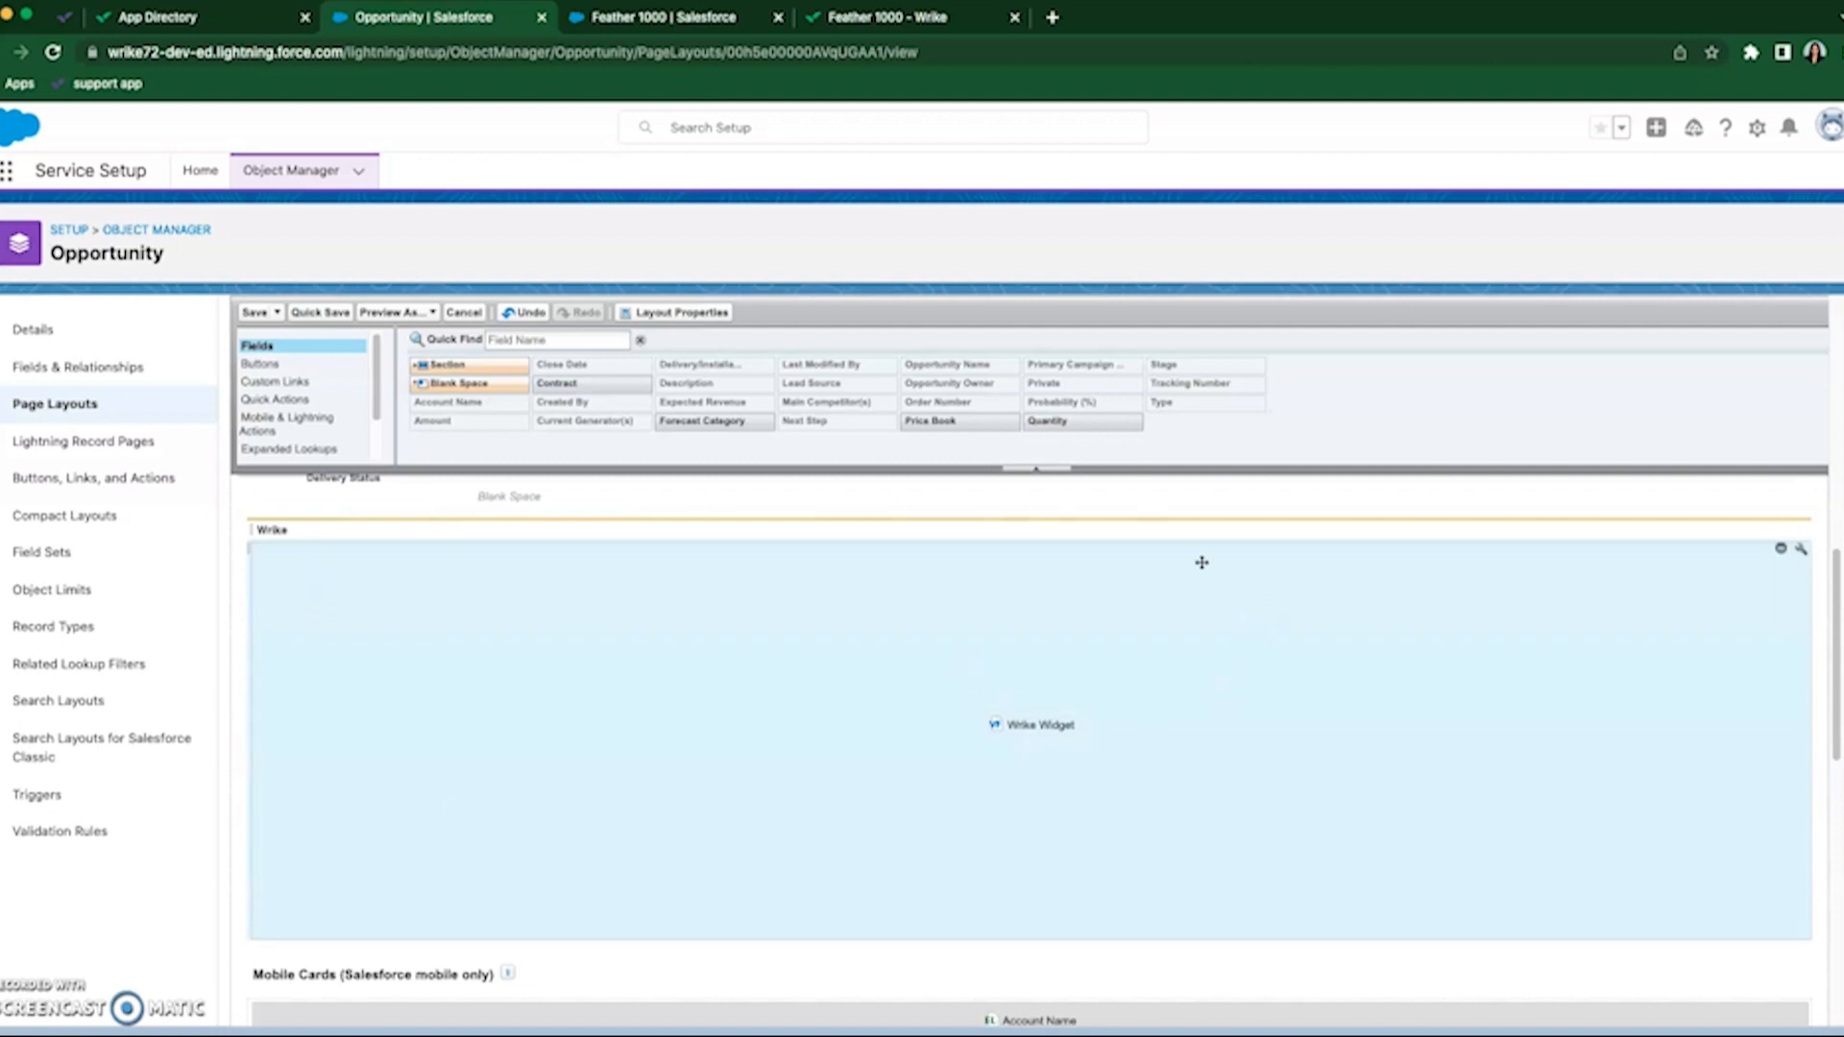
pyautogui.moveTo(1152, 699)
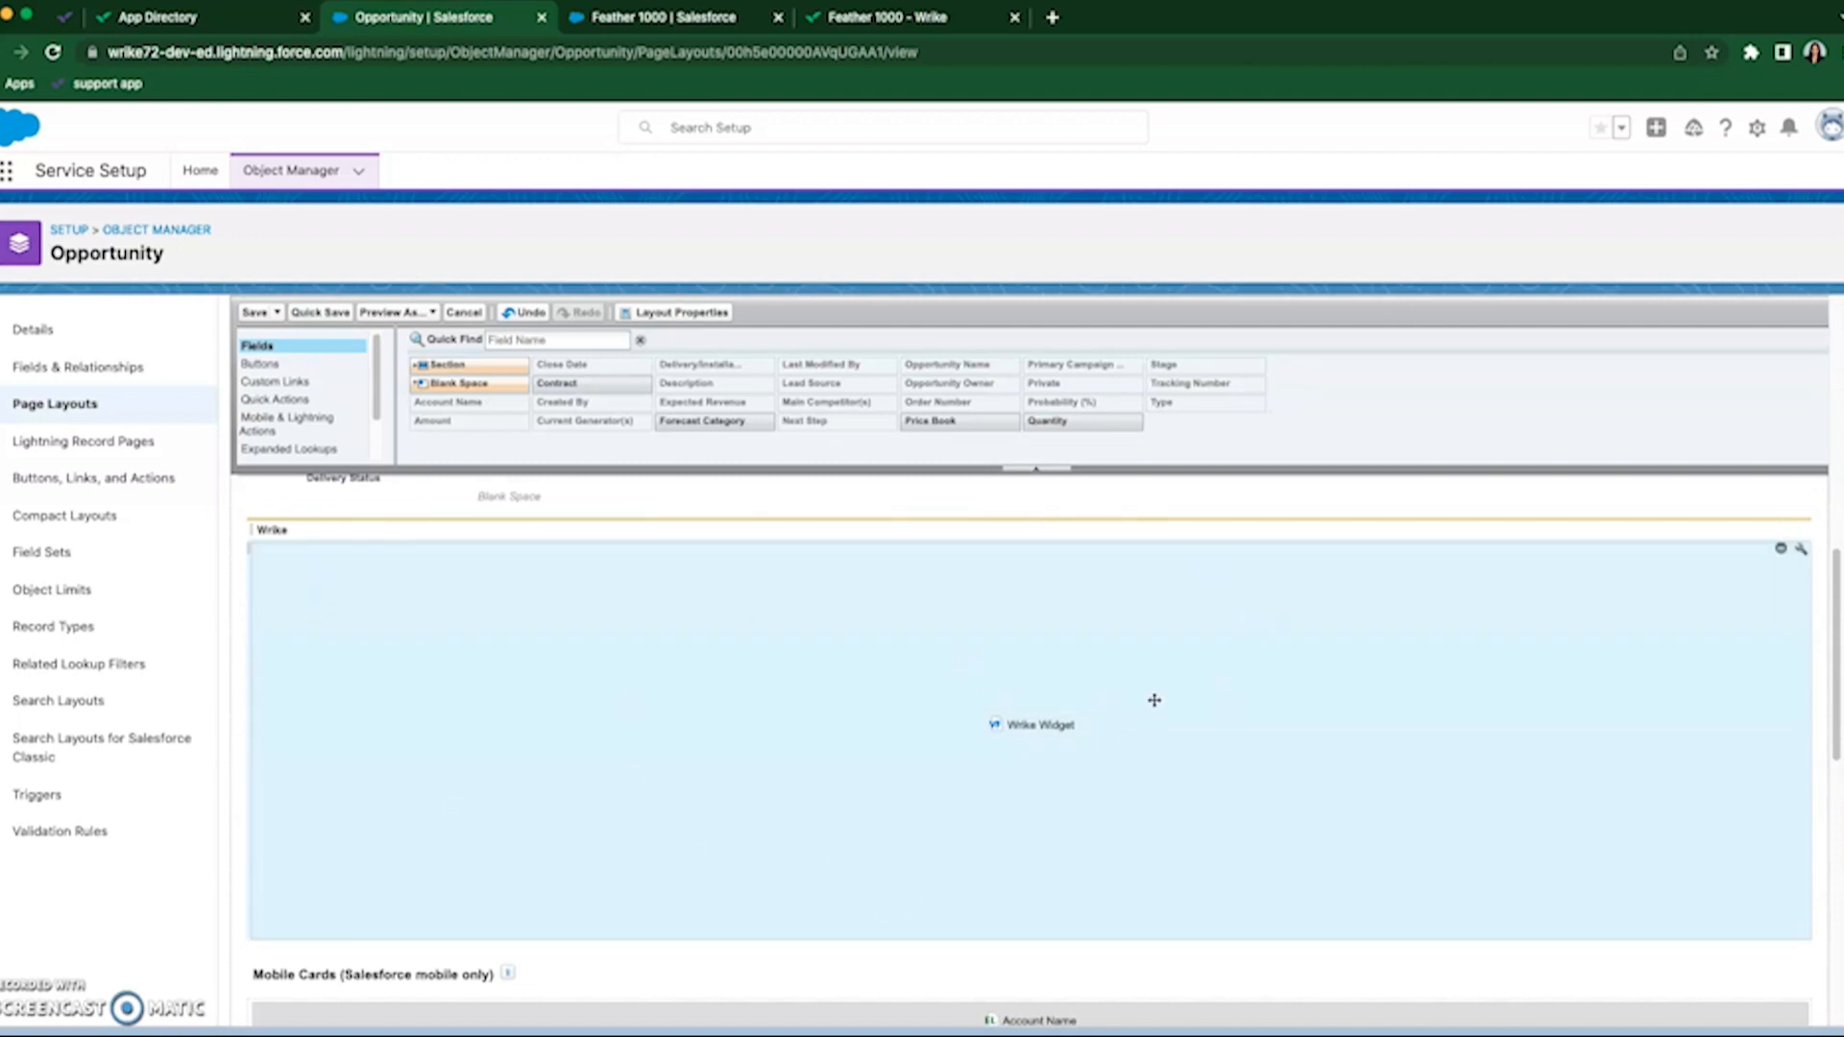
pyautogui.moveTo(845, 882)
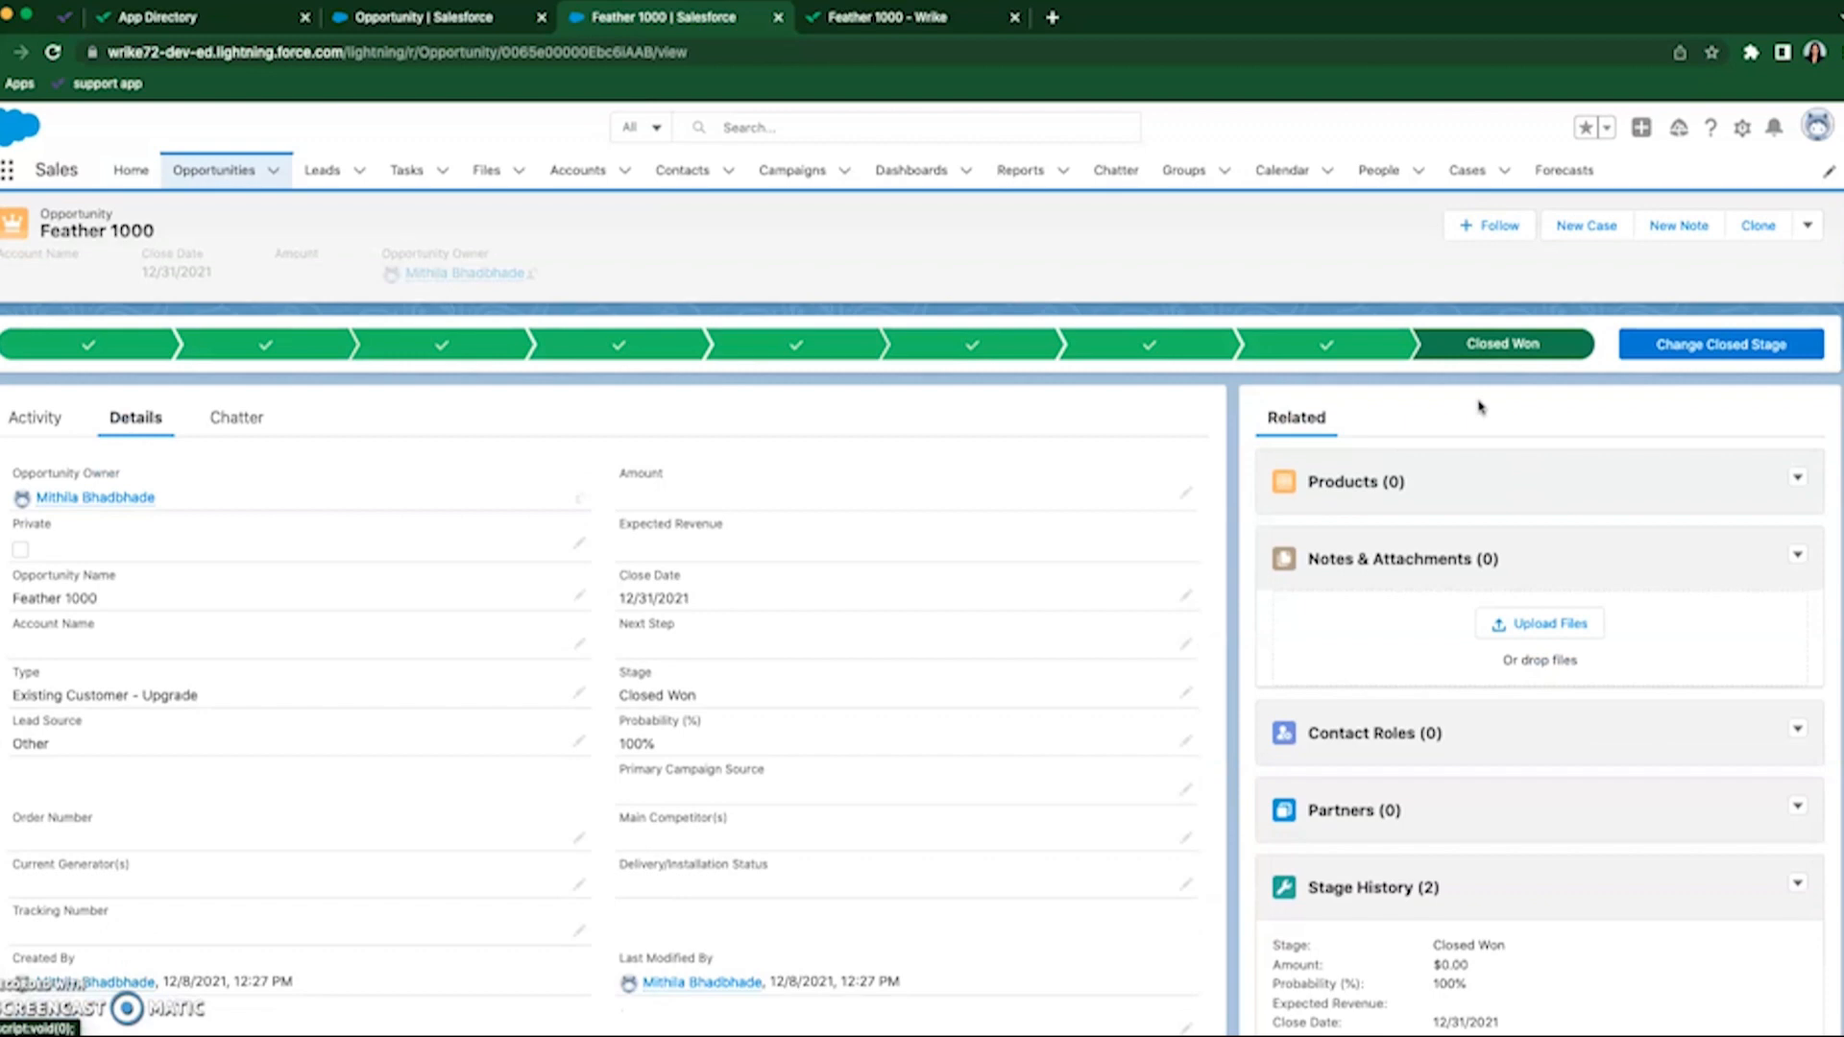
# Scroll the Feather 1000 opportunity to the Wrike section with the synced project table.
pyautogui.scroll(-3)
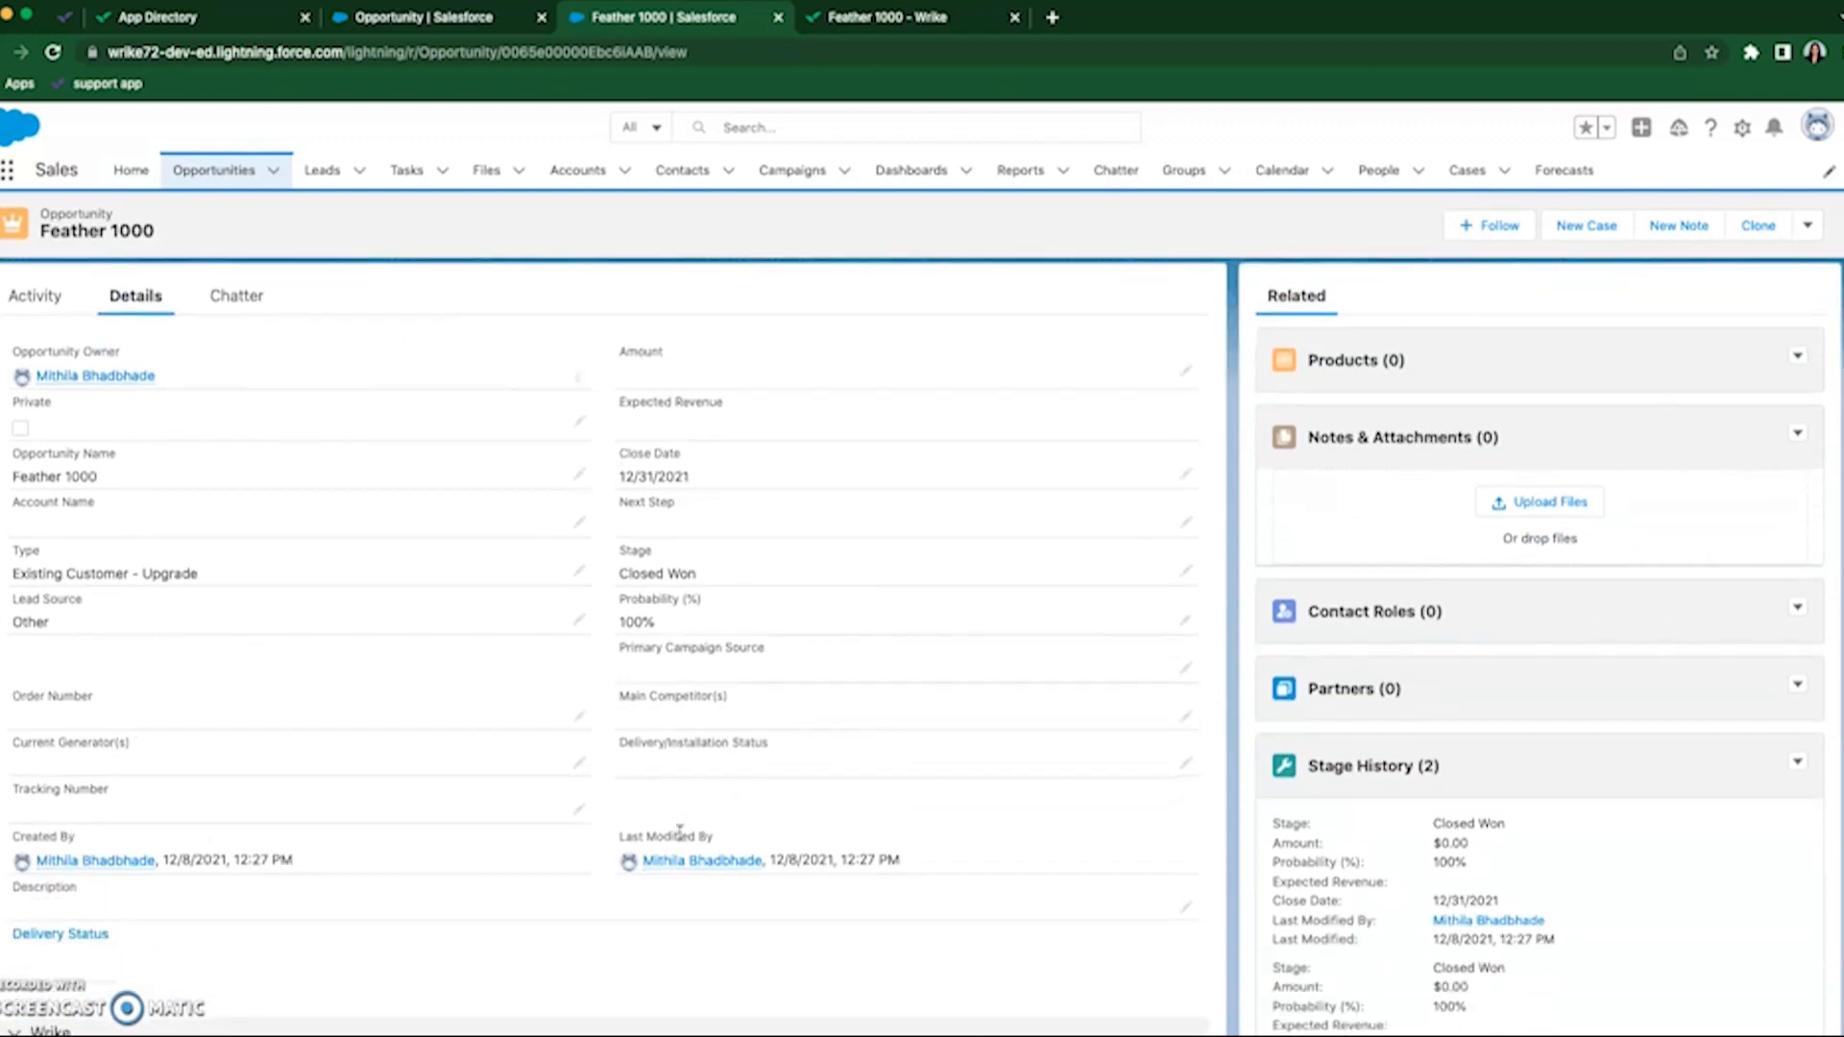
pyautogui.scroll(-3)
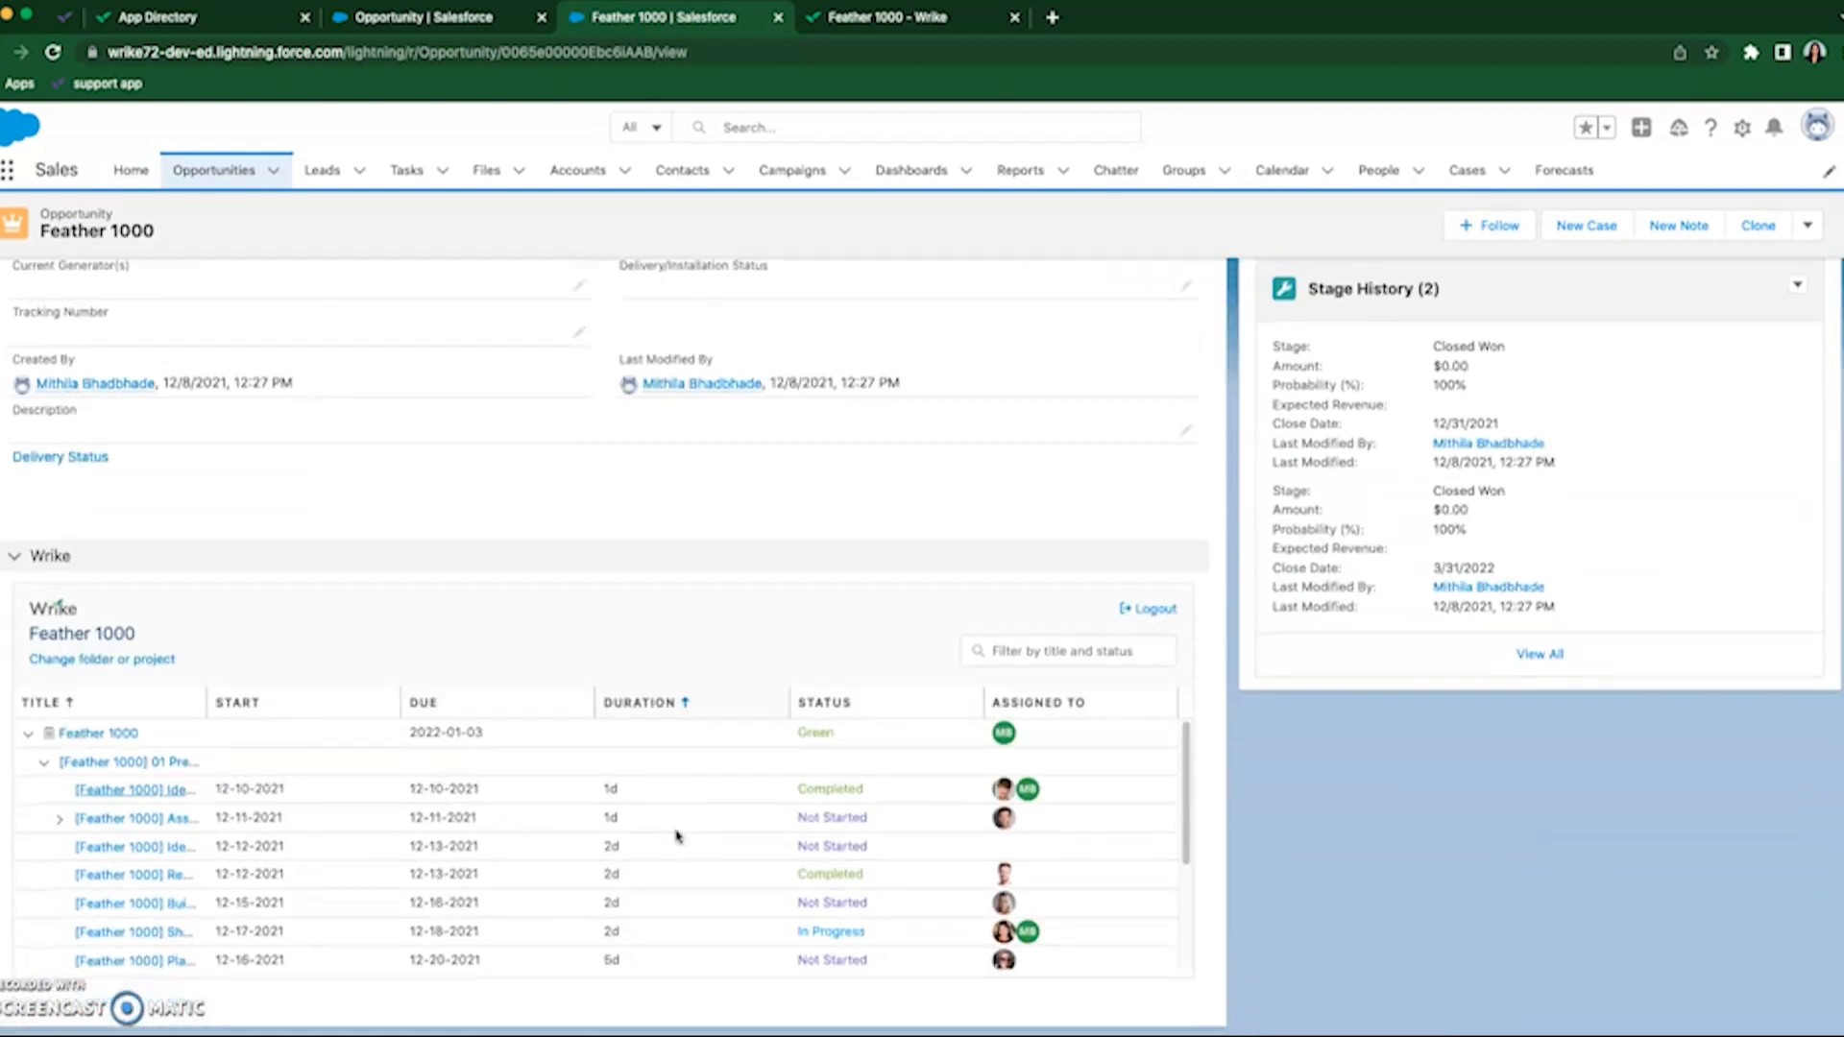
pyautogui.scroll(-3)
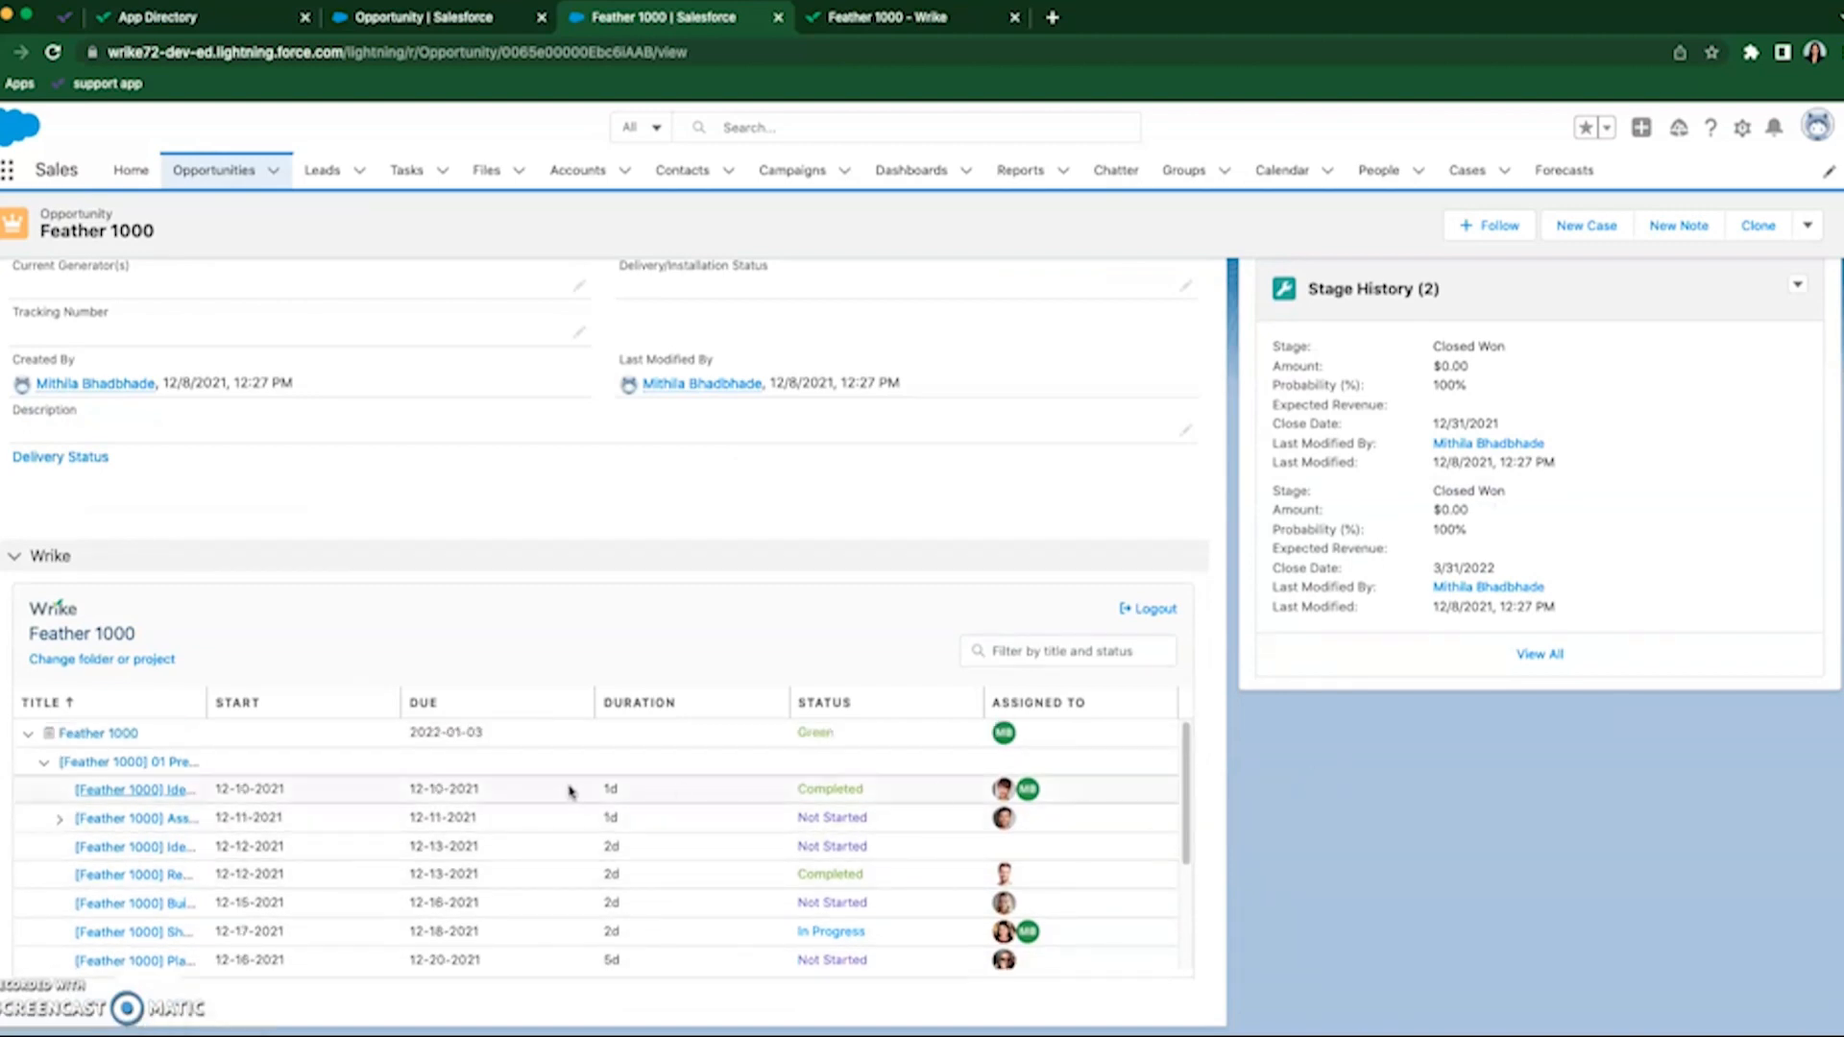
pyautogui.moveTo(229, 668)
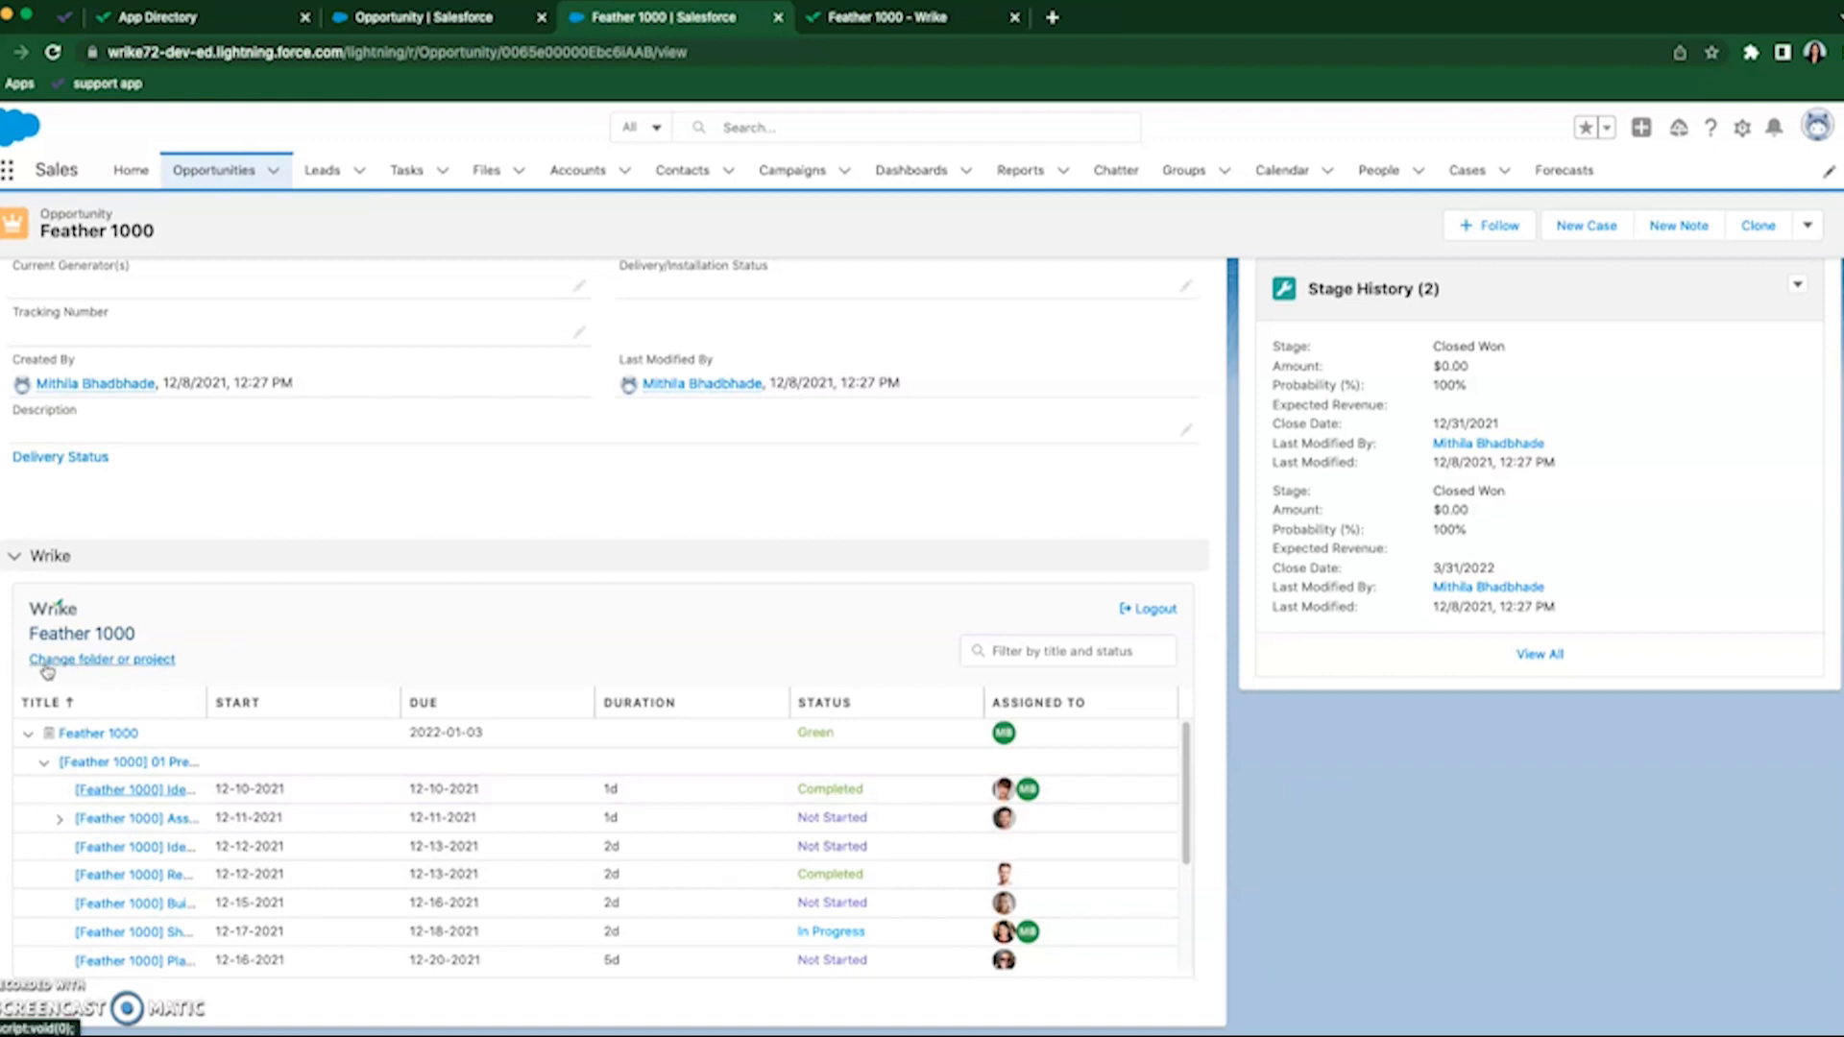
# List the other Wrike folders and projects via 'Change folder or project', keeping Feather 1000.
pyautogui.click(100, 661)
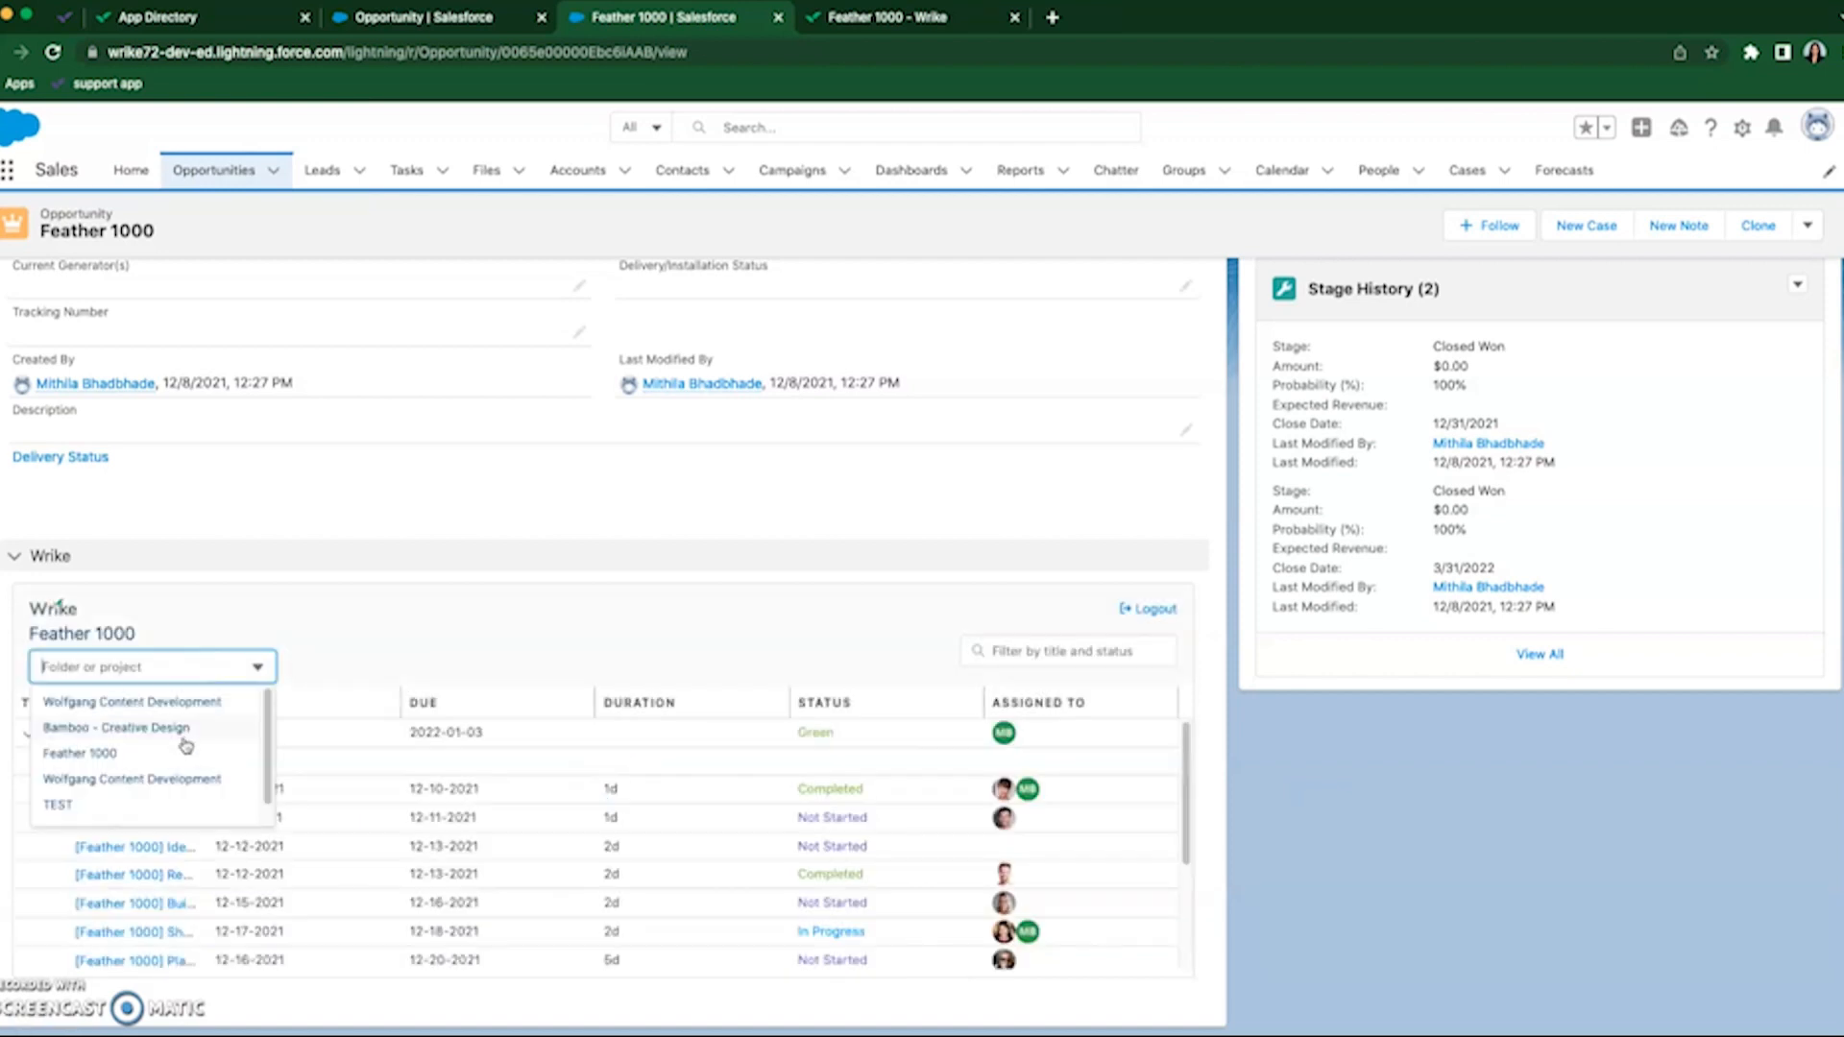
pyautogui.moveTo(171, 790)
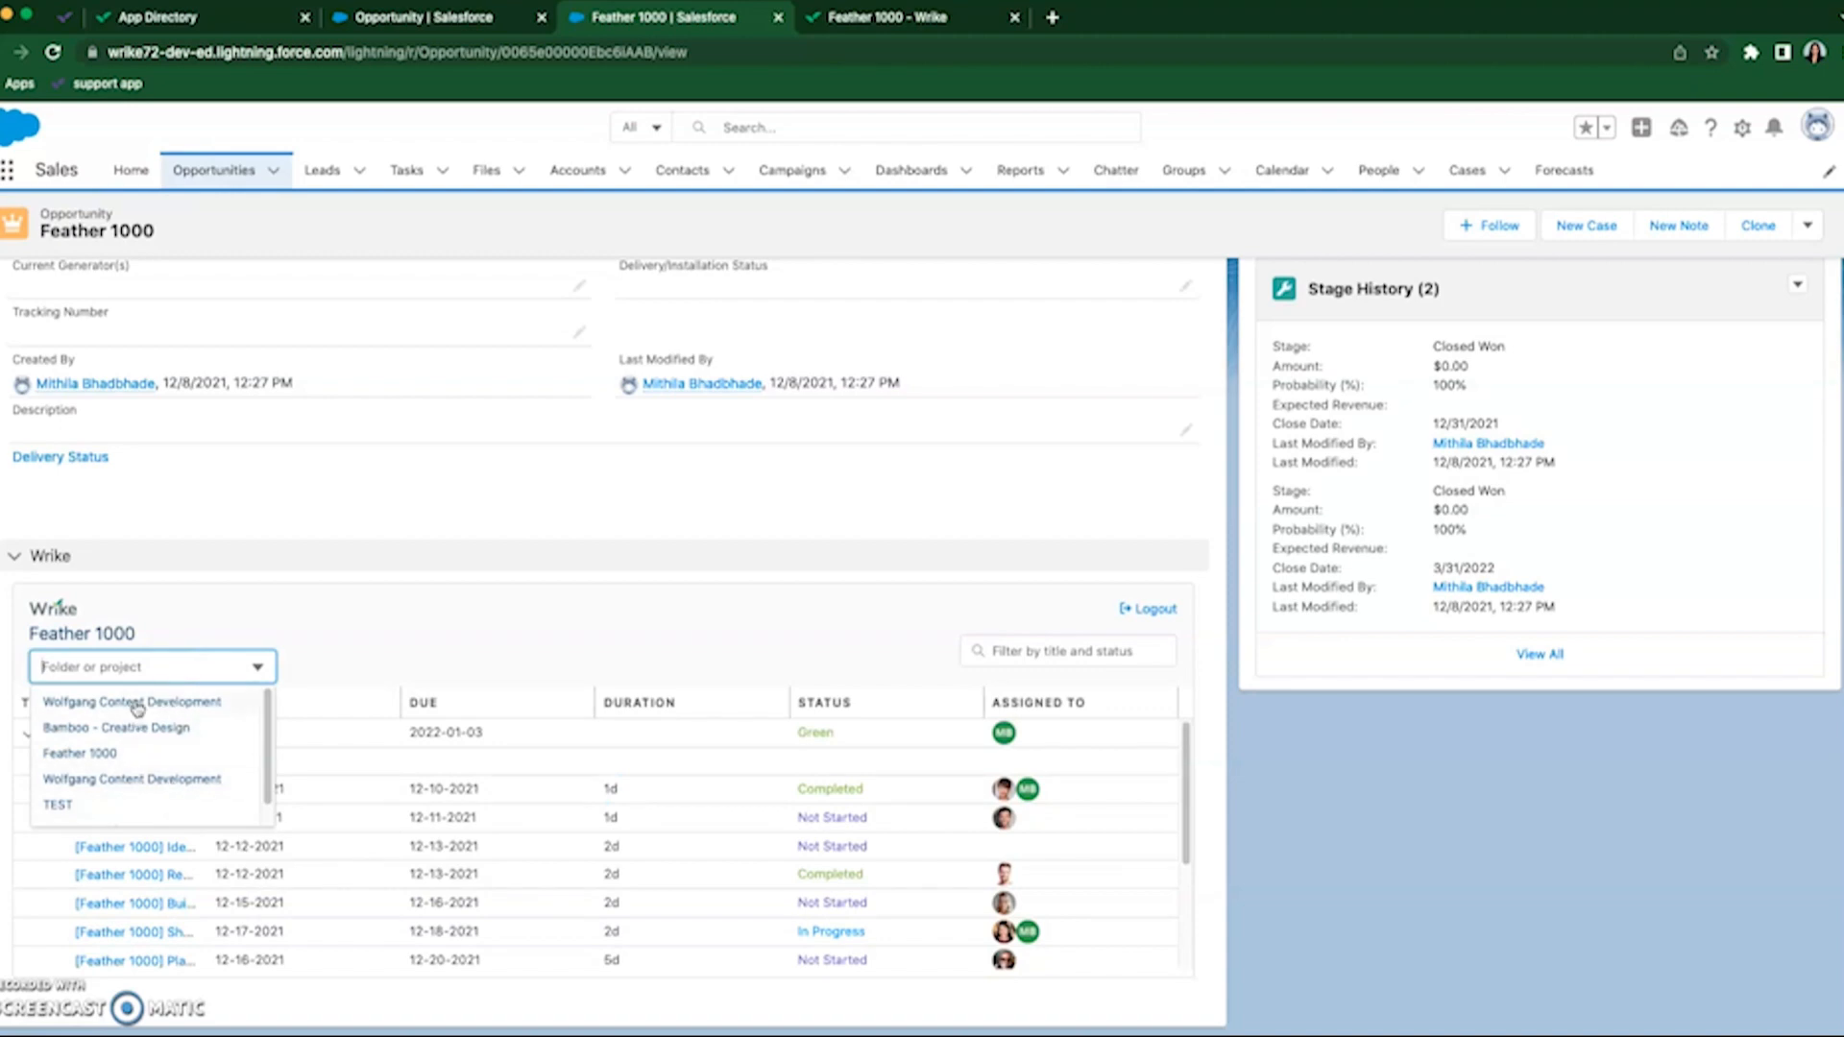
pyautogui.moveTo(120, 753)
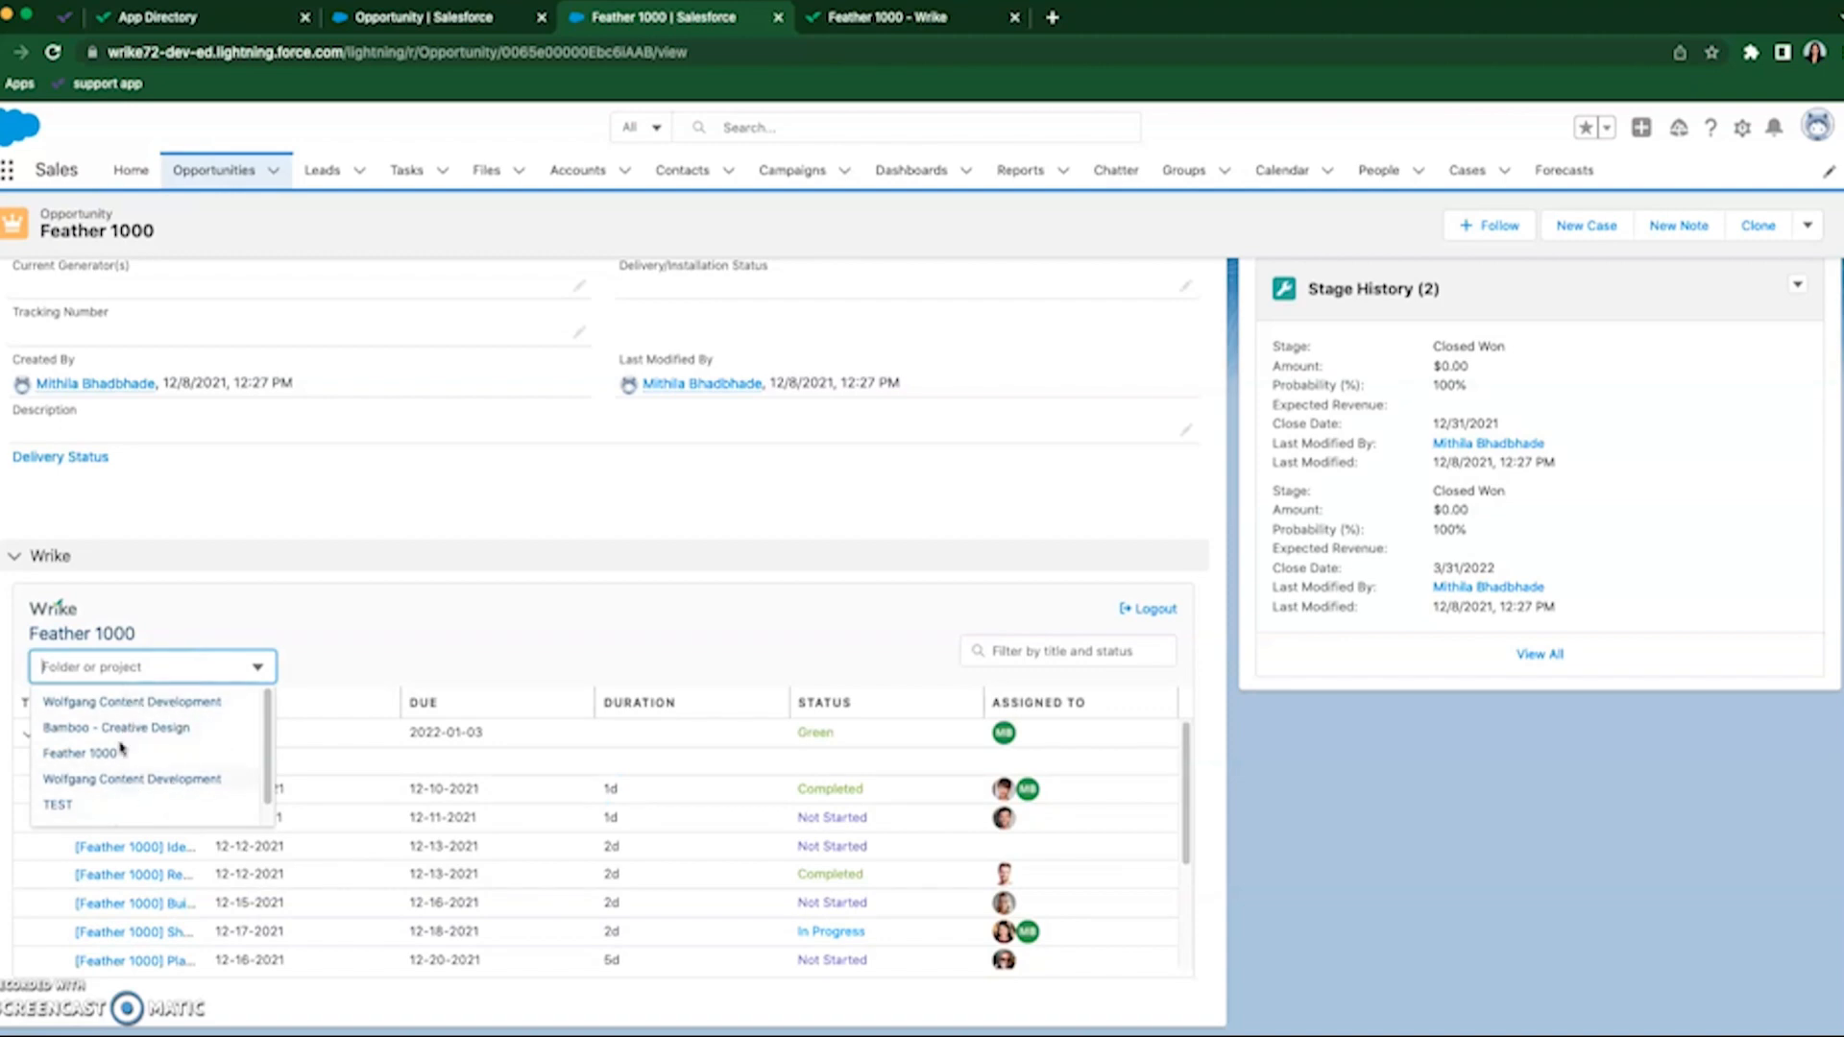
pyautogui.moveTo(1386, 865)
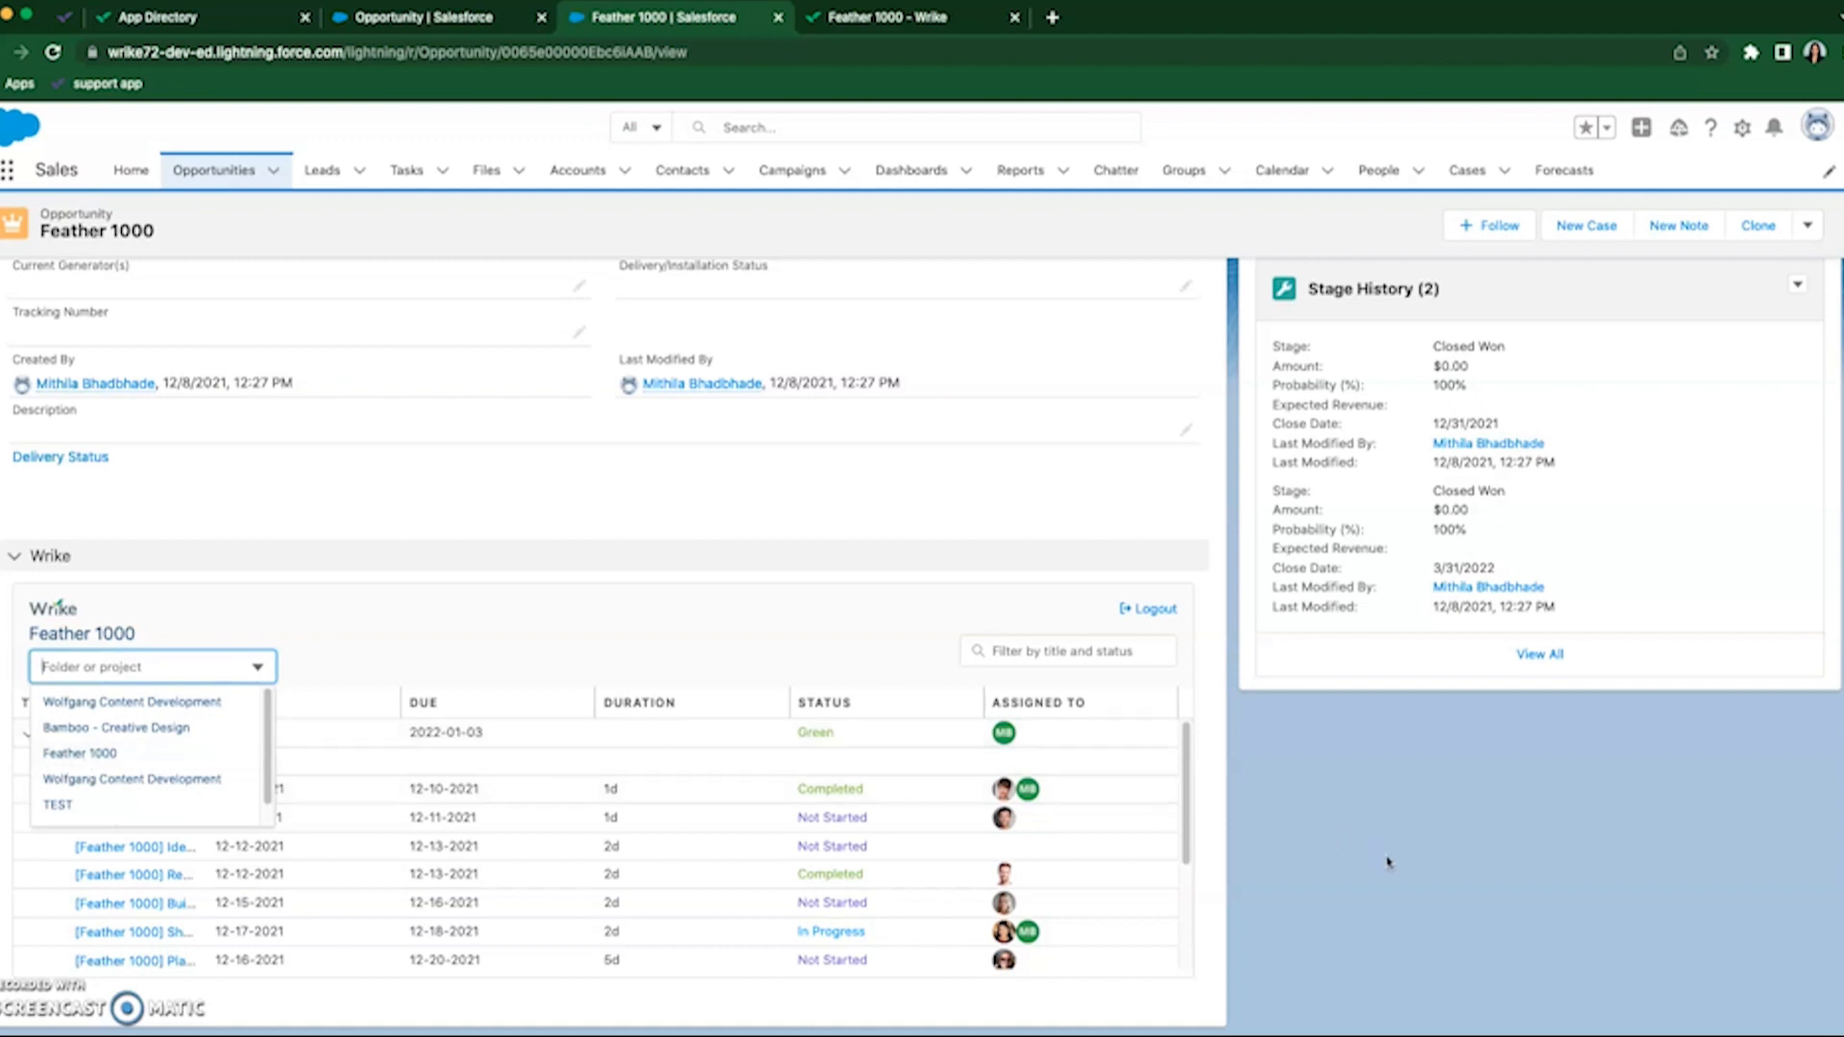
pyautogui.click(81, 753)
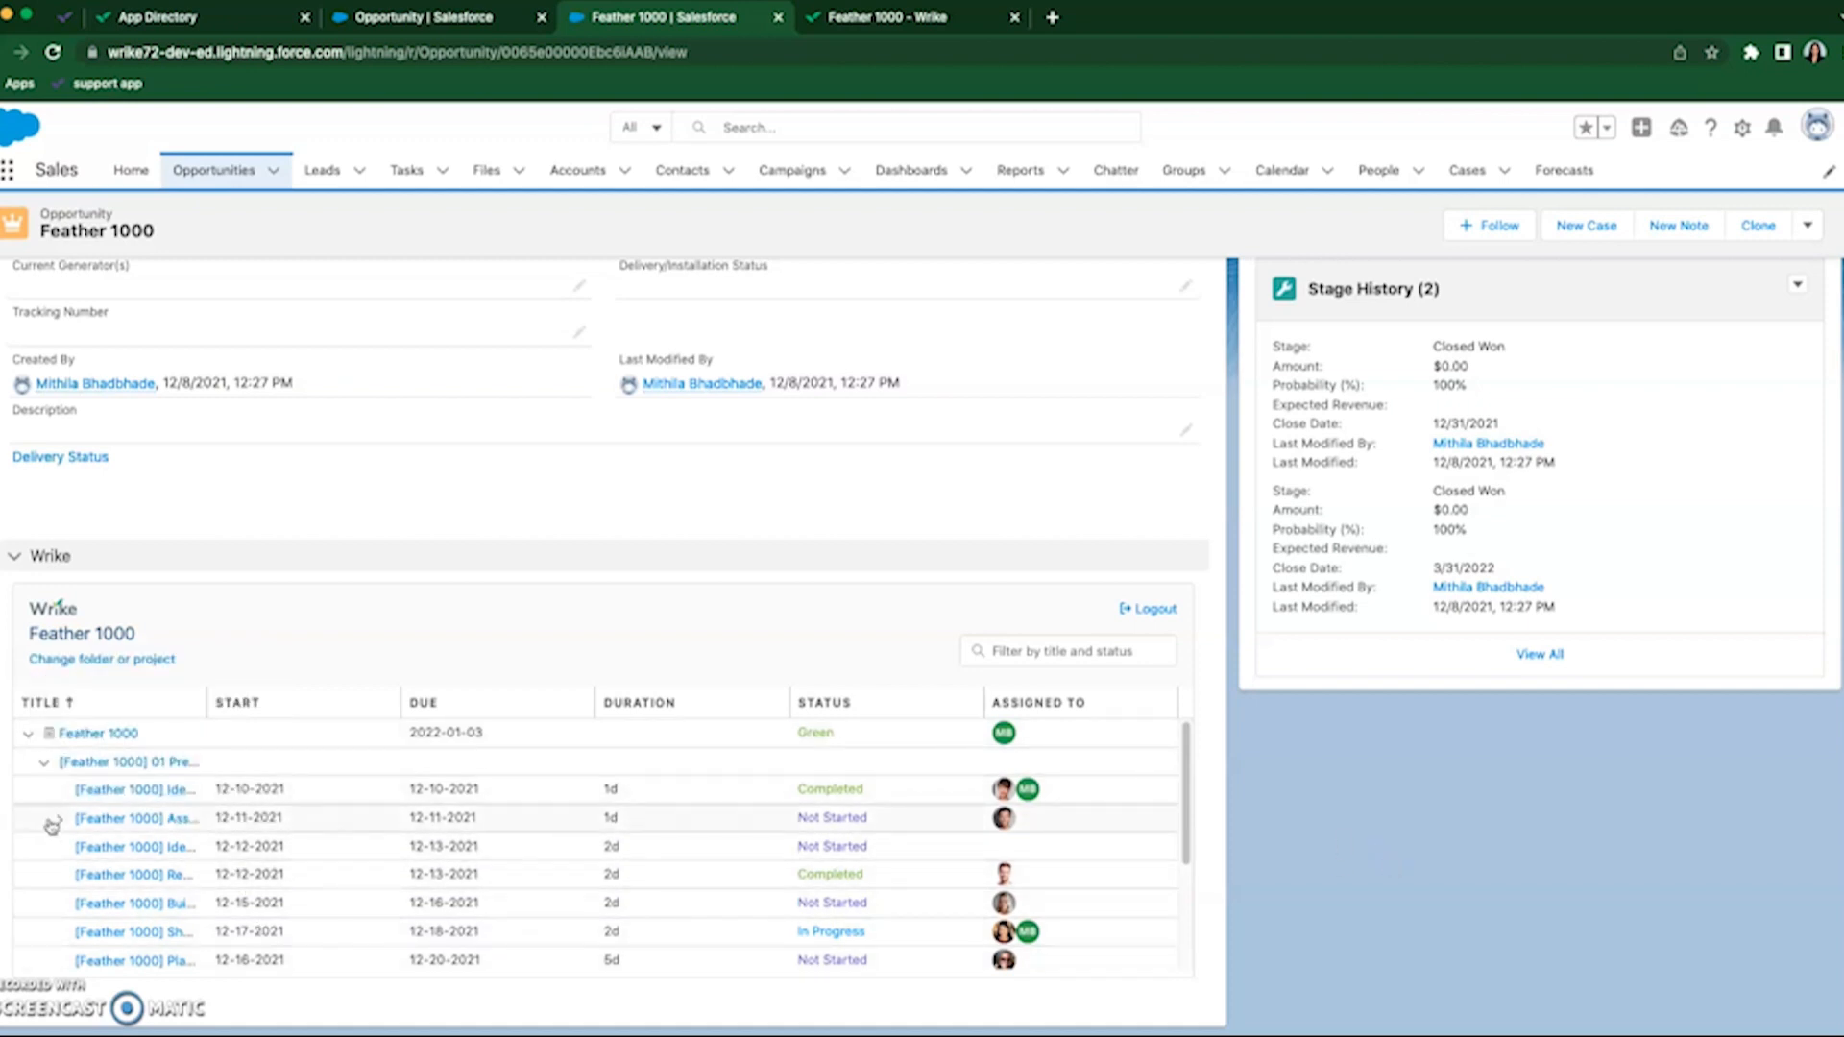
# Expand the second 01 Pre-Launch task to reveal its two subtasks.
pyautogui.click(58, 818)
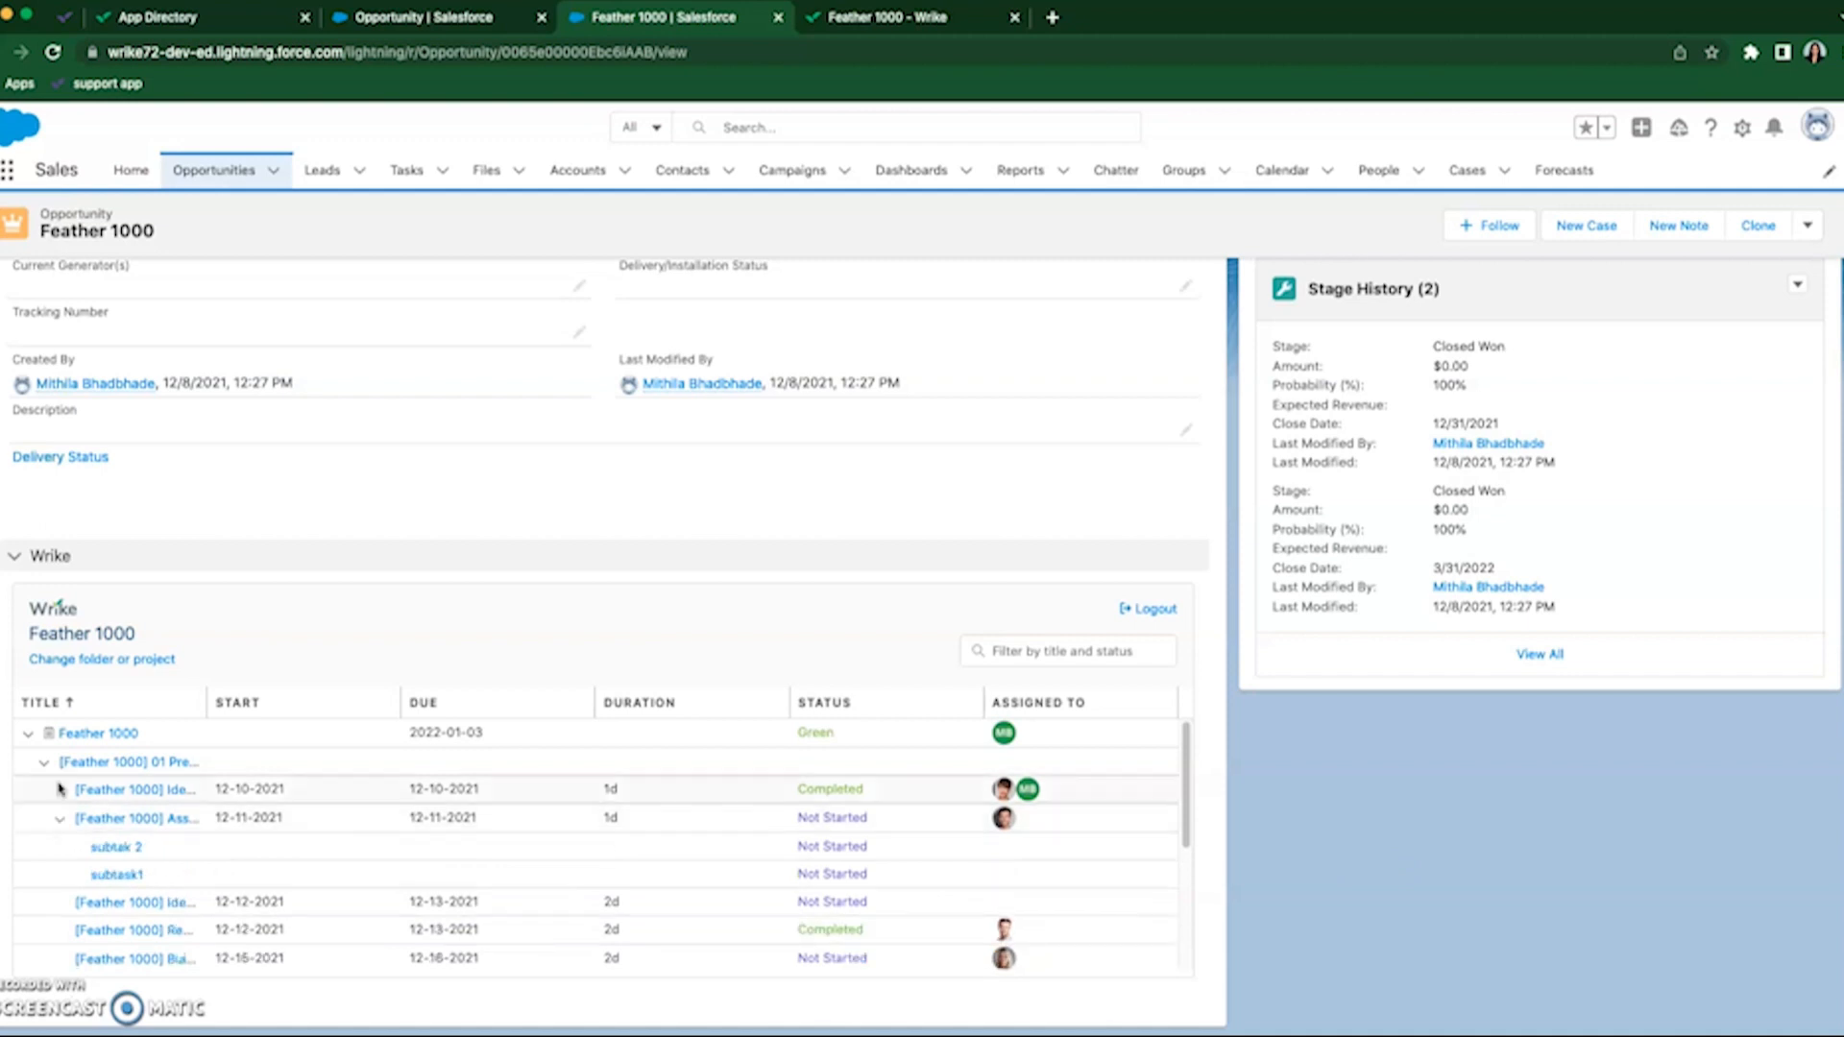
pyautogui.moveTo(745, 795)
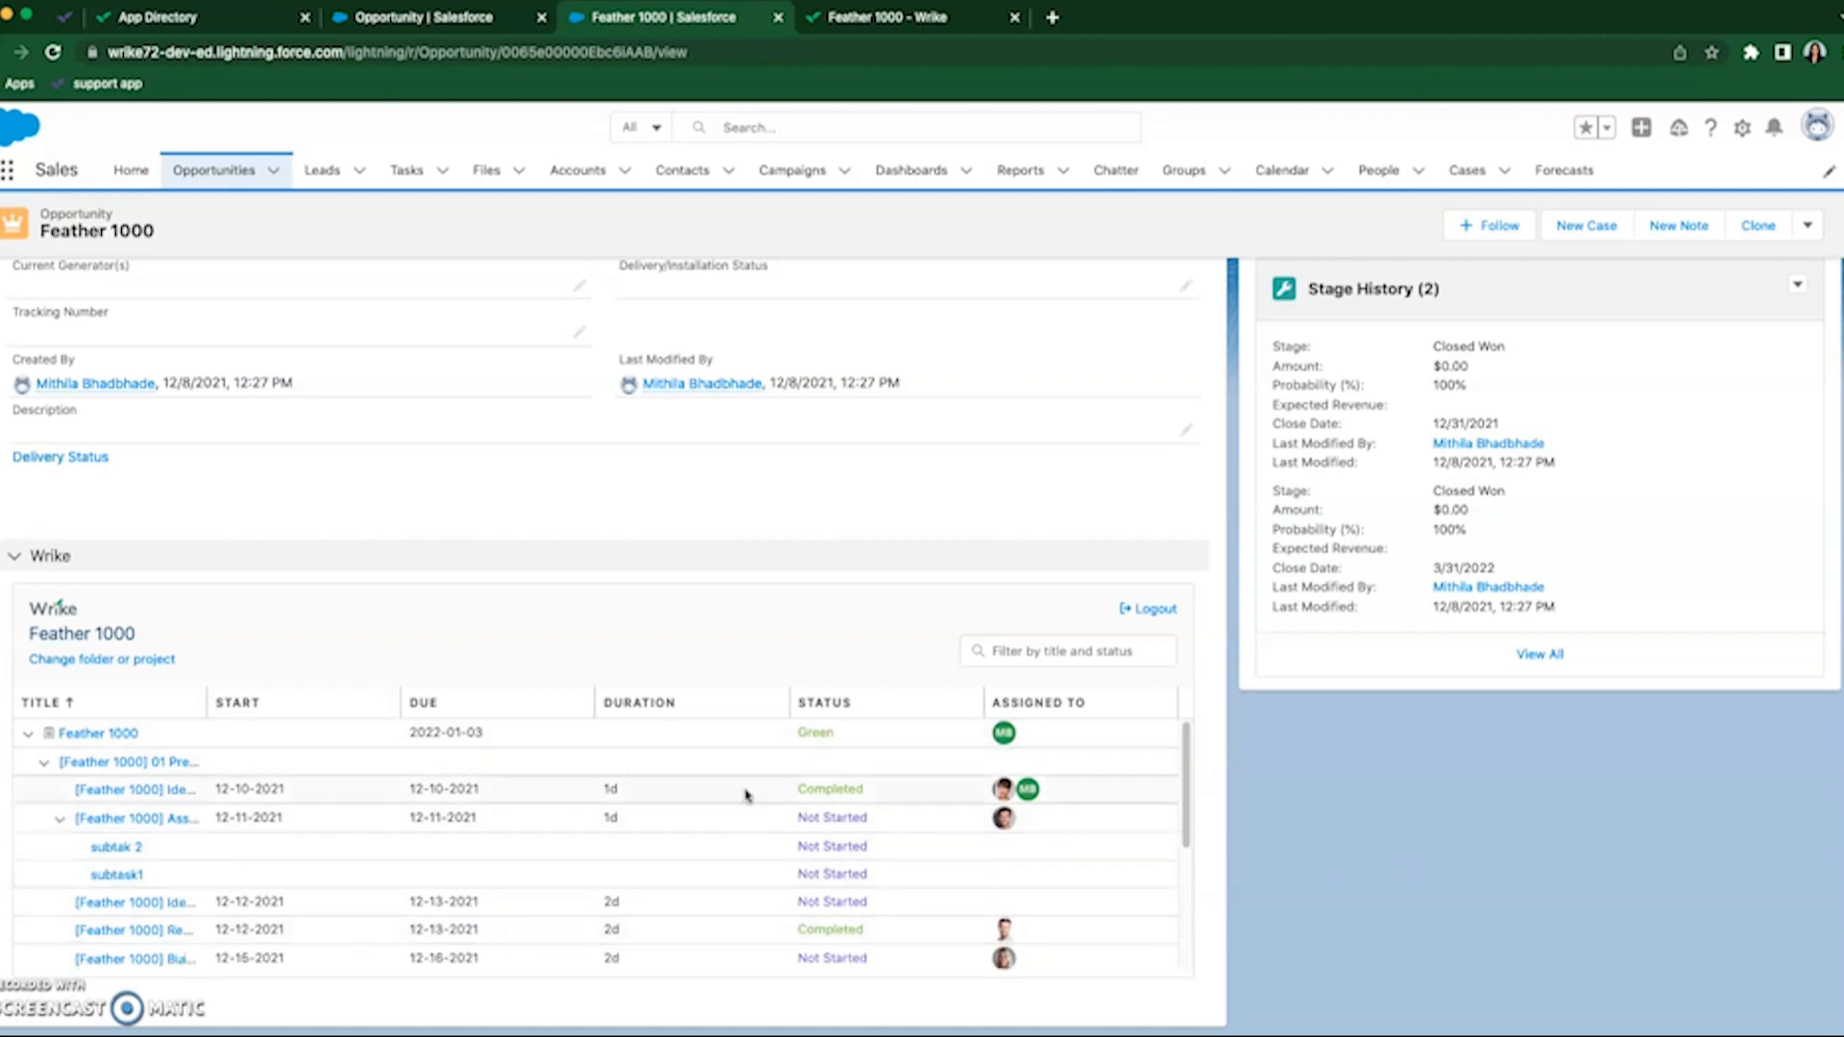
pyautogui.moveTo(1049, 906)
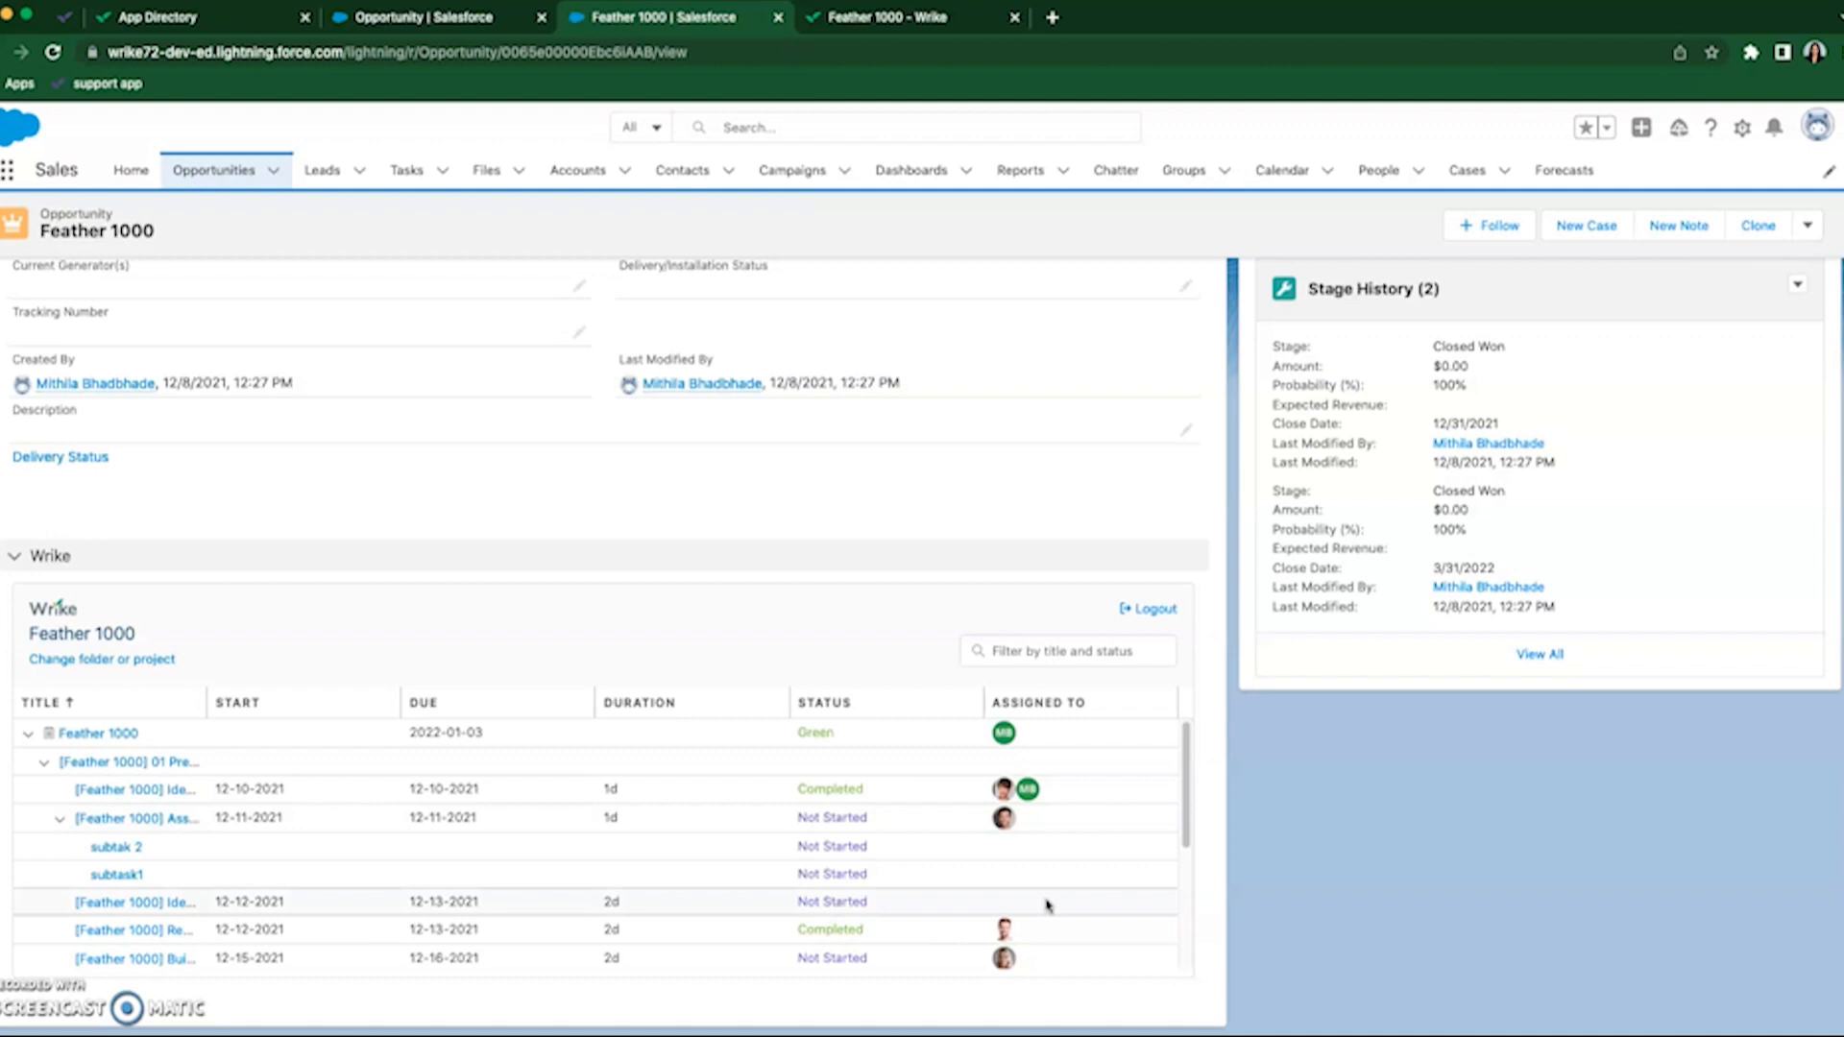
pyautogui.moveTo(1025, 803)
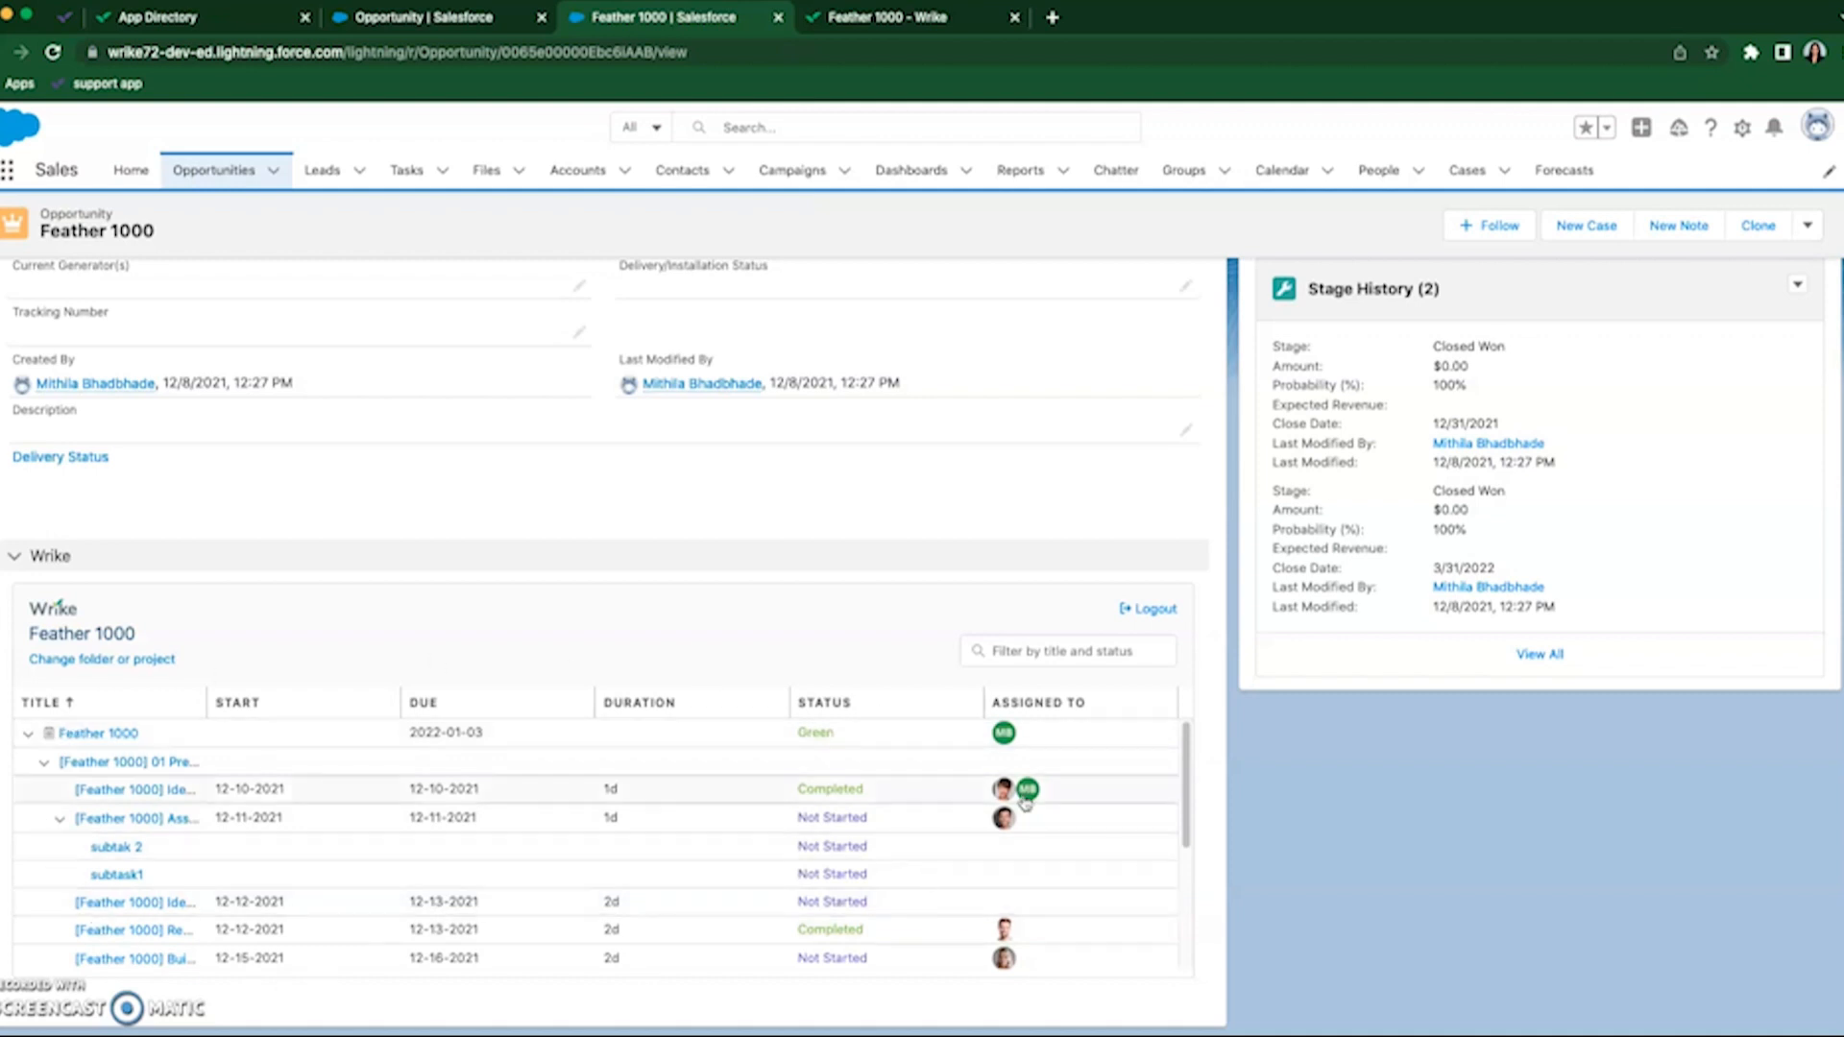
pyautogui.moveTo(1002, 818)
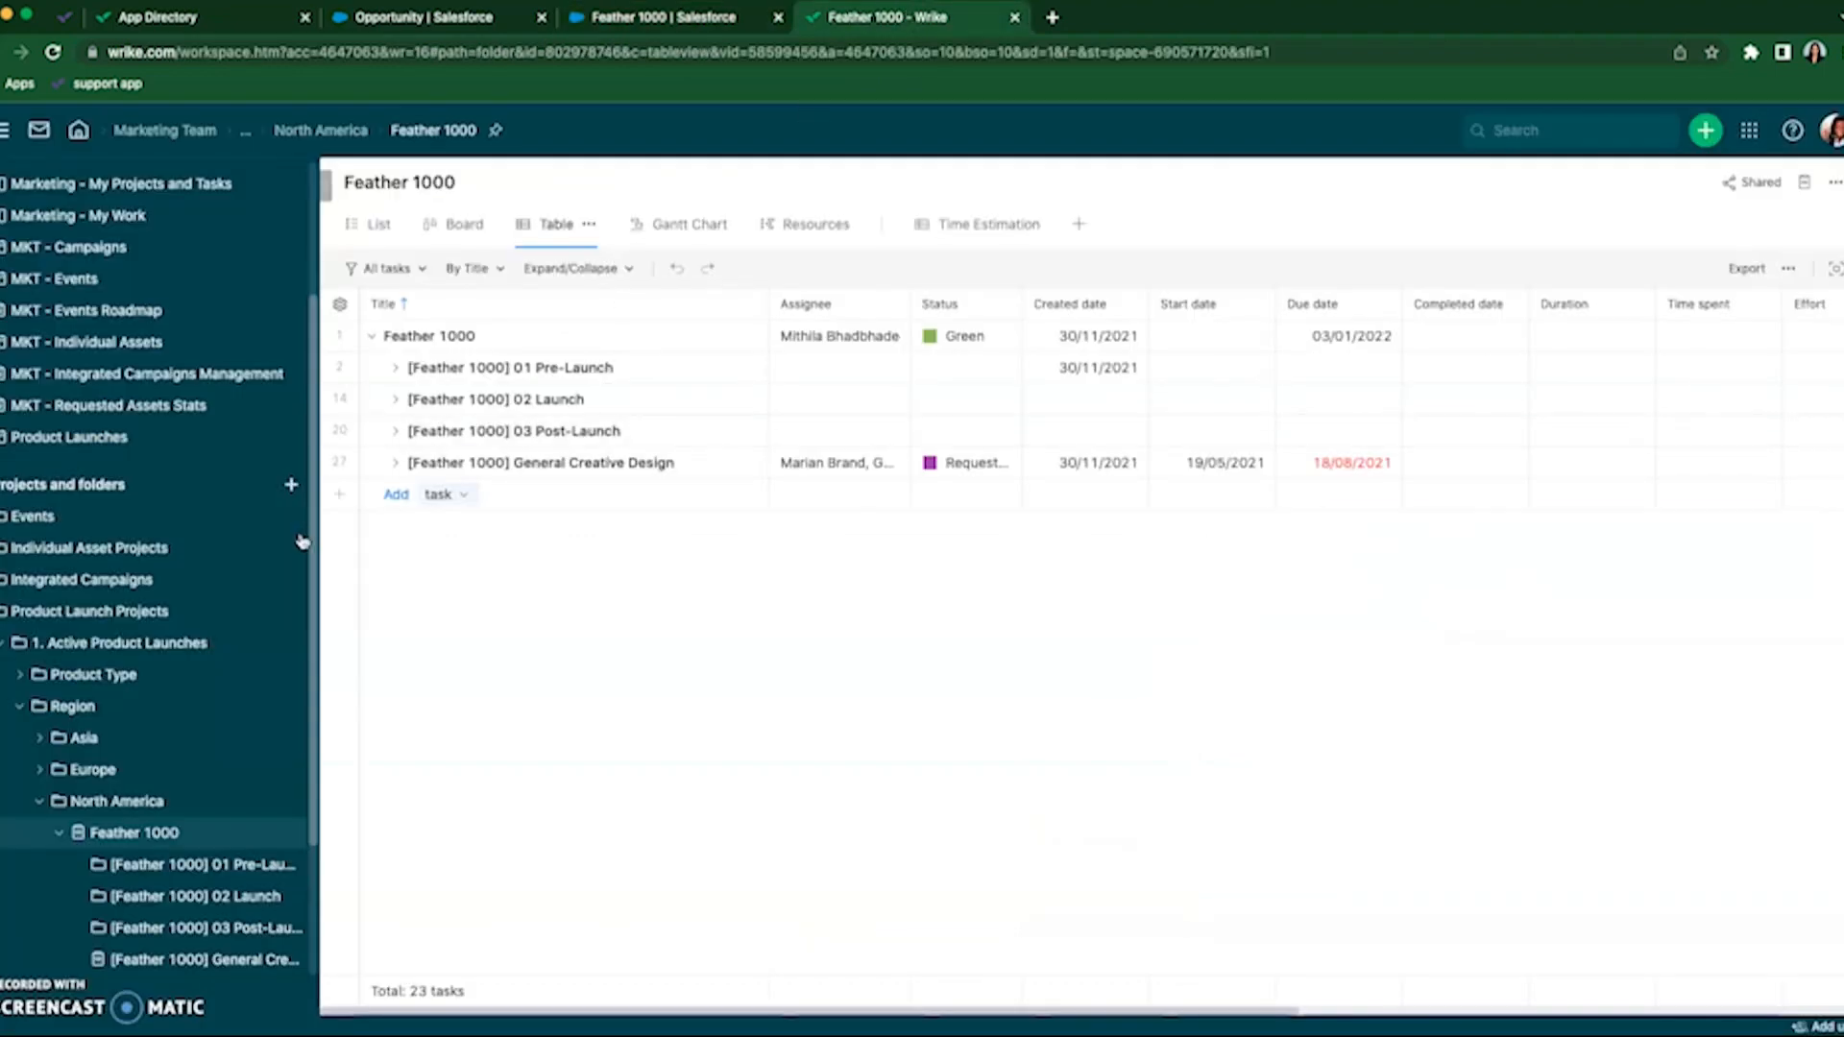
# Create folder '[Feather 1000] 04 Close' in the project table and return to Salesforce.
pyautogui.click(445, 494)
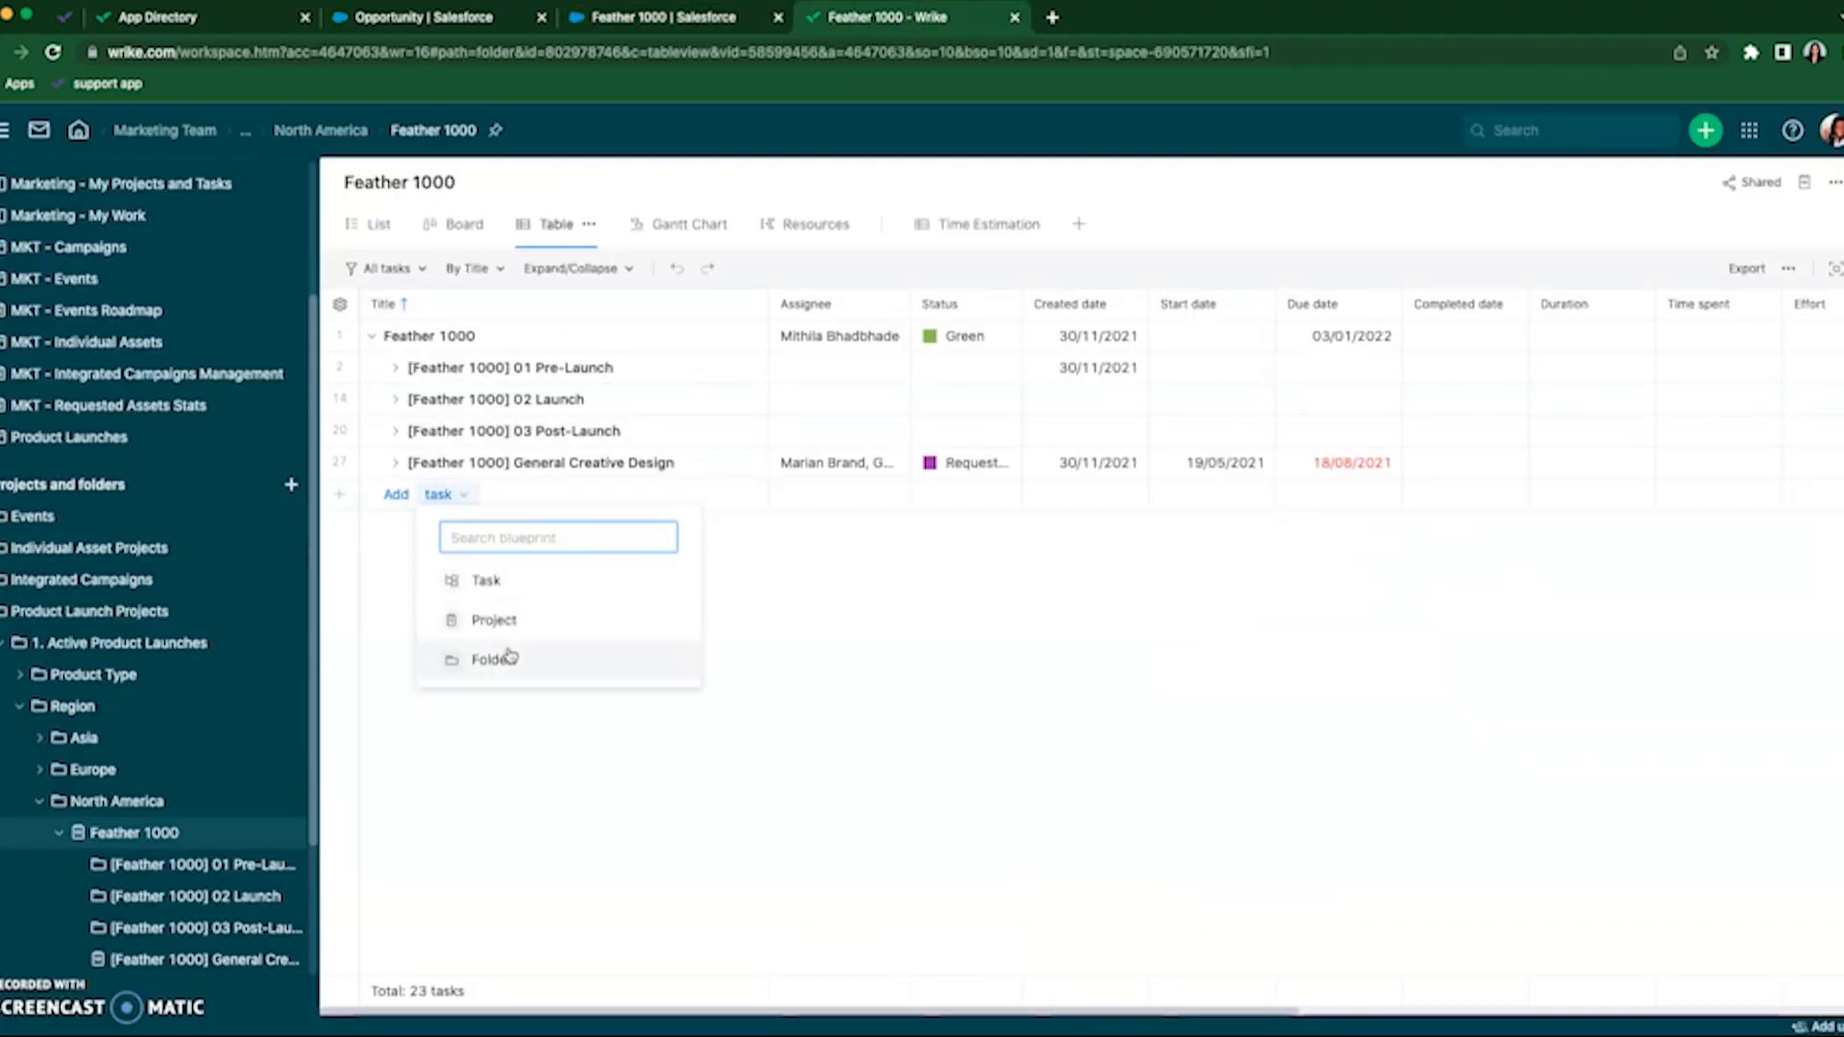
pyautogui.click(486, 580)
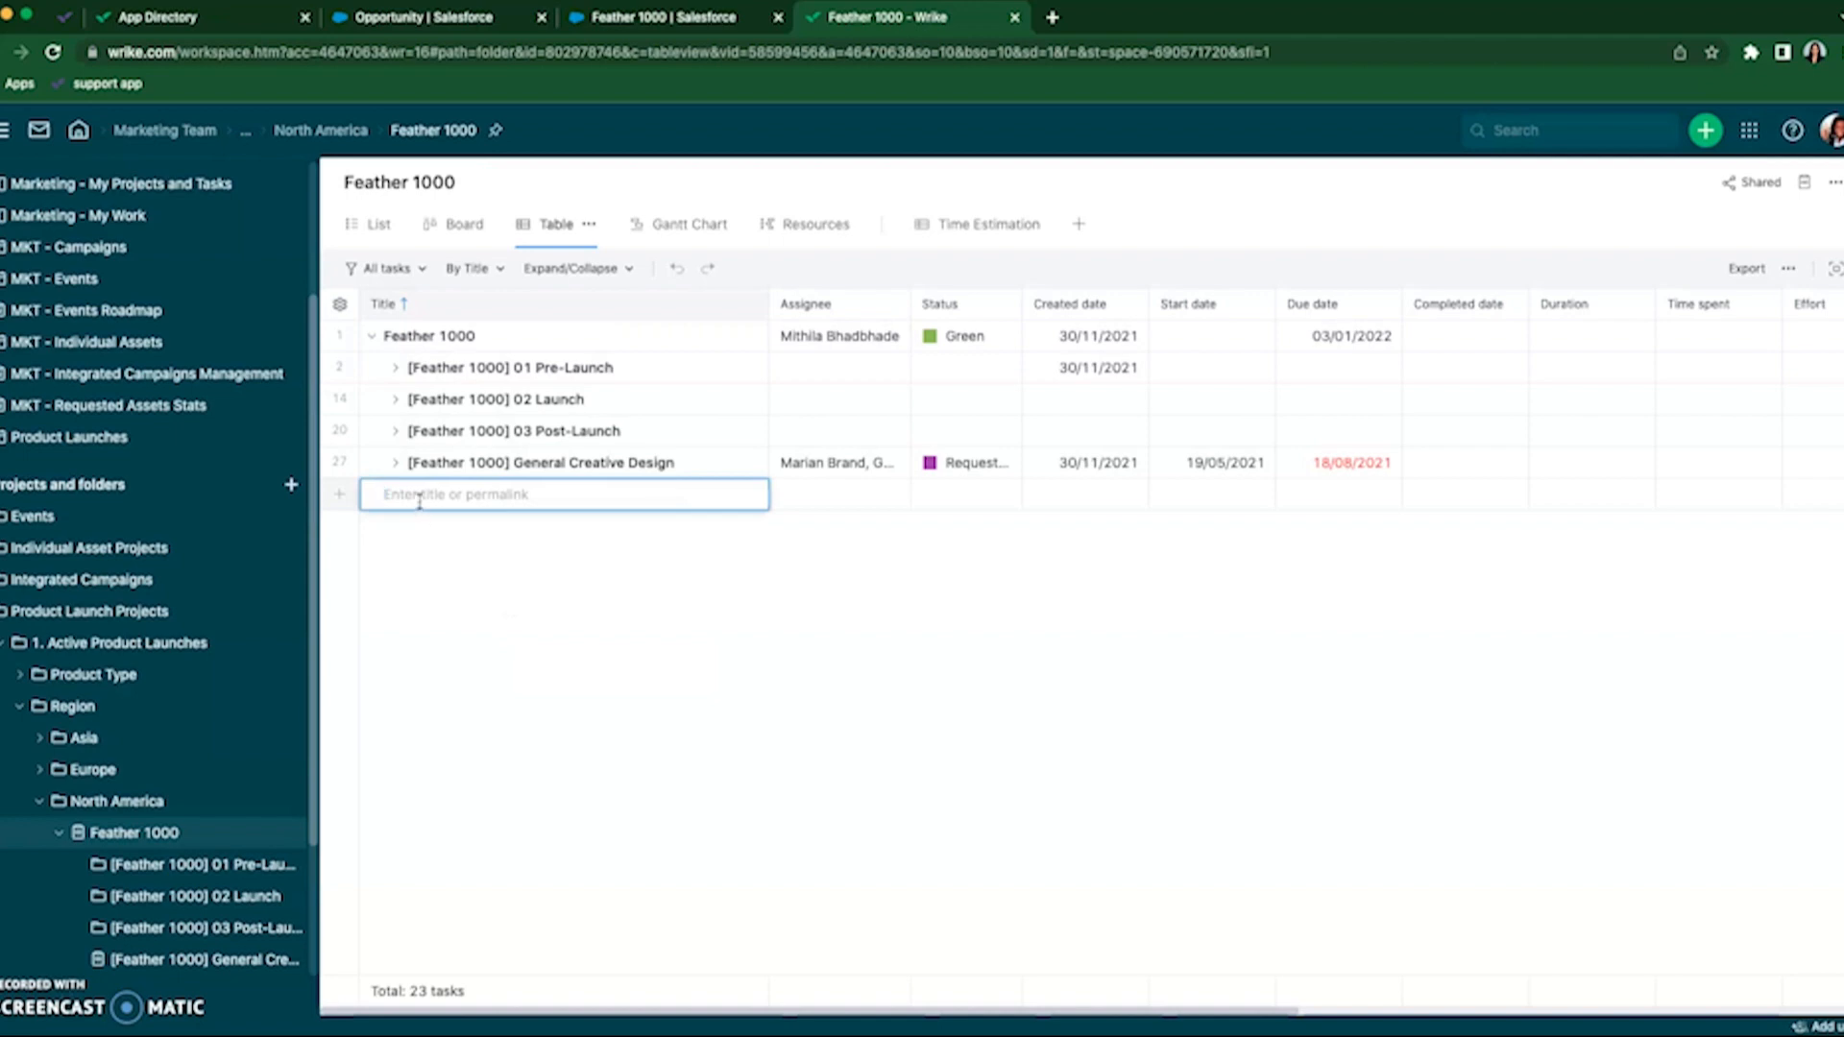
pyautogui.write('[Feather 1000] 0')
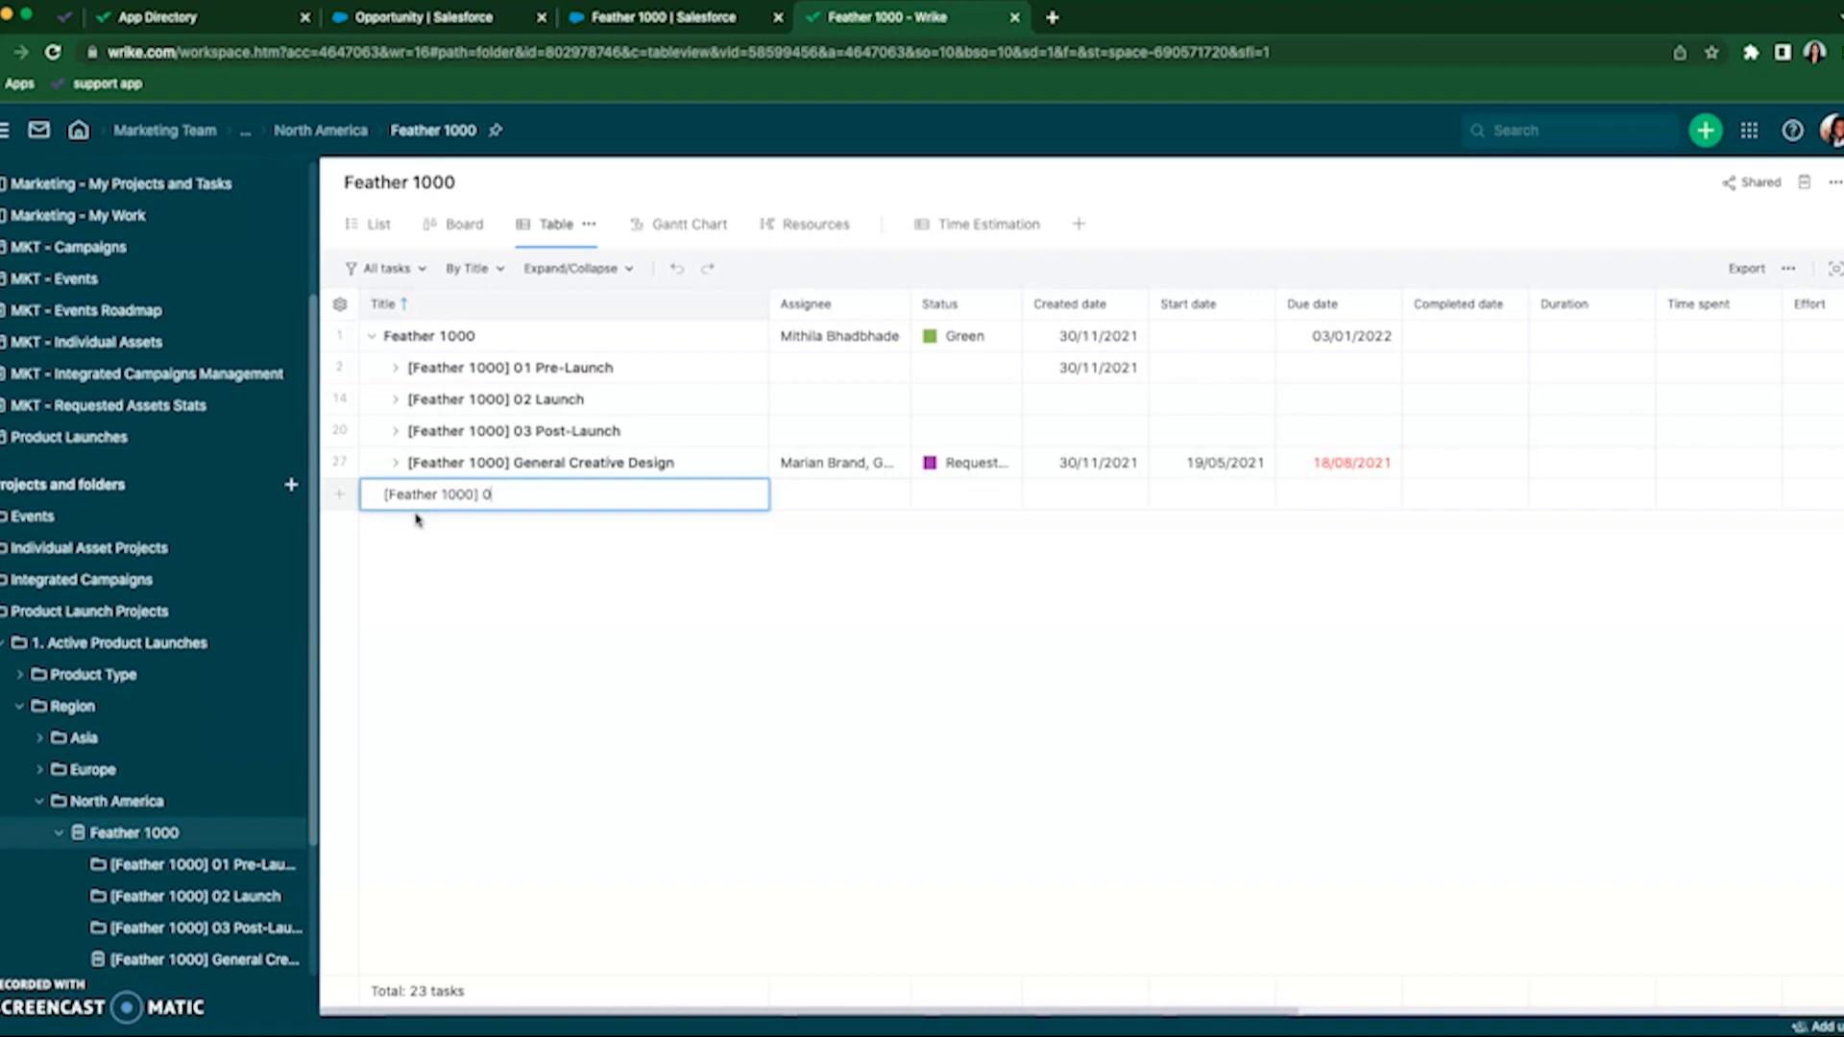
pyautogui.press('Enter')
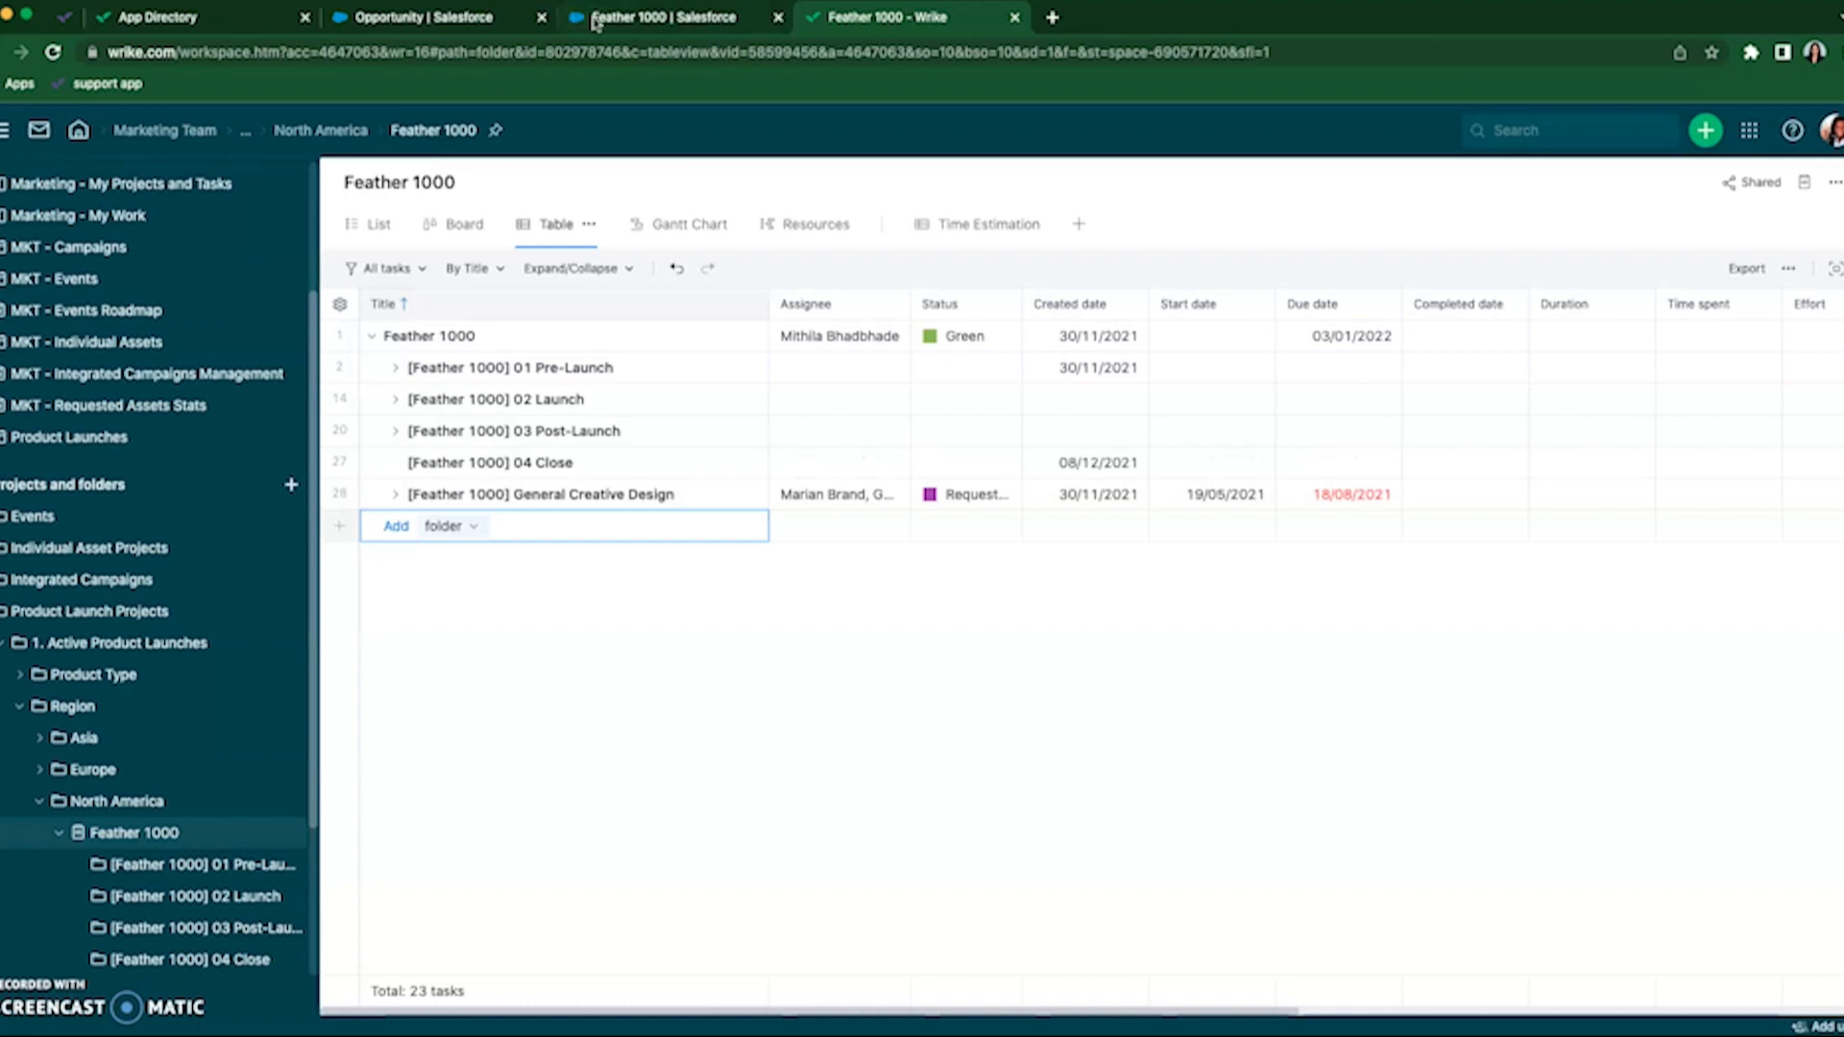
pyautogui.click(657, 18)
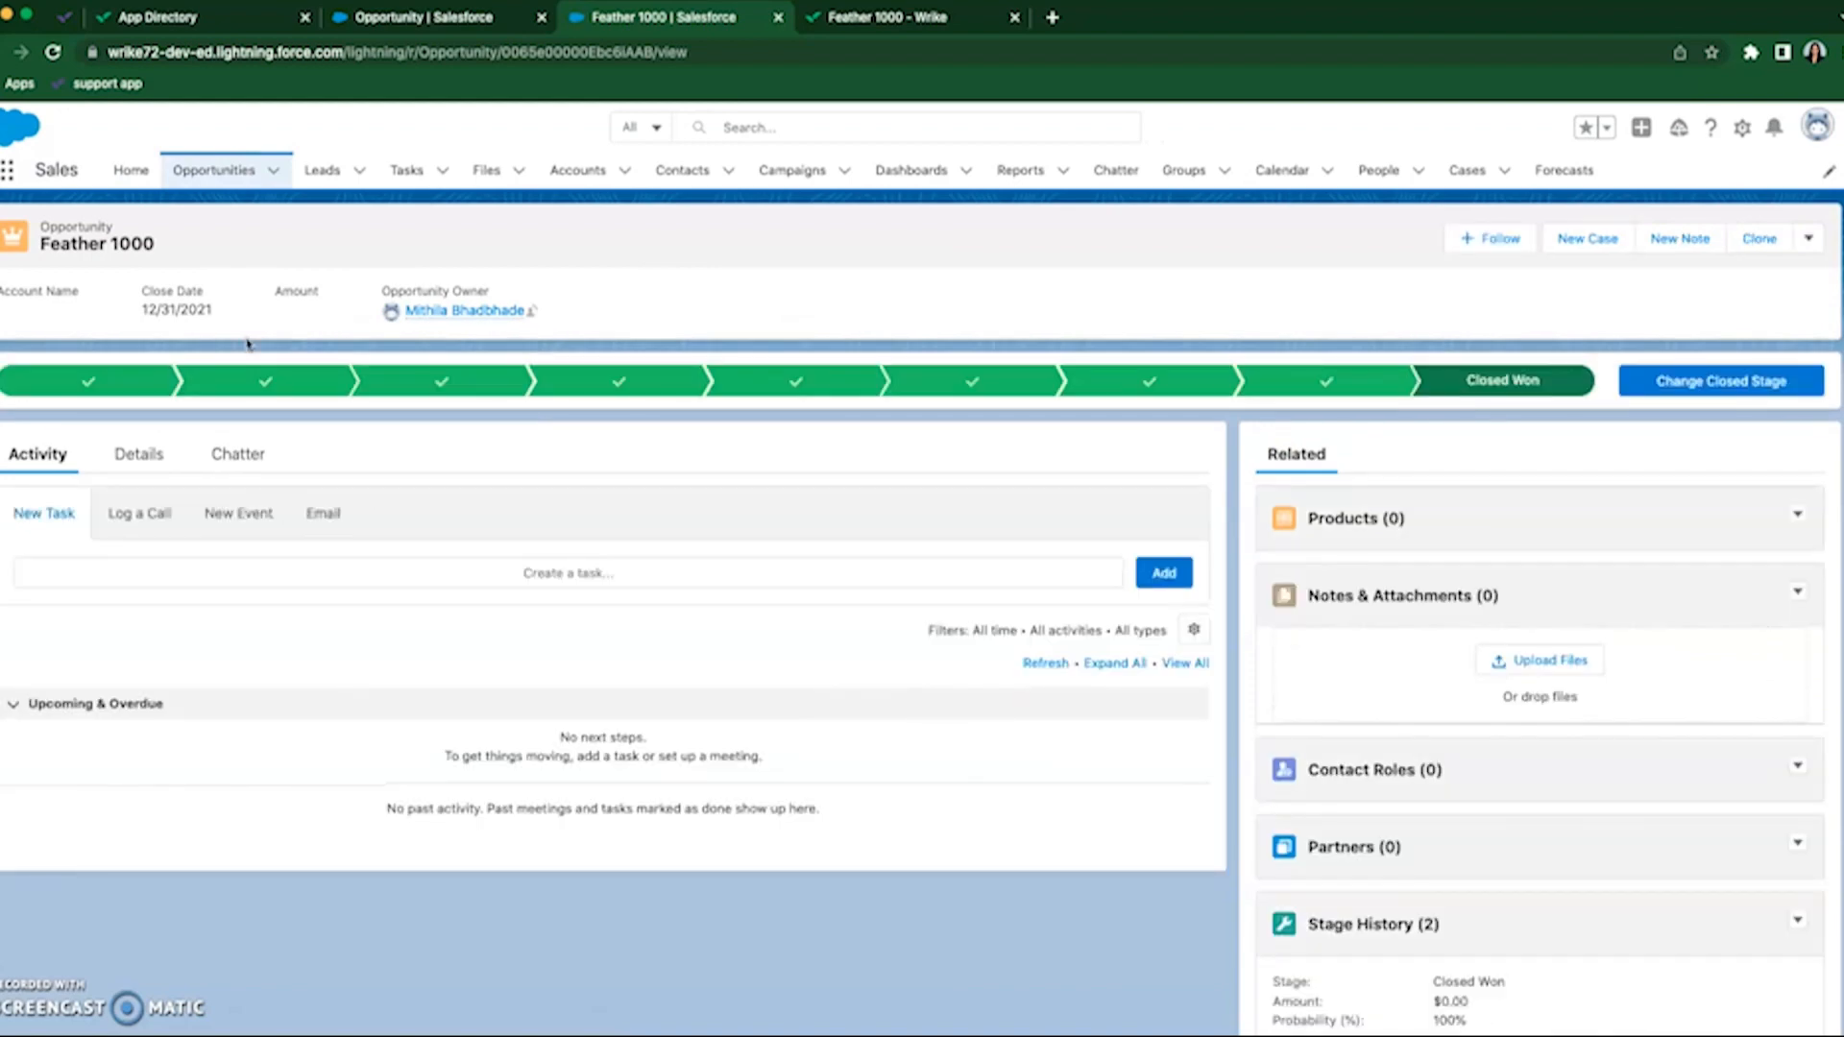
# Show the opportunity Details with the Wrike widget listing 04 Close and open Identify Launch Goals.
pyautogui.click(138, 453)
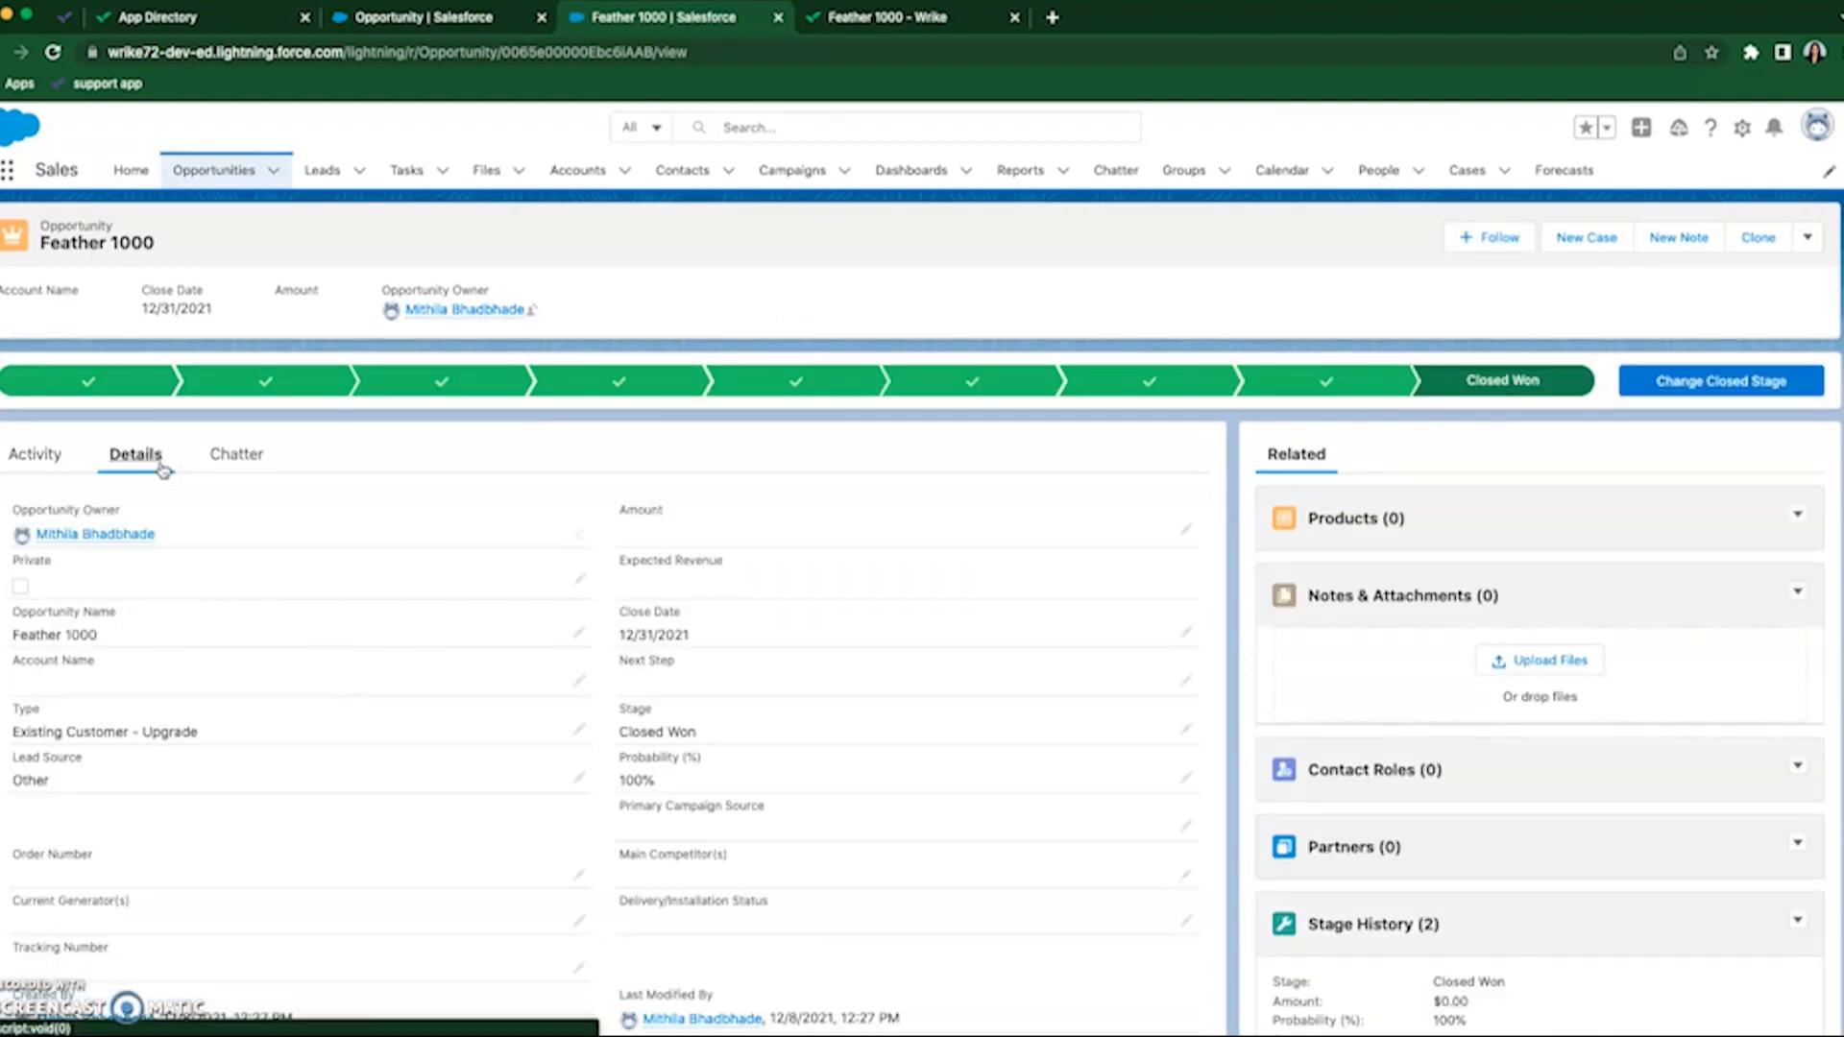
pyautogui.scroll(-3)
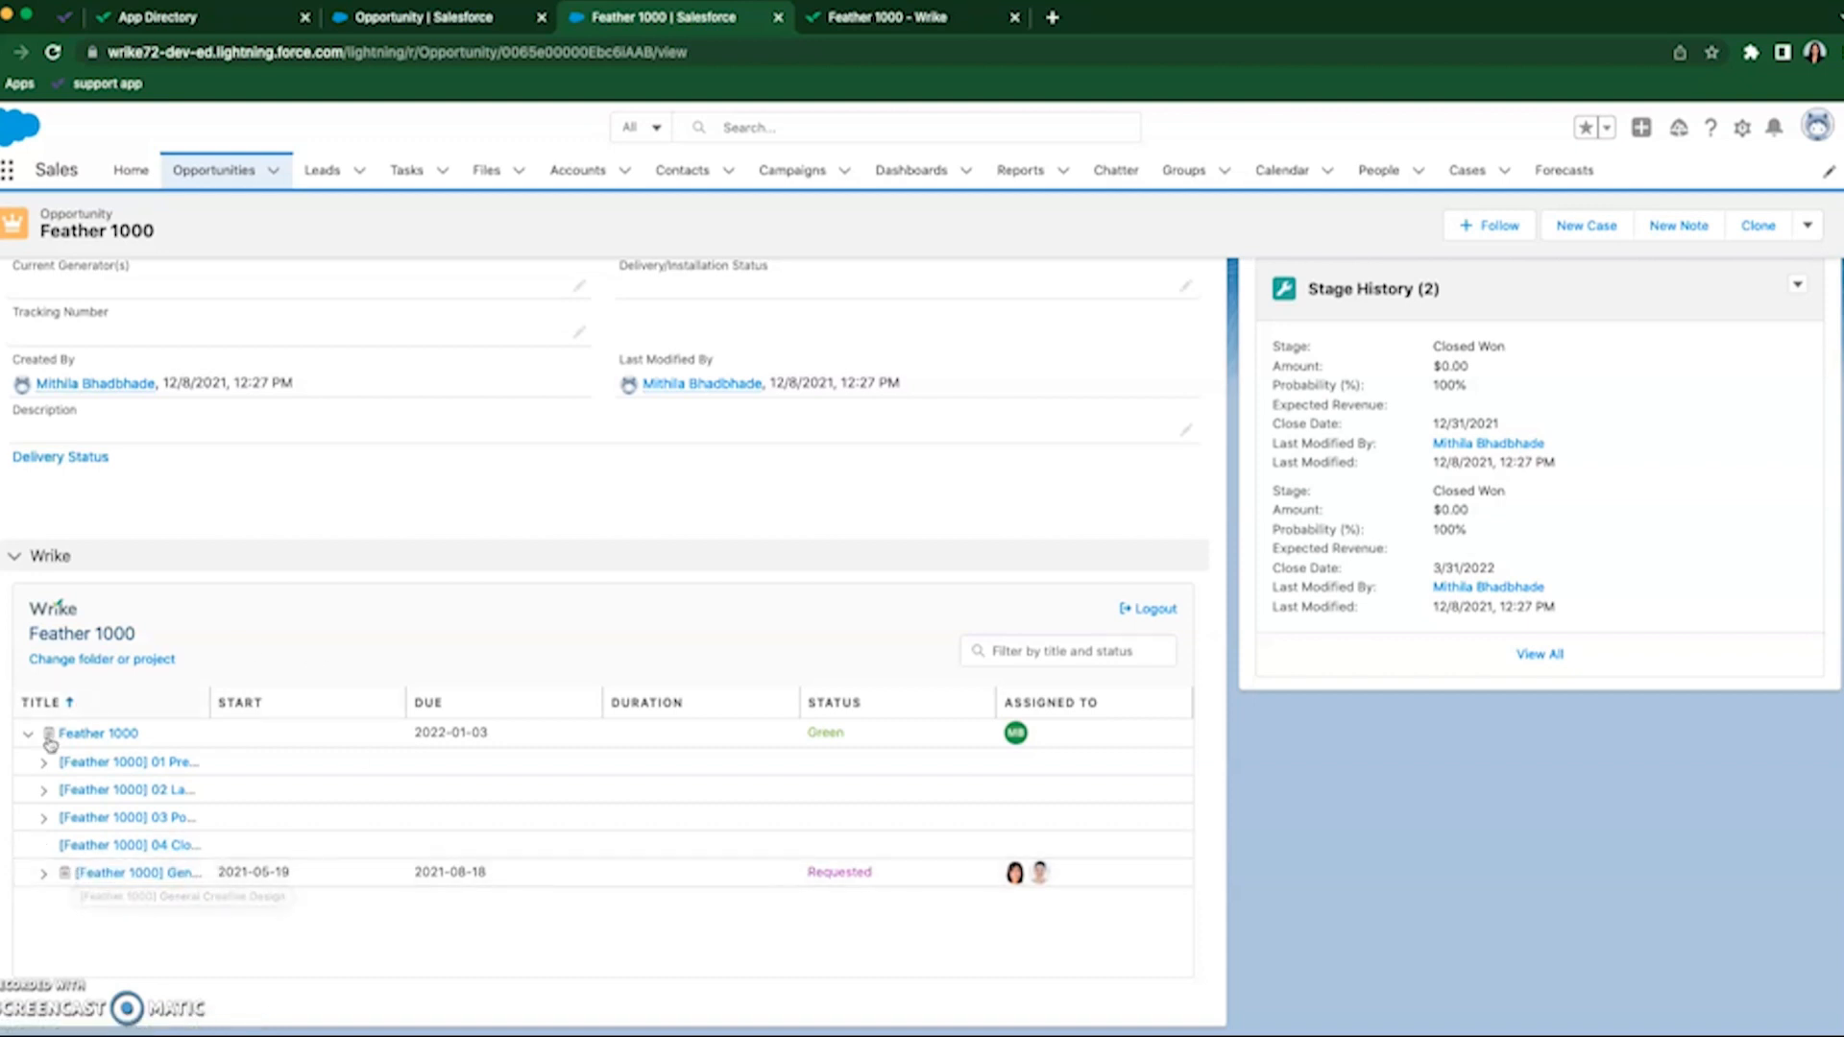
pyautogui.click(42, 763)
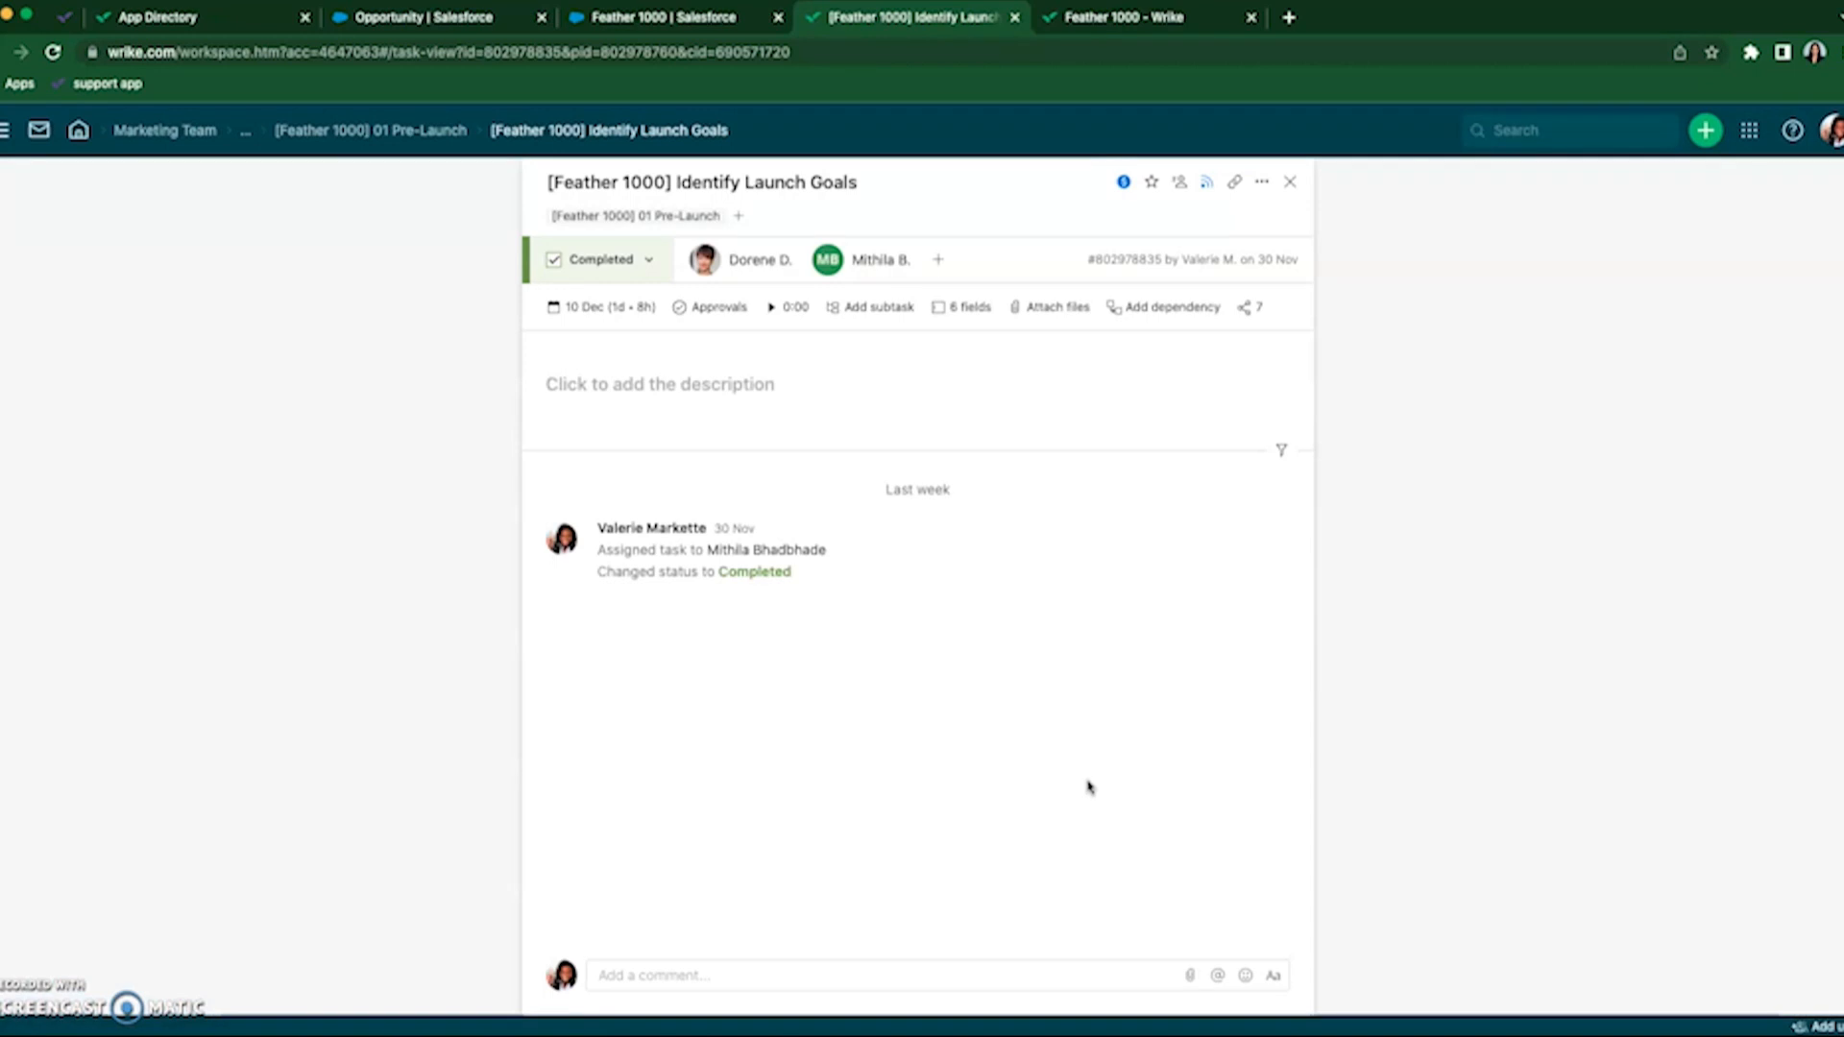
pyautogui.moveTo(1093, 796)
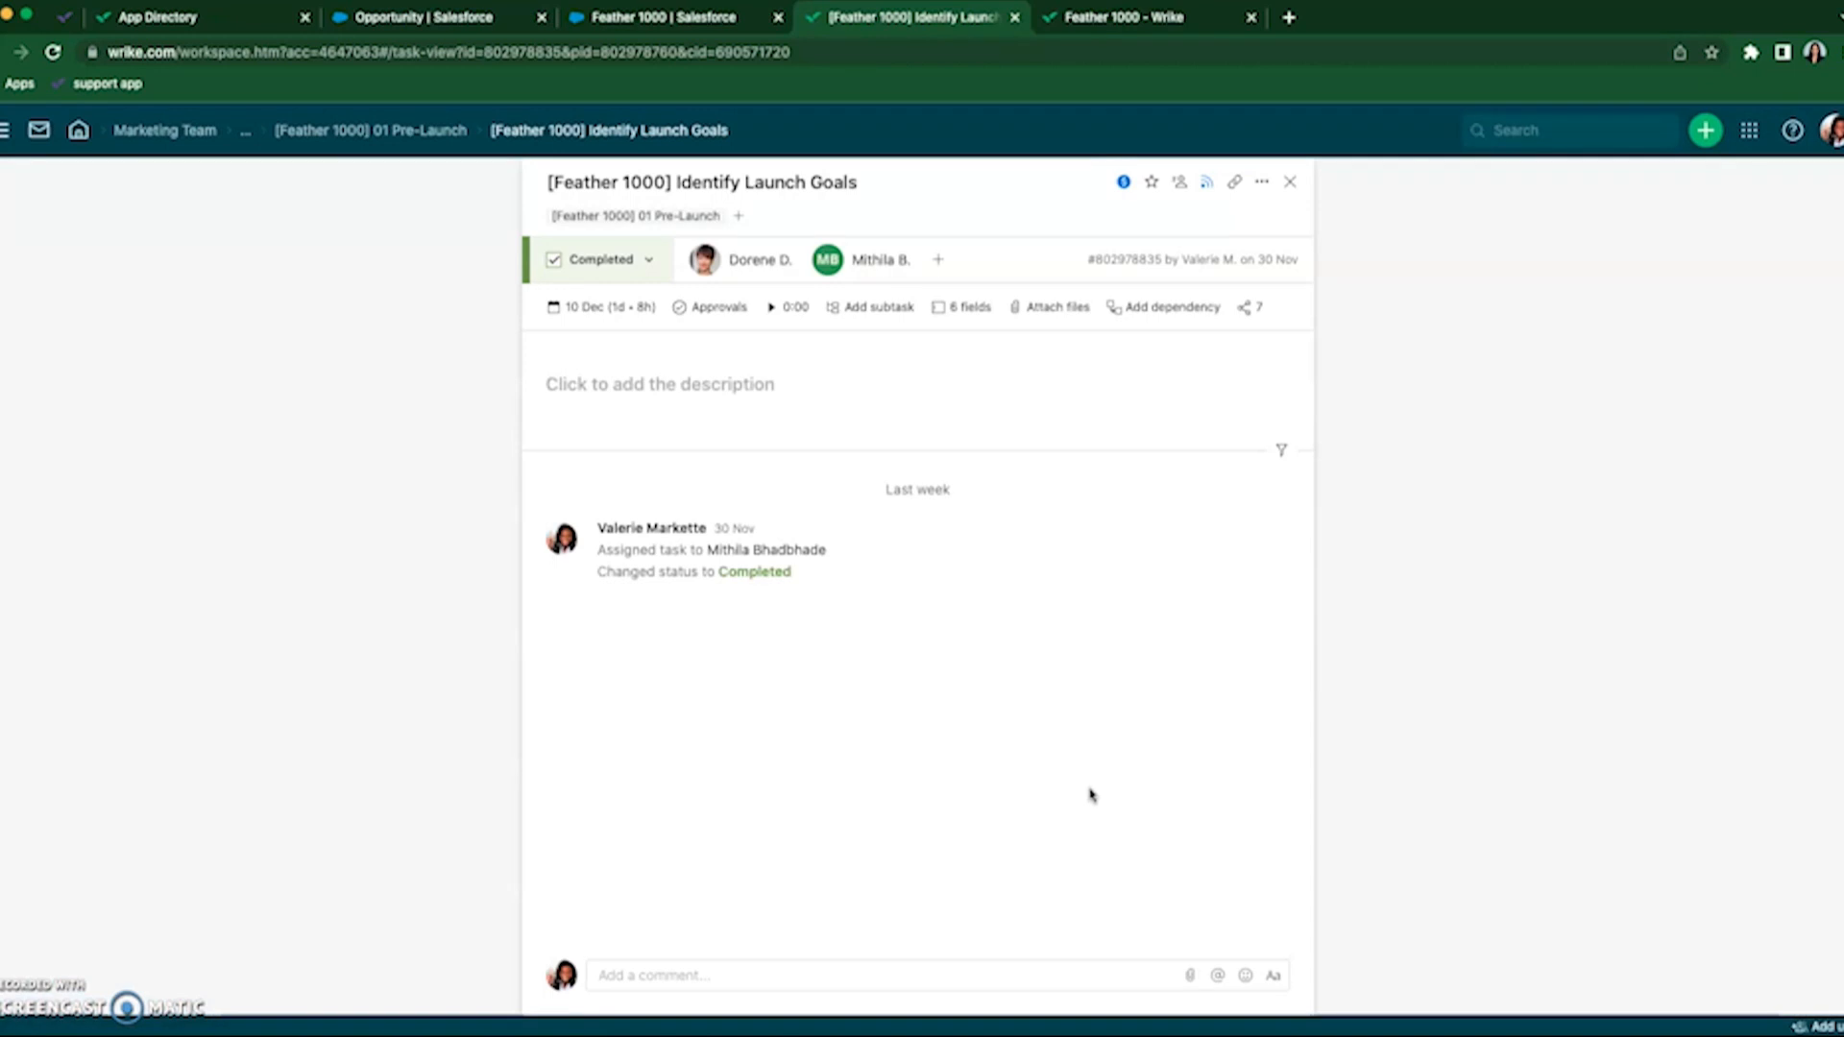
pyautogui.moveTo(56, 934)
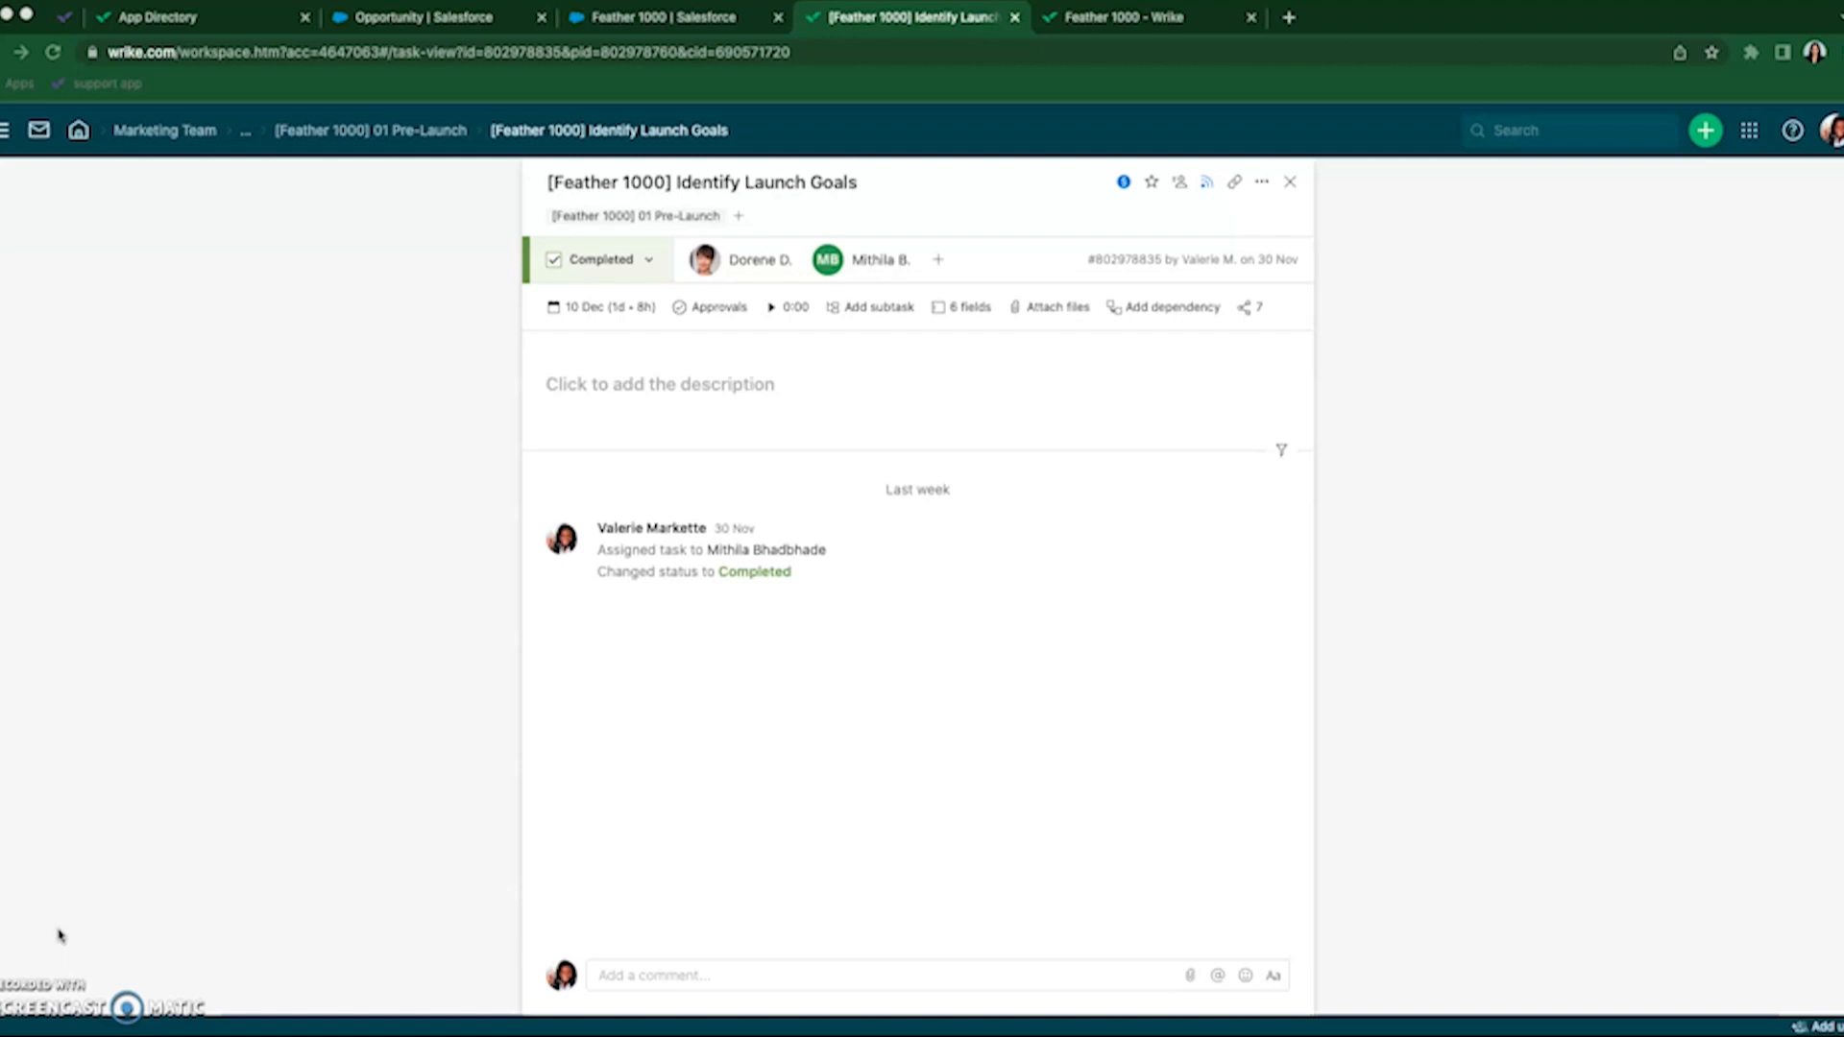
pyautogui.moveTo(716, 175)
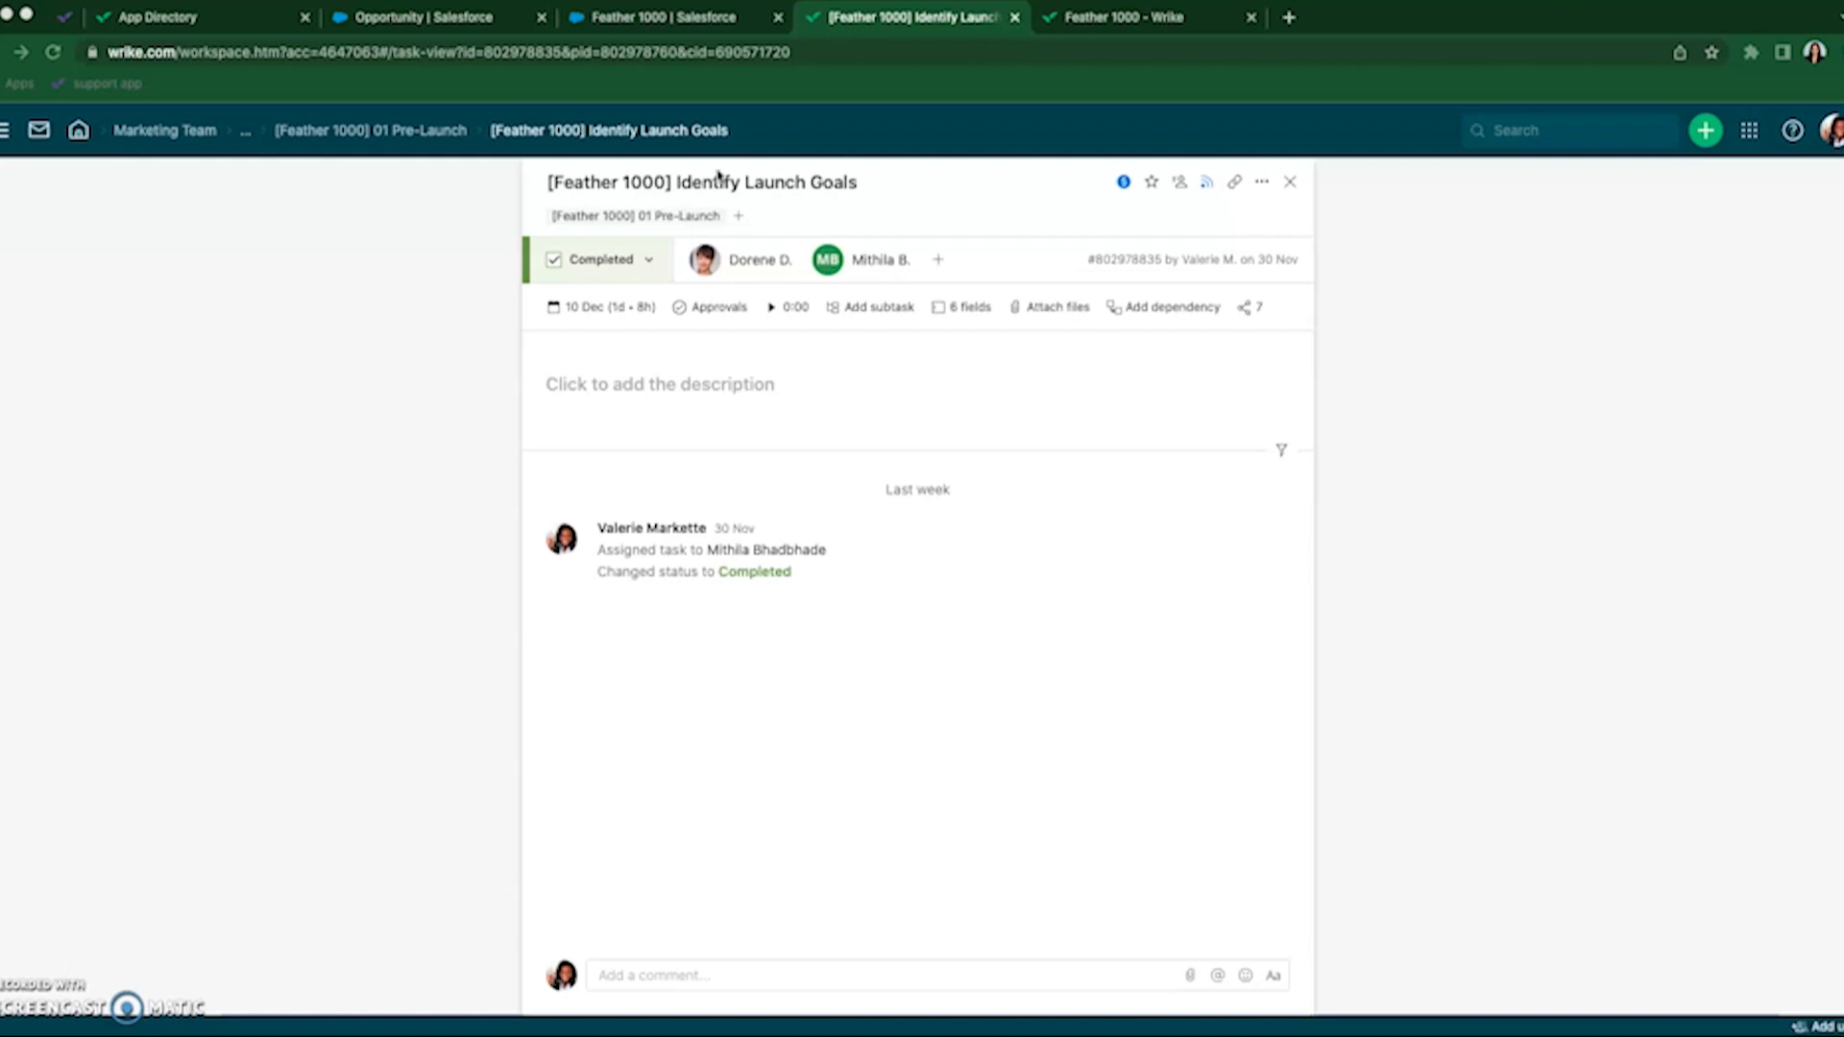
pyautogui.click(664, 17)
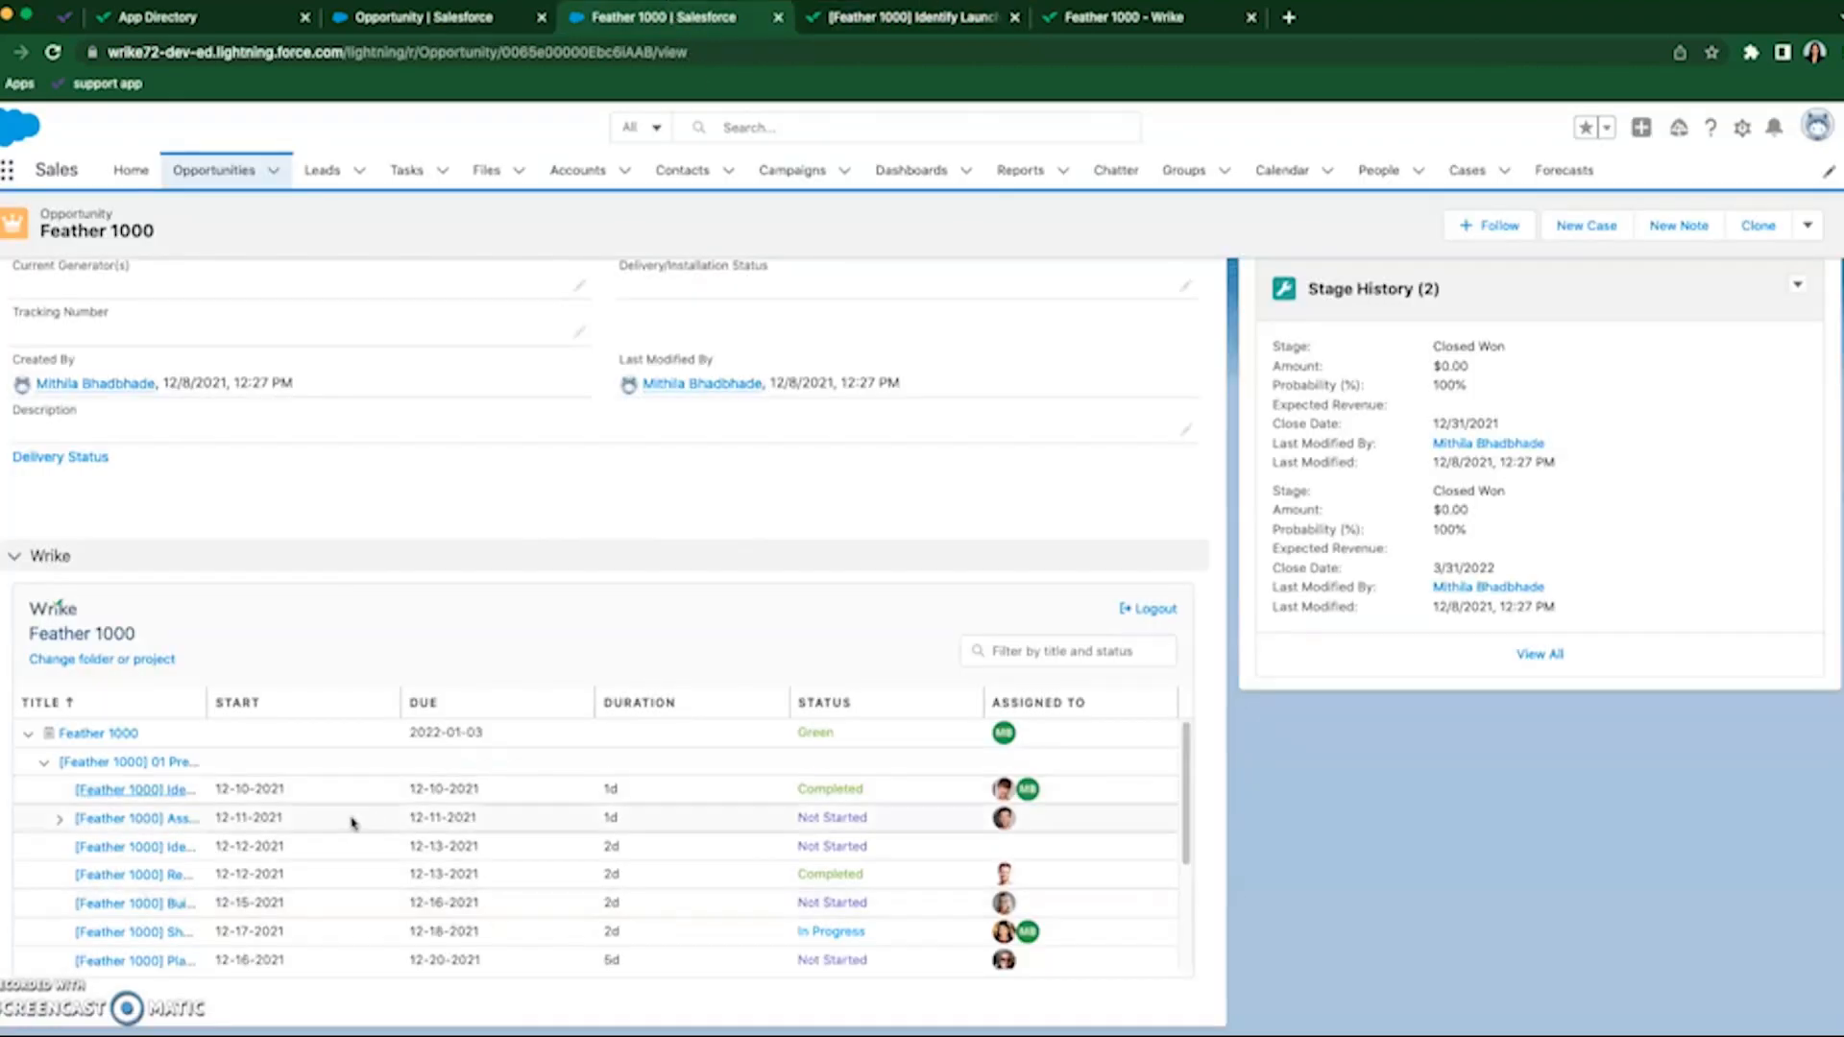
pyautogui.moveTo(496, 795)
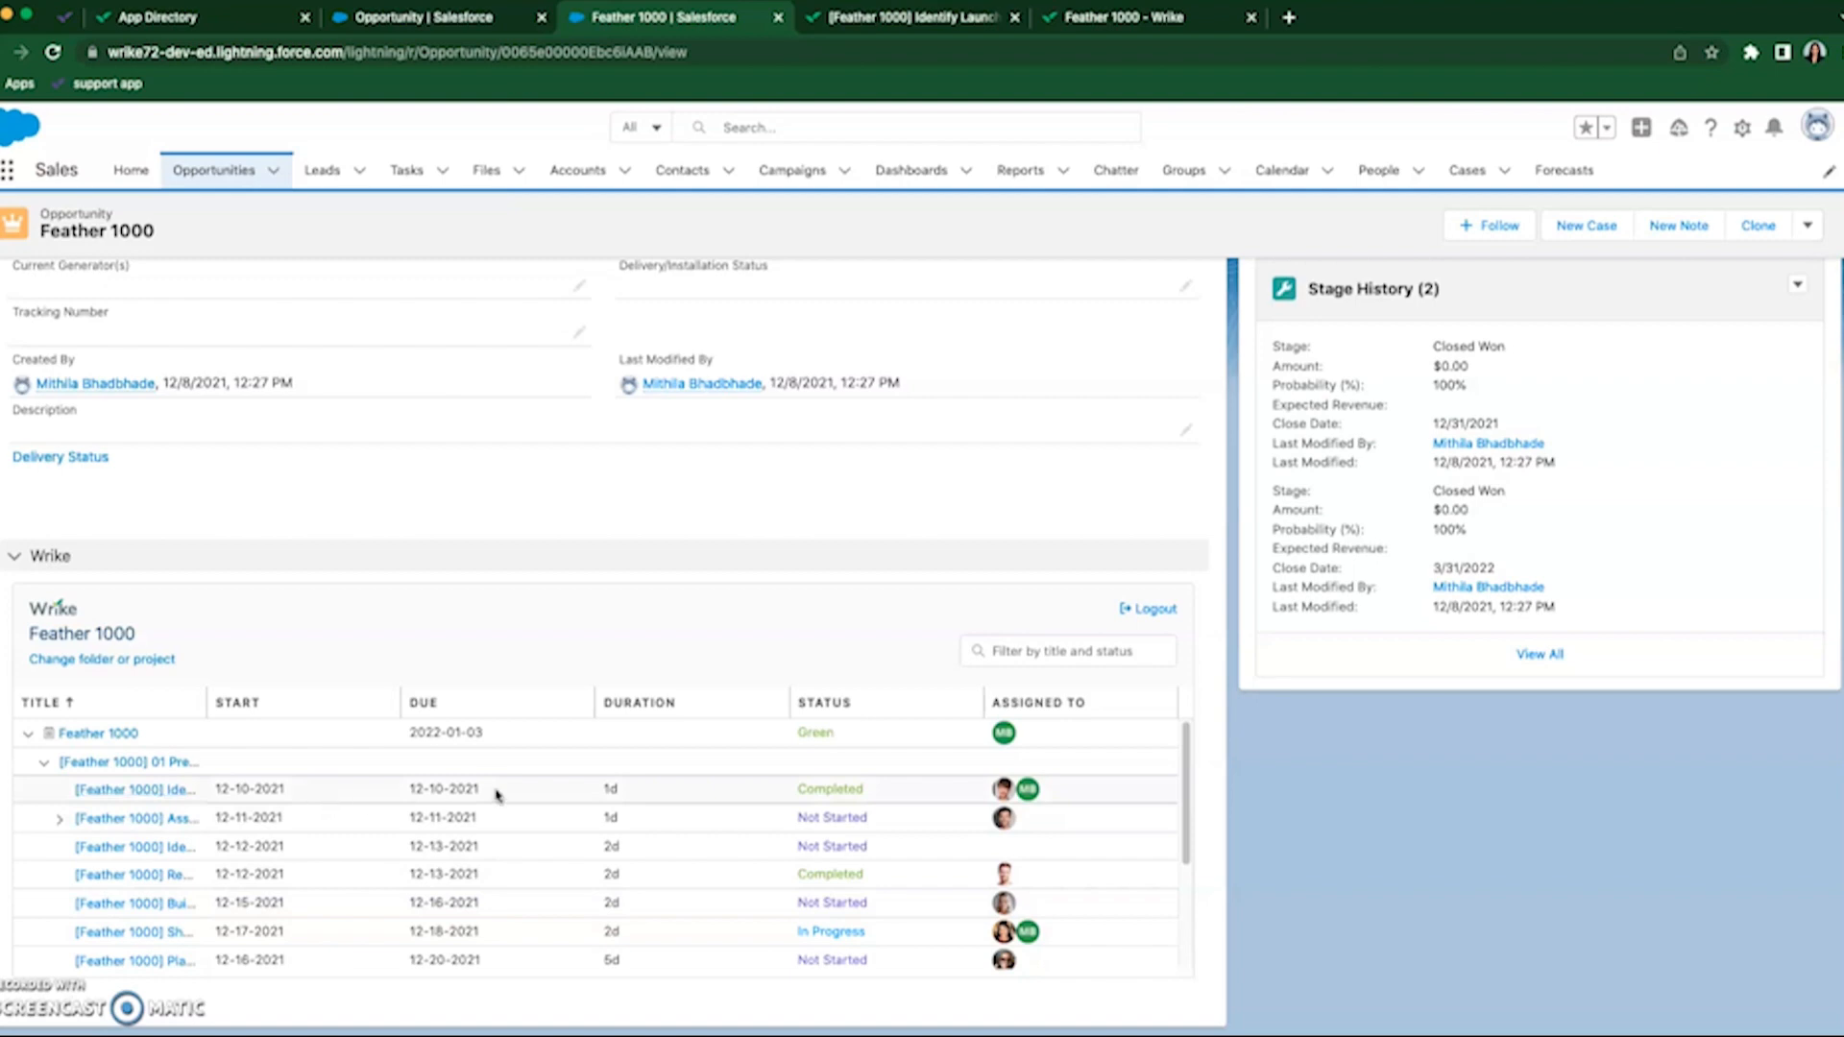
pyautogui.moveTo(124, 929)
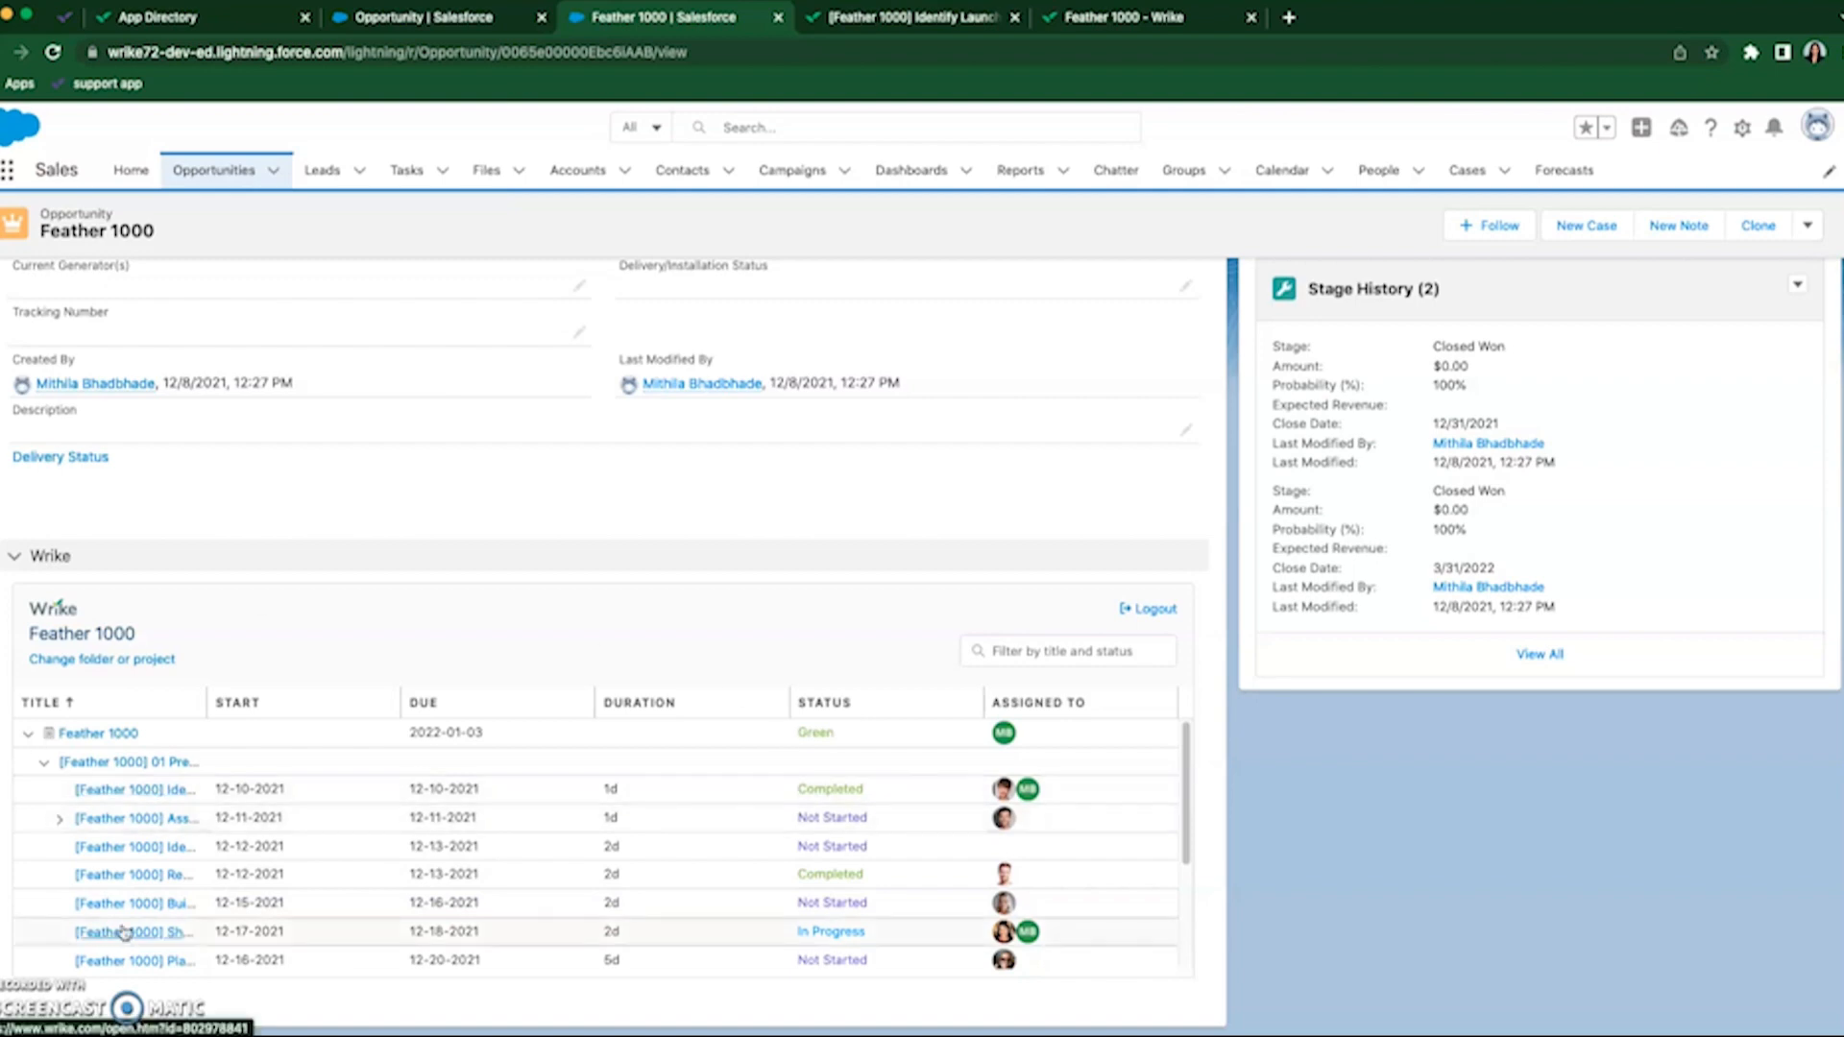
pyautogui.moveTo(125, 929)
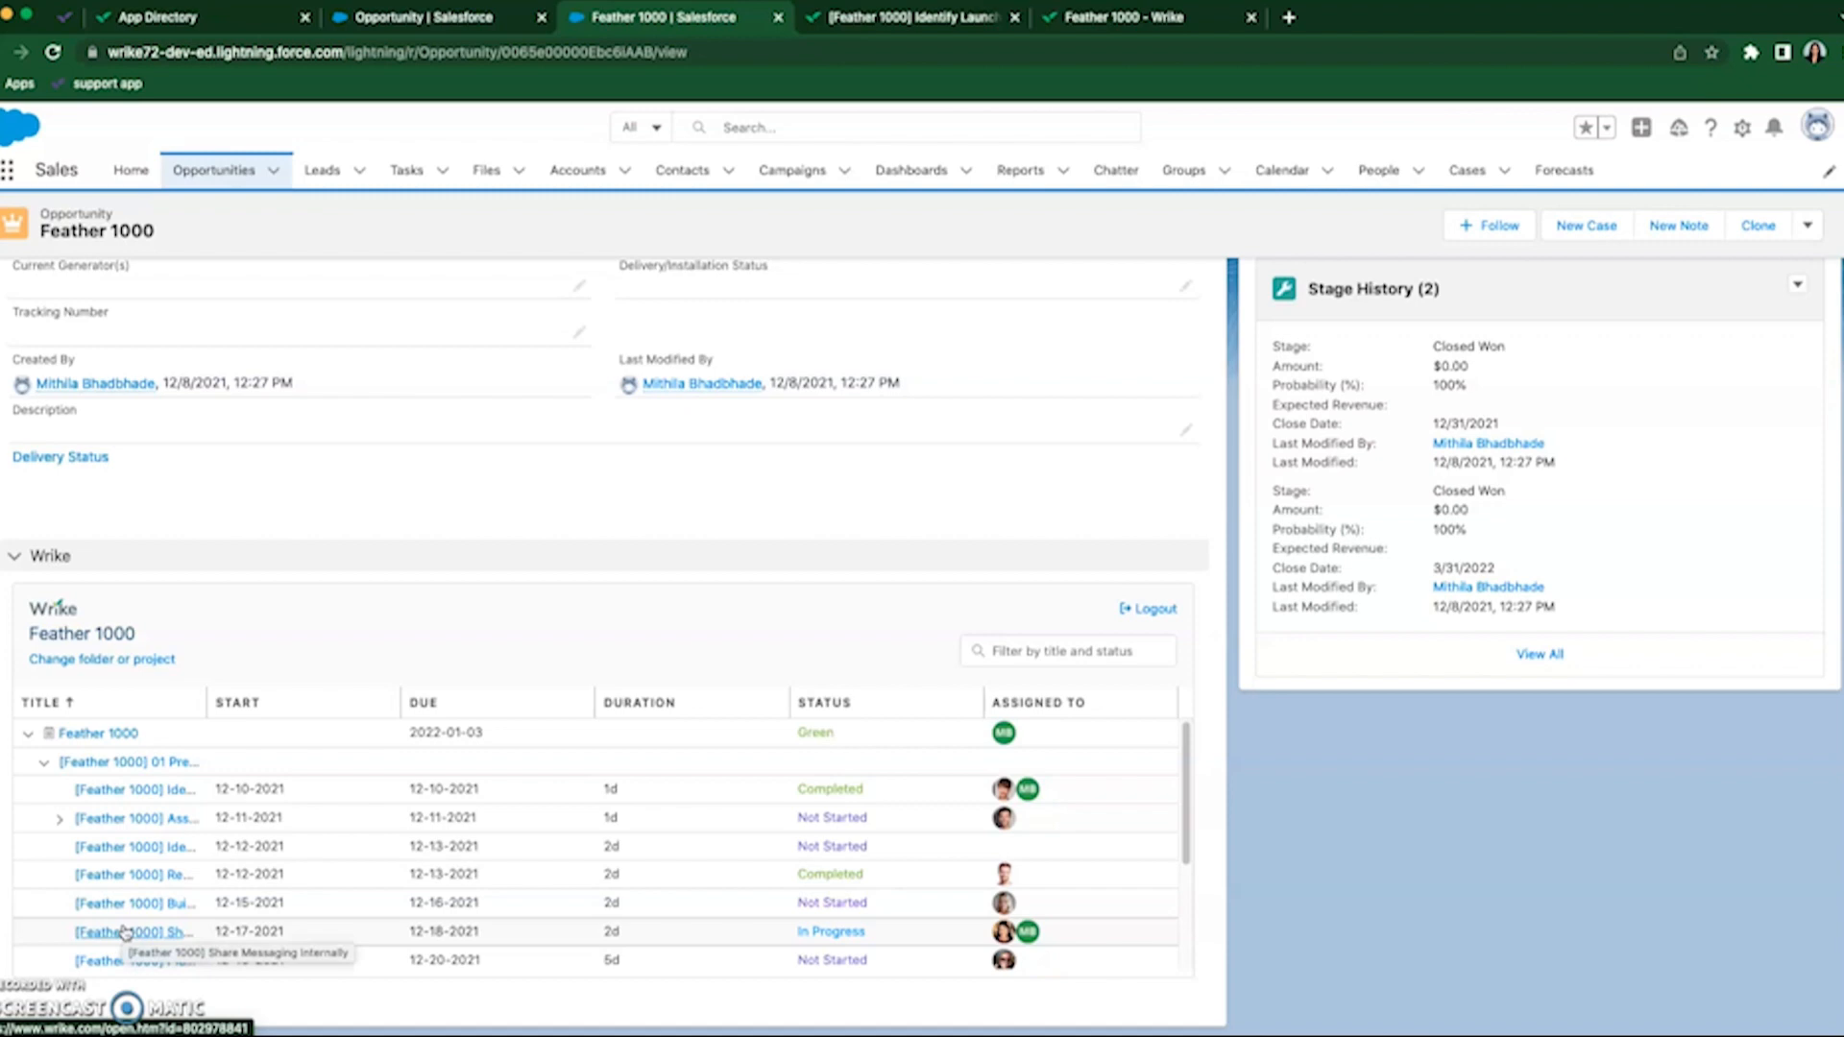